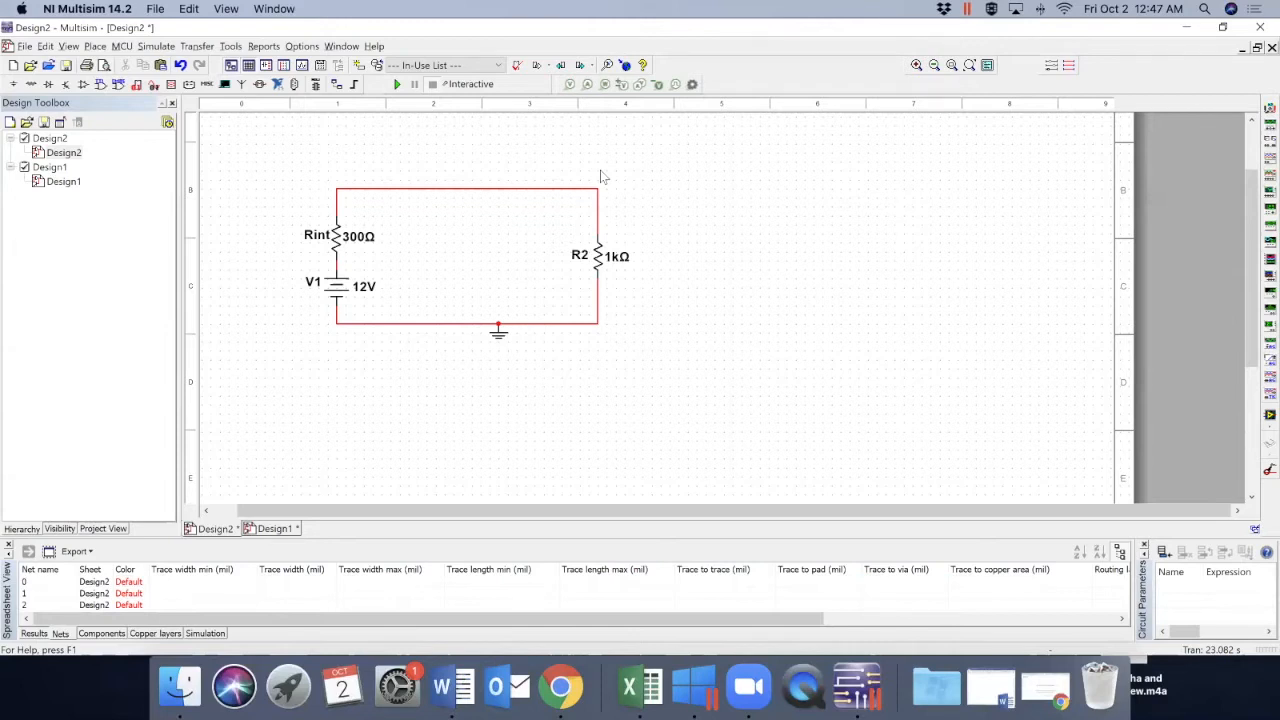
pyautogui.moveTo(296, 184)
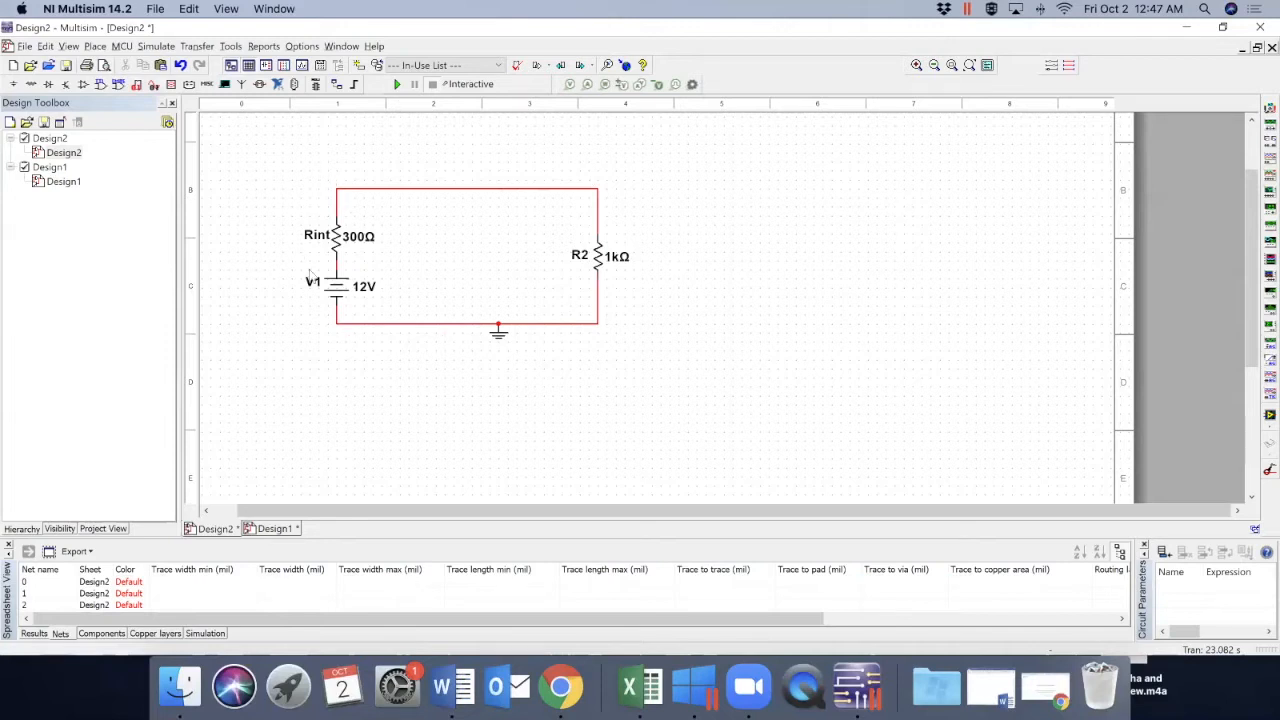
pyautogui.moveTo(264, 216)
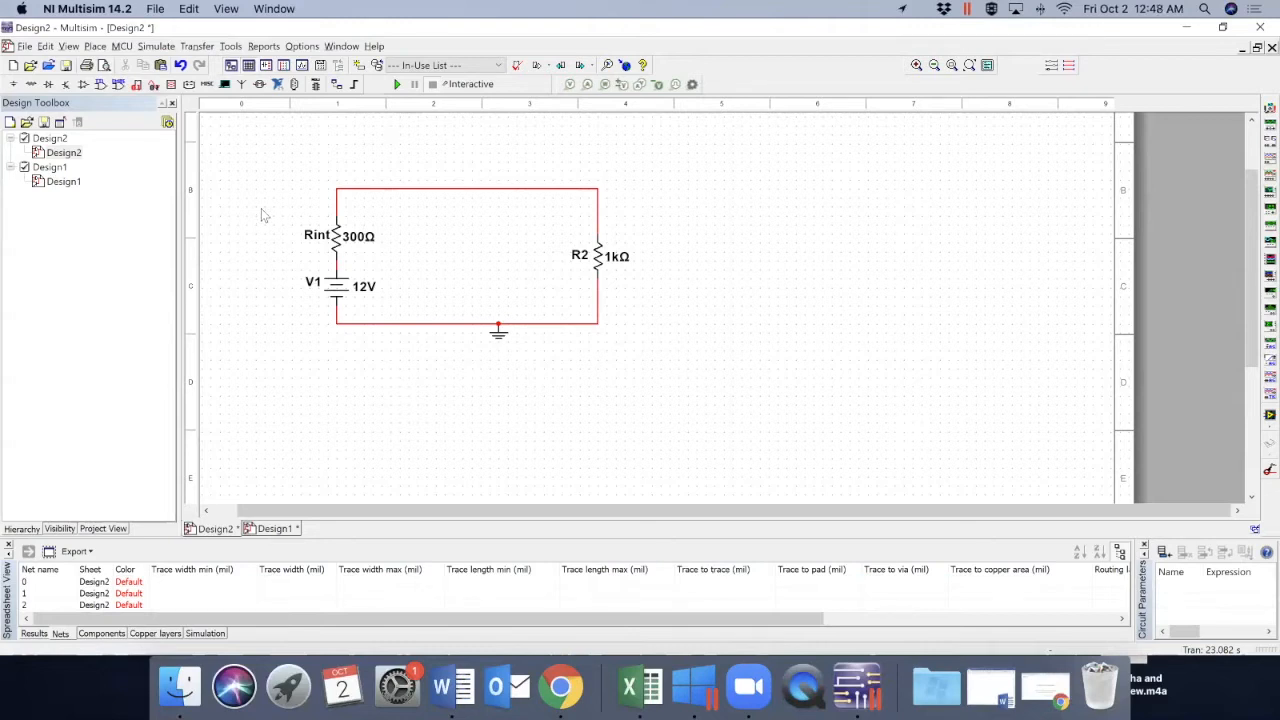
pyautogui.moveTo(312, 180)
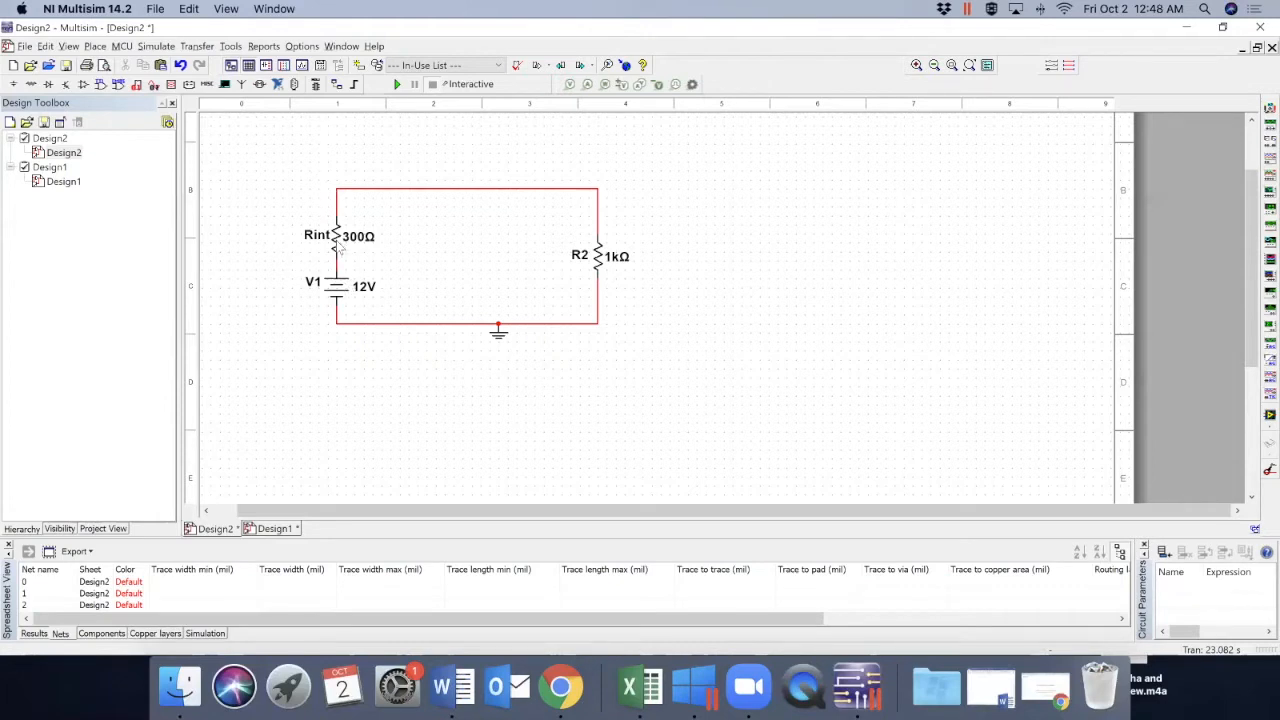
pyautogui.moveTo(604, 270)
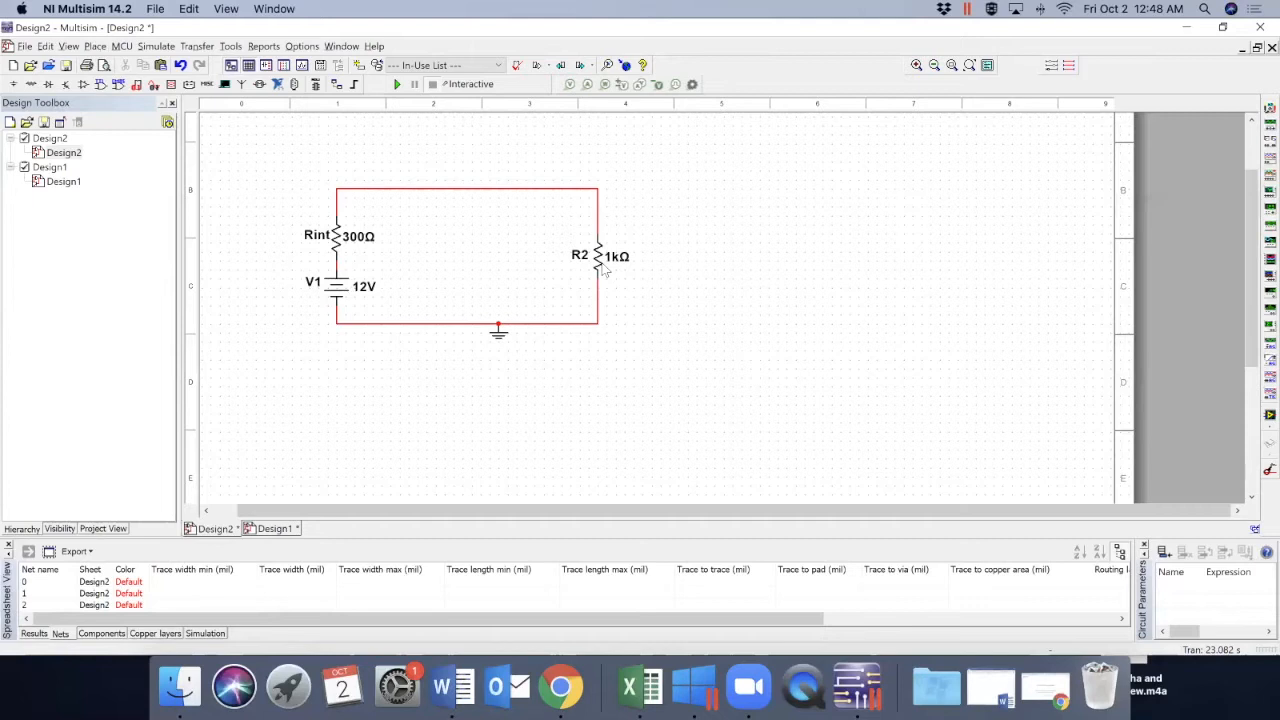
pyautogui.moveTo(332, 240)
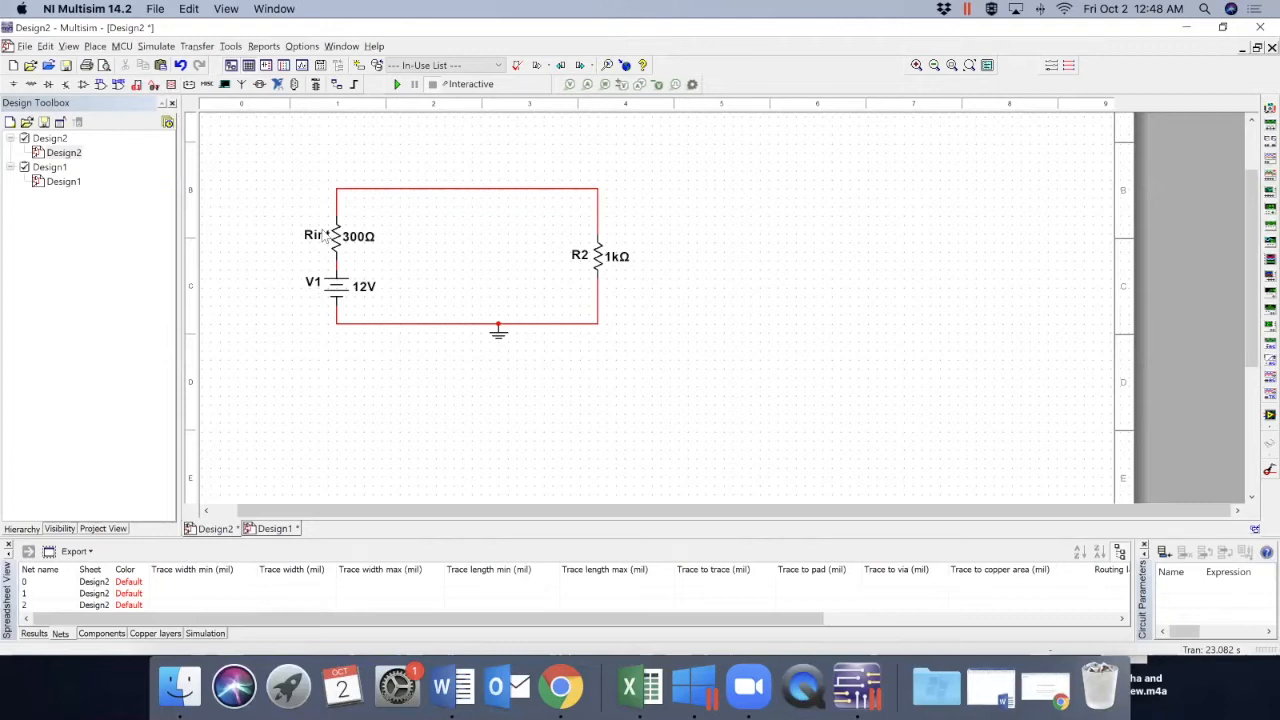
# Bring up the Simulate menu's list of commands for the resistor circuit
pyautogui.click(156, 46)
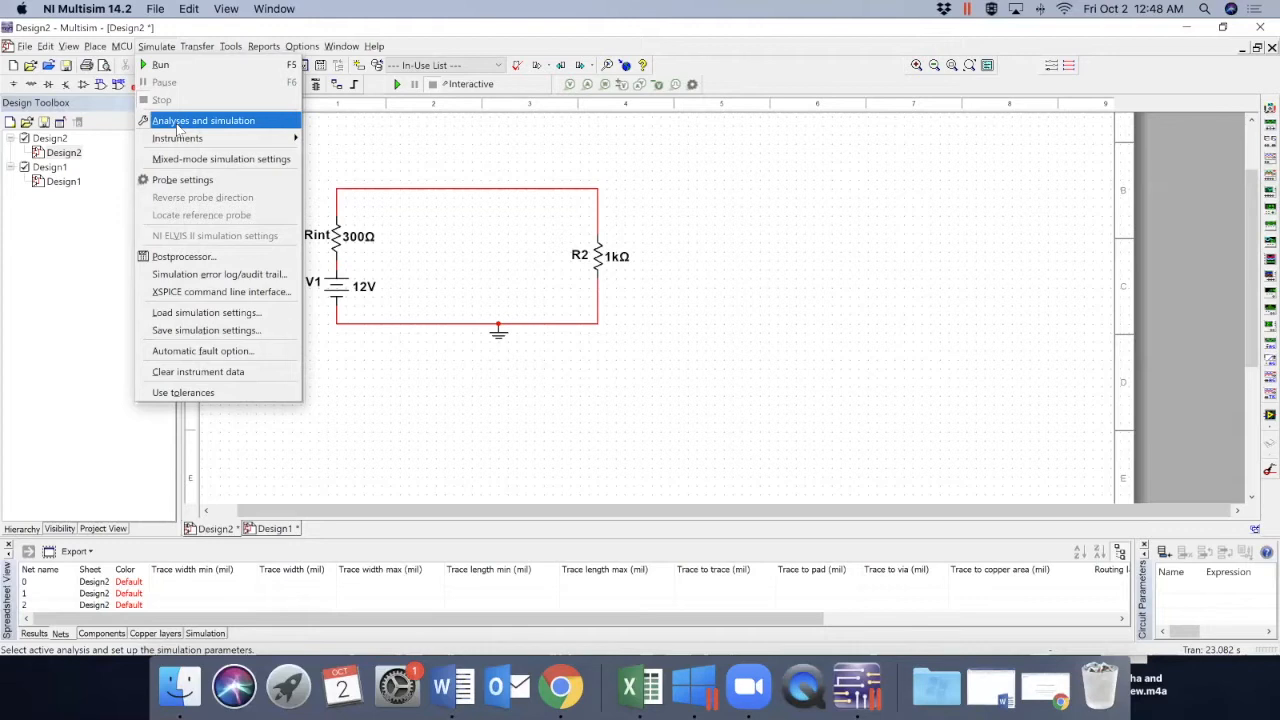
# Show the Analyses and Simulation window and place it to the right of the schematic
pyautogui.click(204, 120)
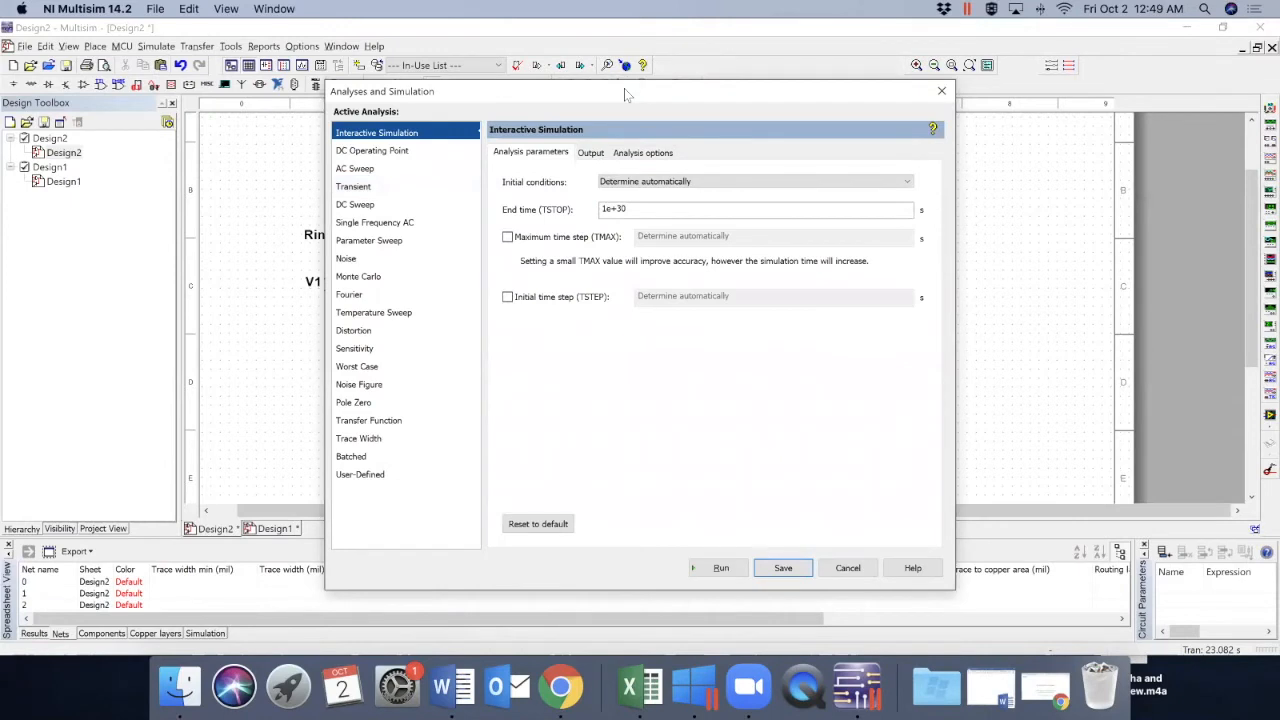
pyautogui.moveTo(630, 92); pyautogui.dragTo(936, 96)
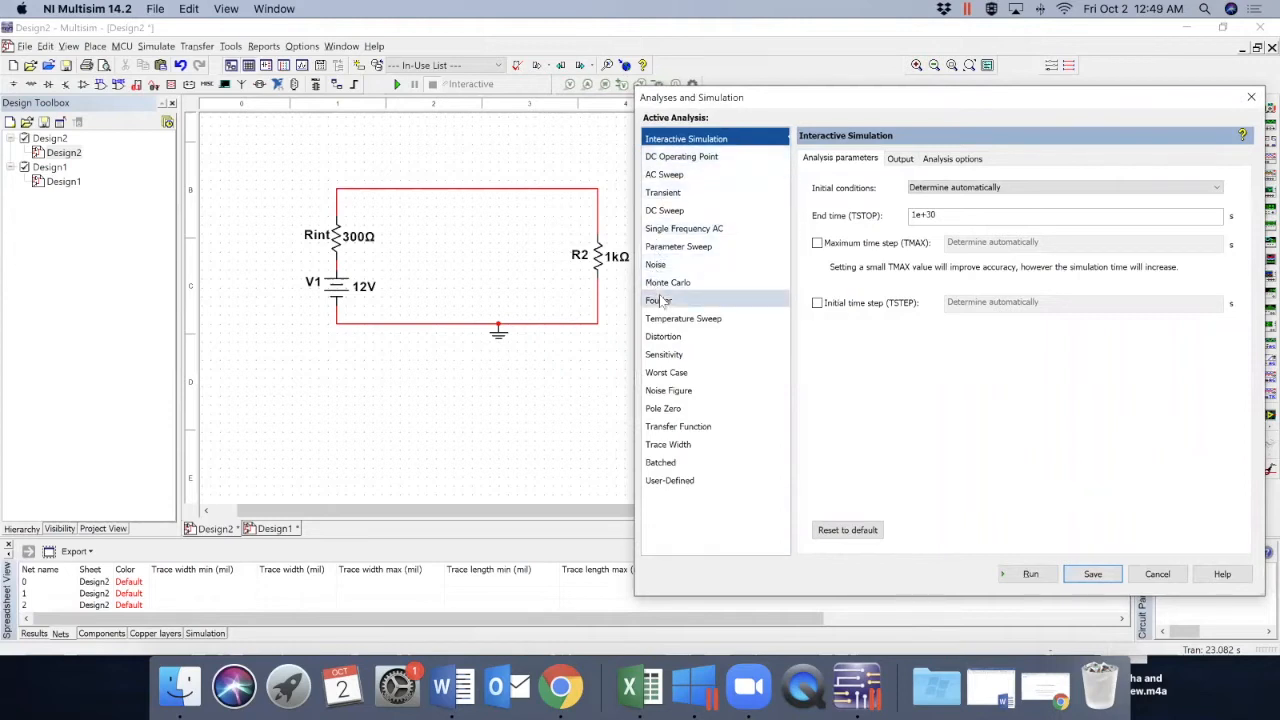
pyautogui.moveTo(664, 336)
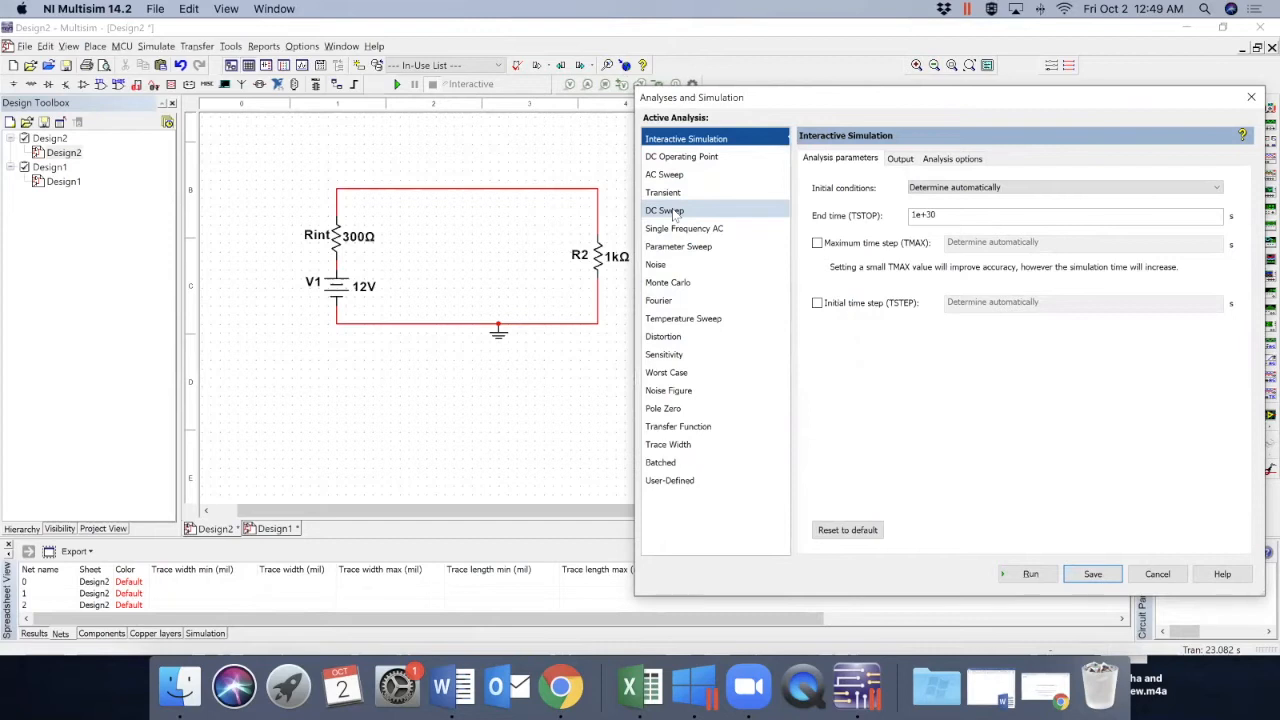
# Choose DC Sweep of V1 from 1 to 20 V and replace the increment with 0.1 V
pyautogui.click(664, 210)
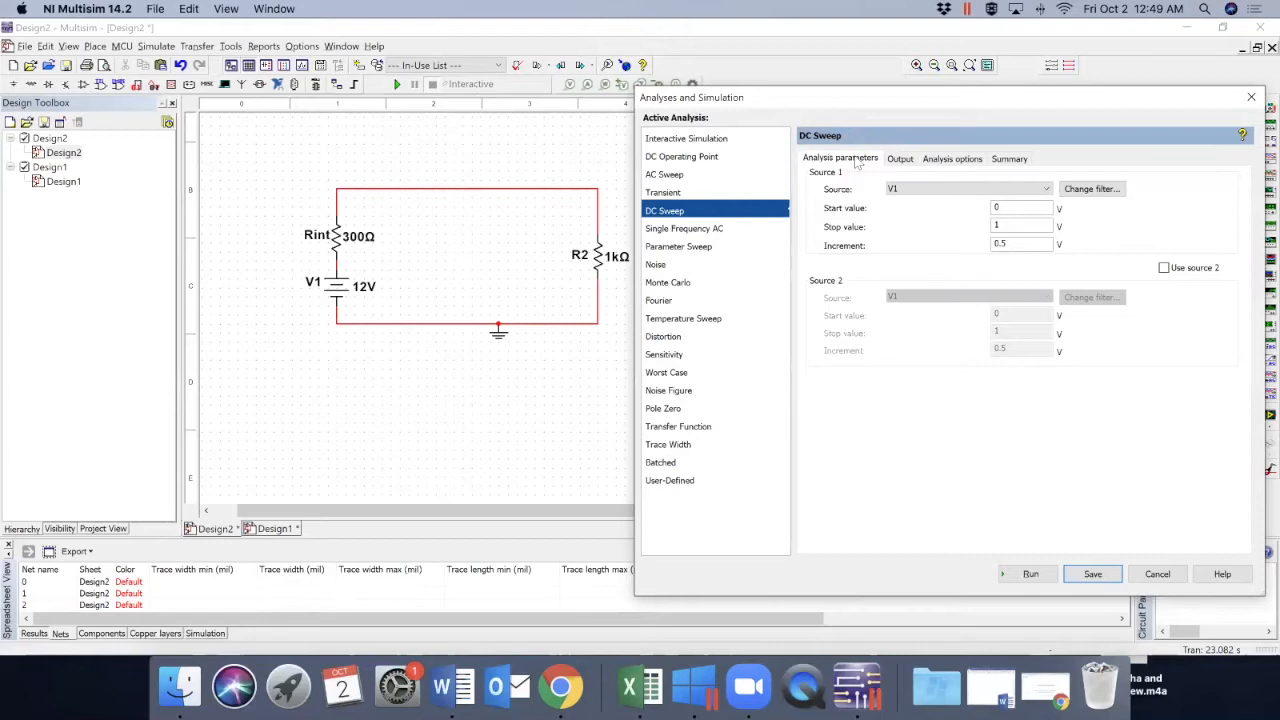
pyautogui.moveTo(898, 196)
pyautogui.write('20')
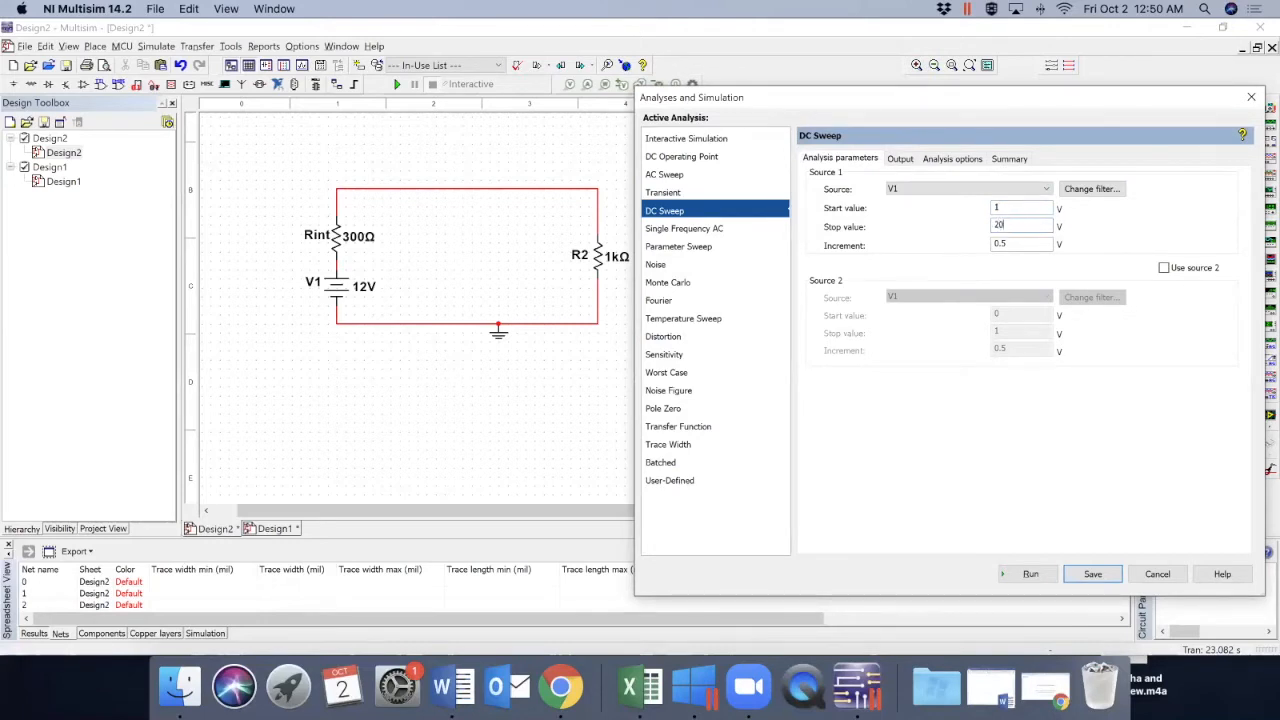
pyautogui.click(1020, 244)
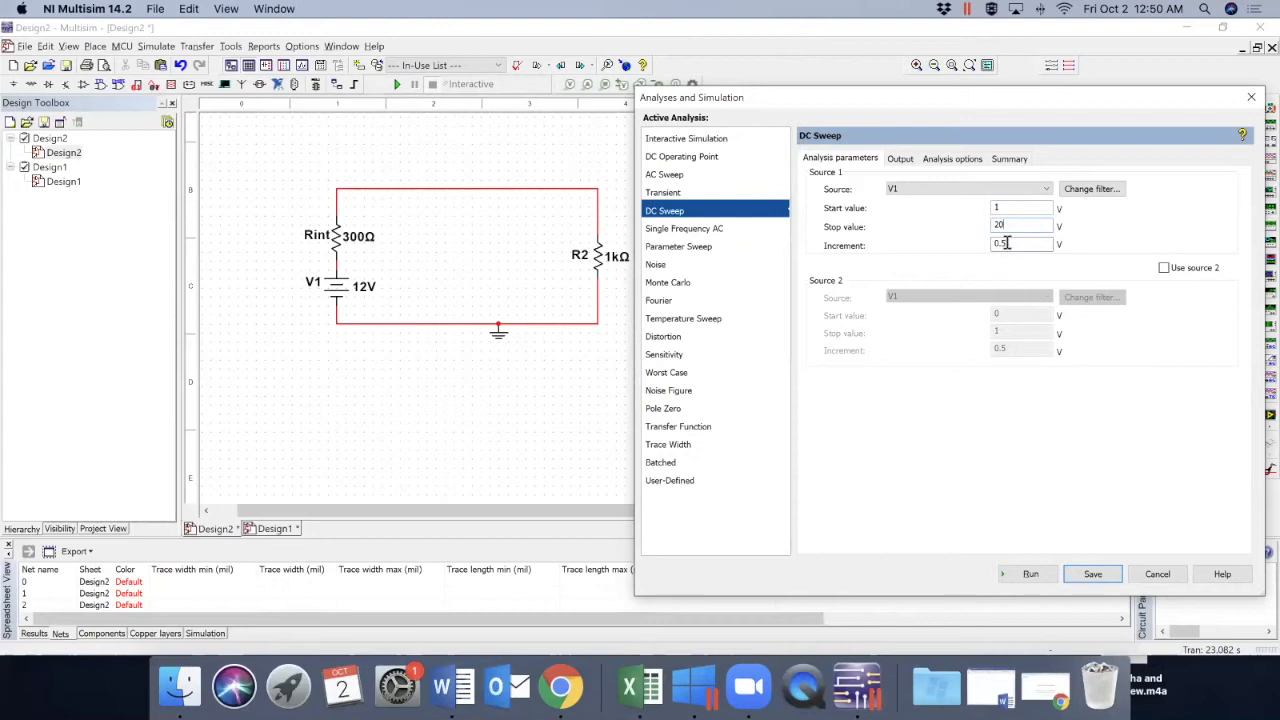
pyautogui.tripleClick(1020, 244)
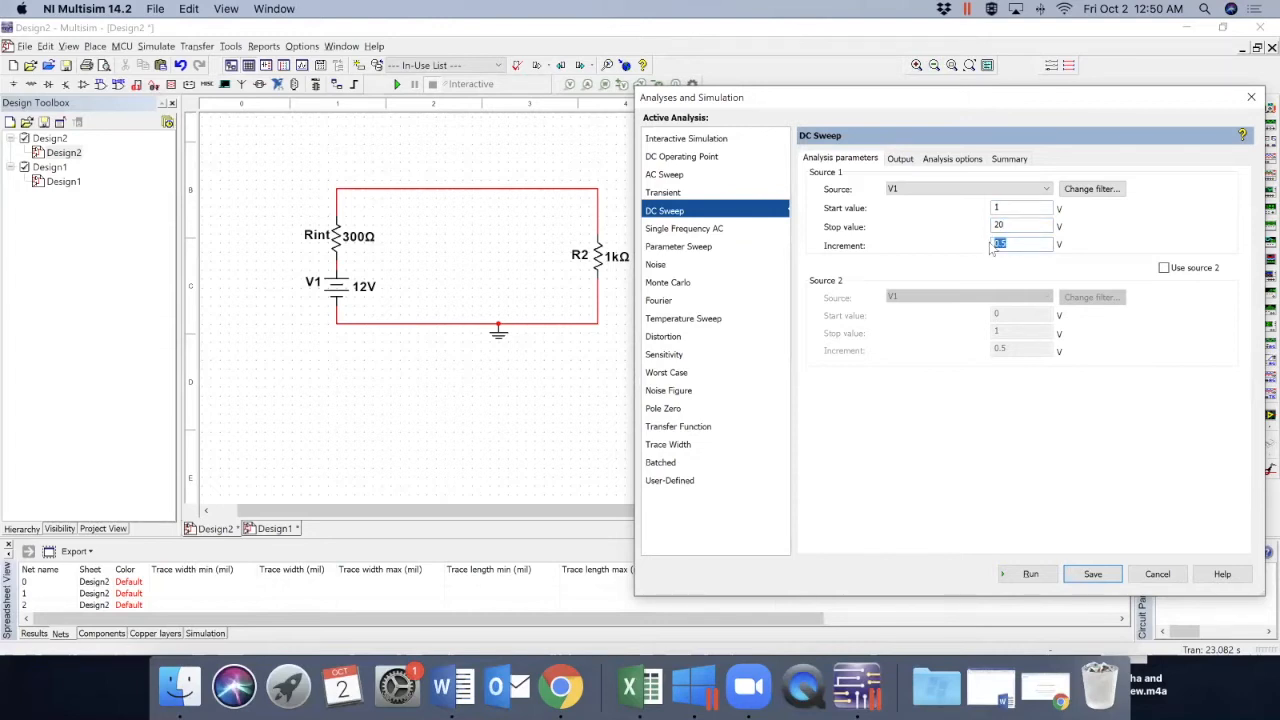
pyautogui.write('0.1')
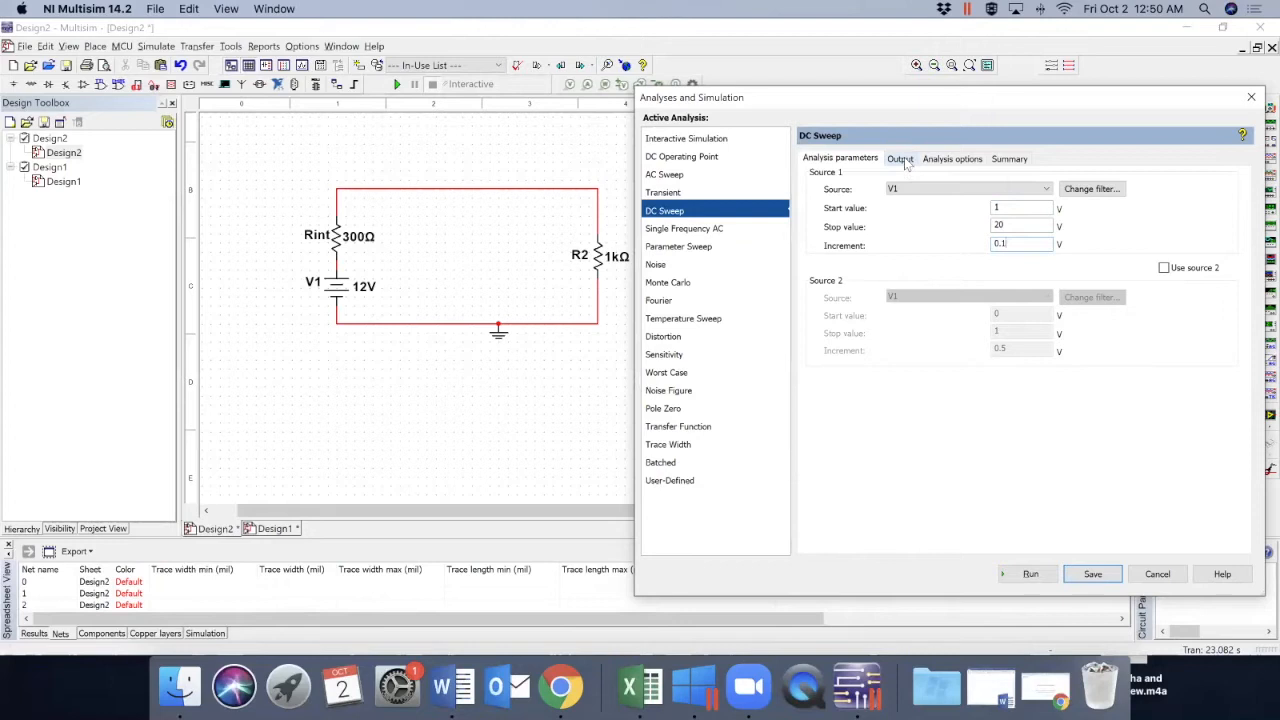
# Add V(2) as the DC sweep's output variable and start the run
pyautogui.click(900, 158)
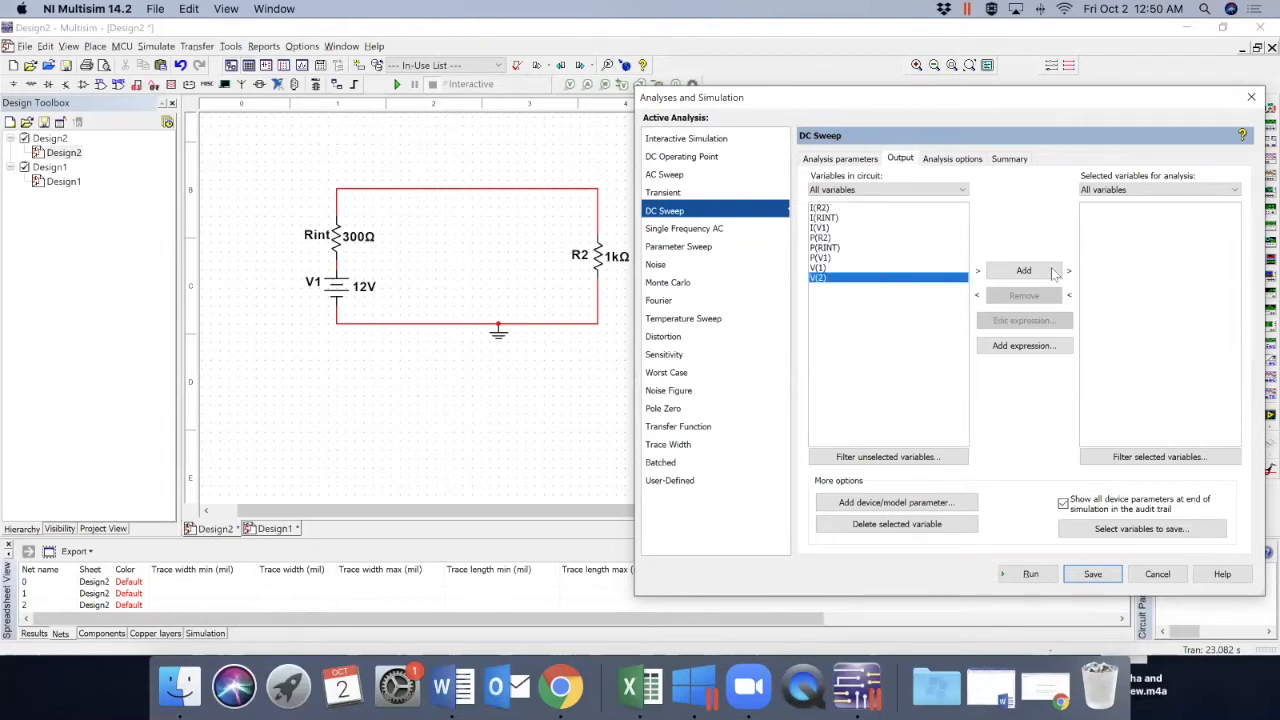
pyautogui.click(1024, 270)
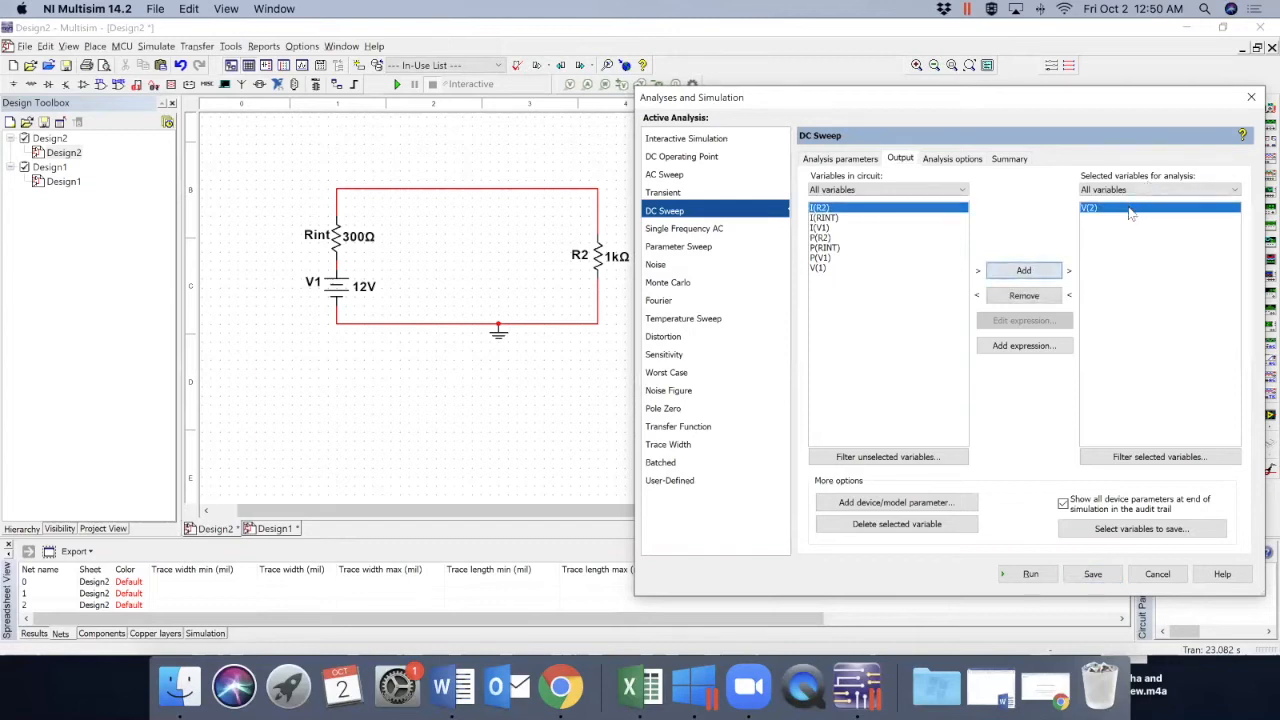
pyautogui.moveTo(1030, 560)
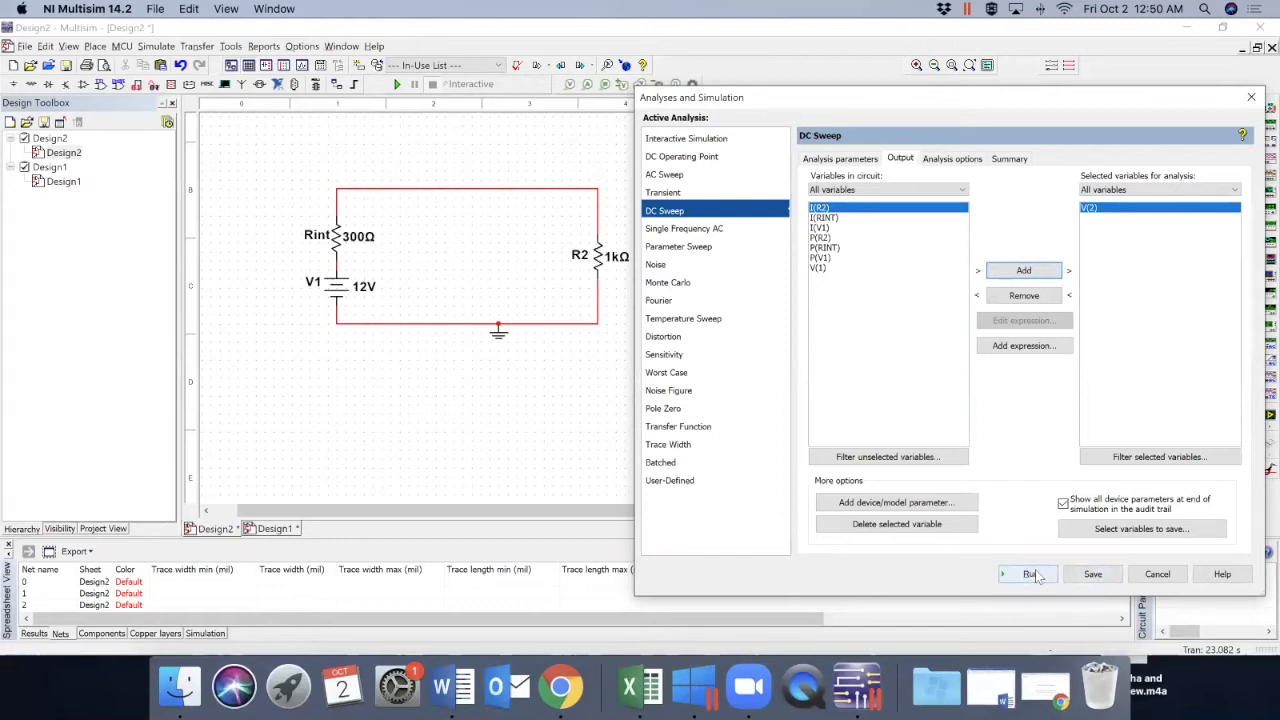
pyautogui.click(1028, 572)
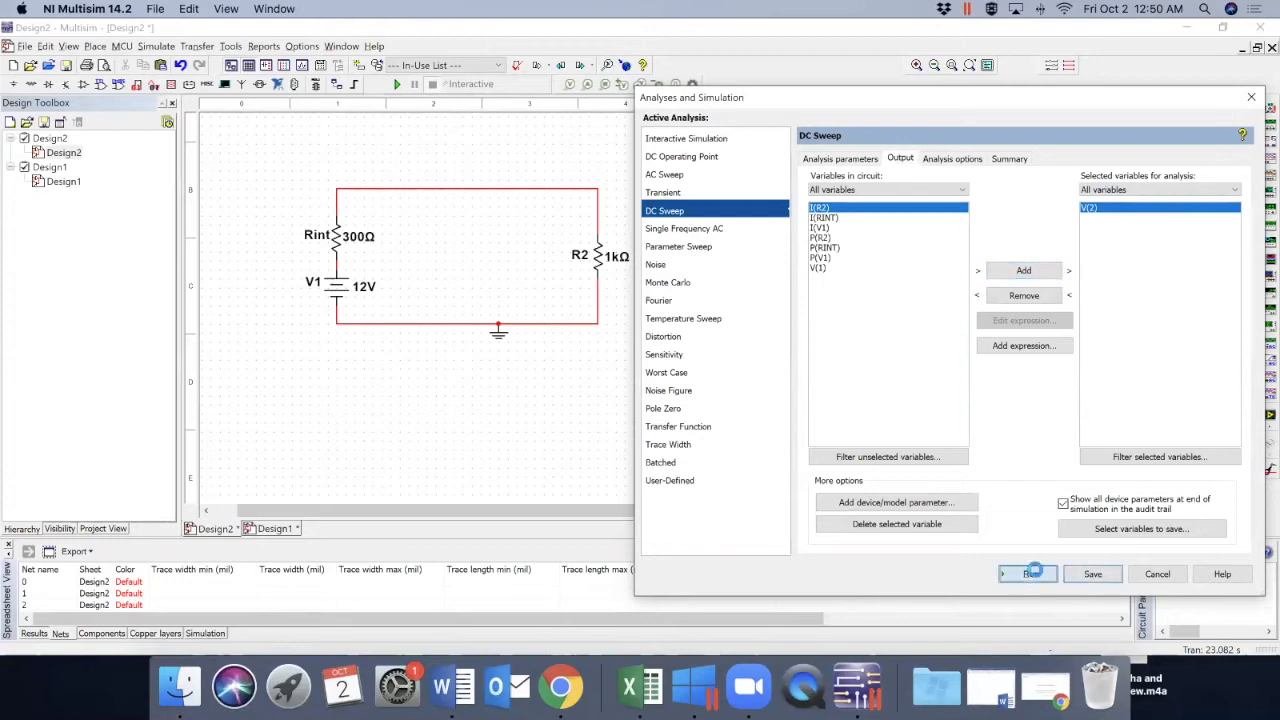
# Run the sweep, place the V(2) vs V1 plot beside the circuit and reverse its colors to white
pyautogui.click(1028, 572)
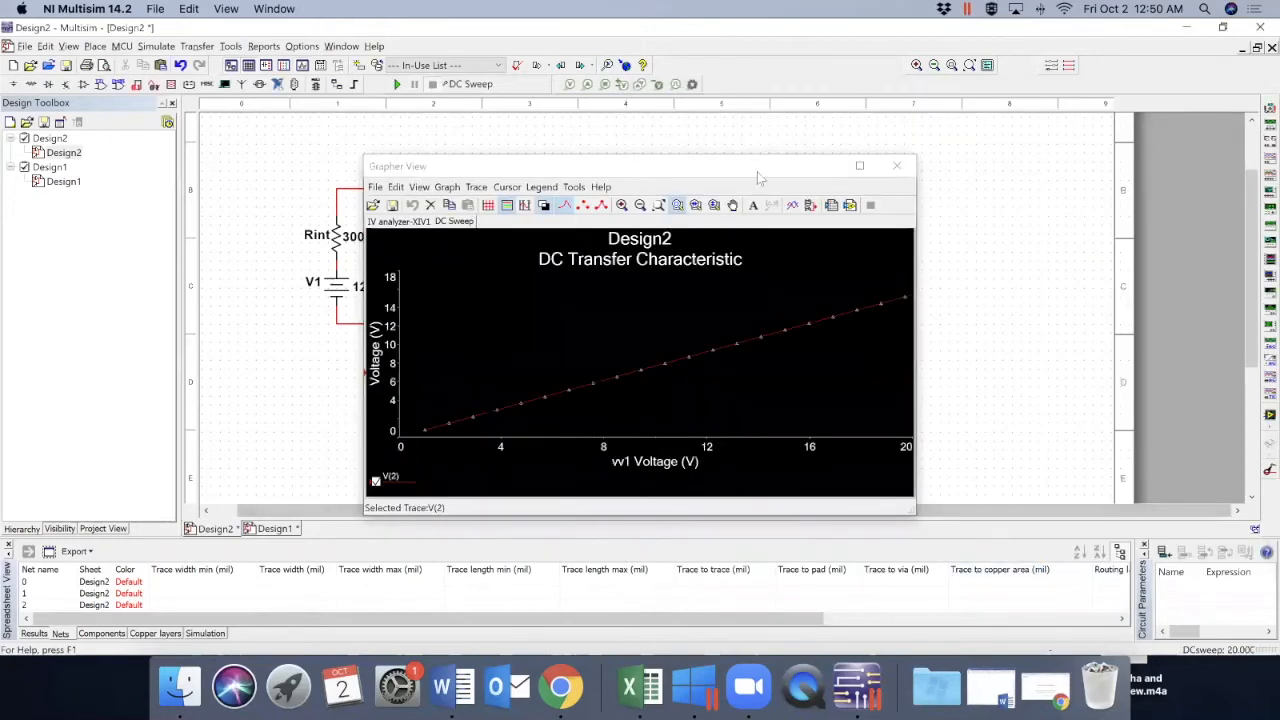
pyautogui.moveTo(630, 164); pyautogui.dragTo(1020, 130)
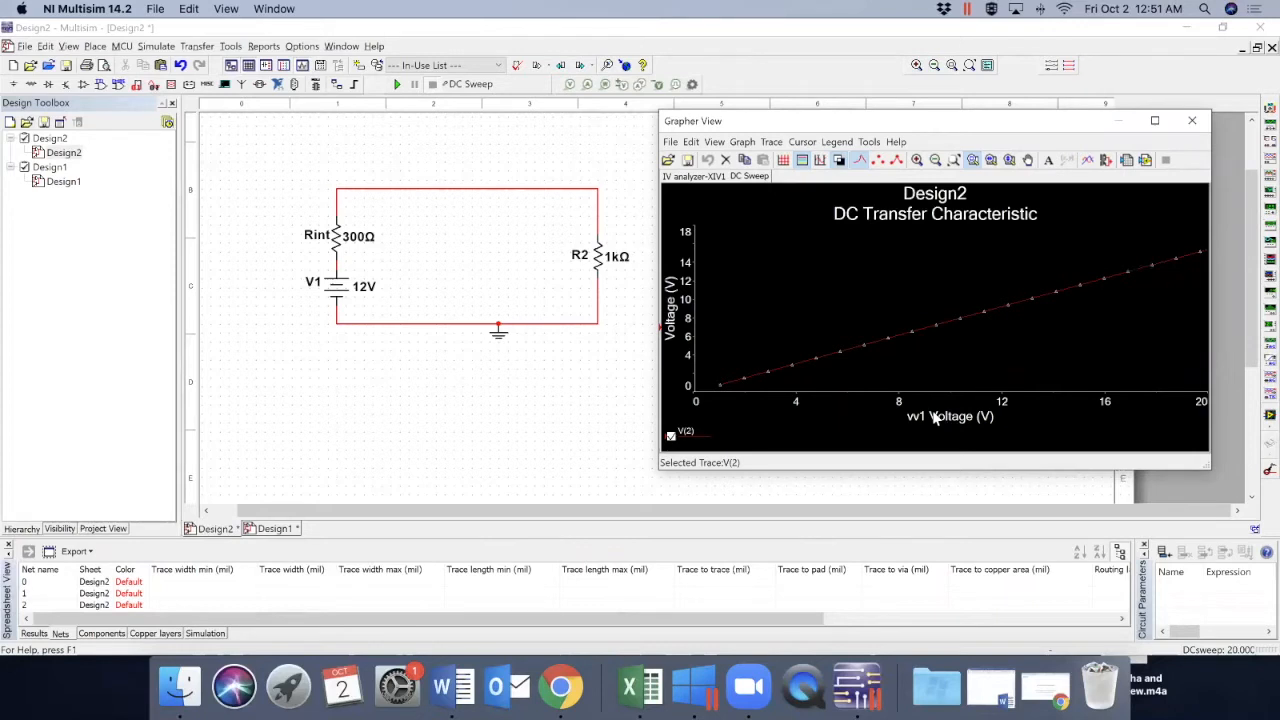
pyautogui.moveTo(936, 424)
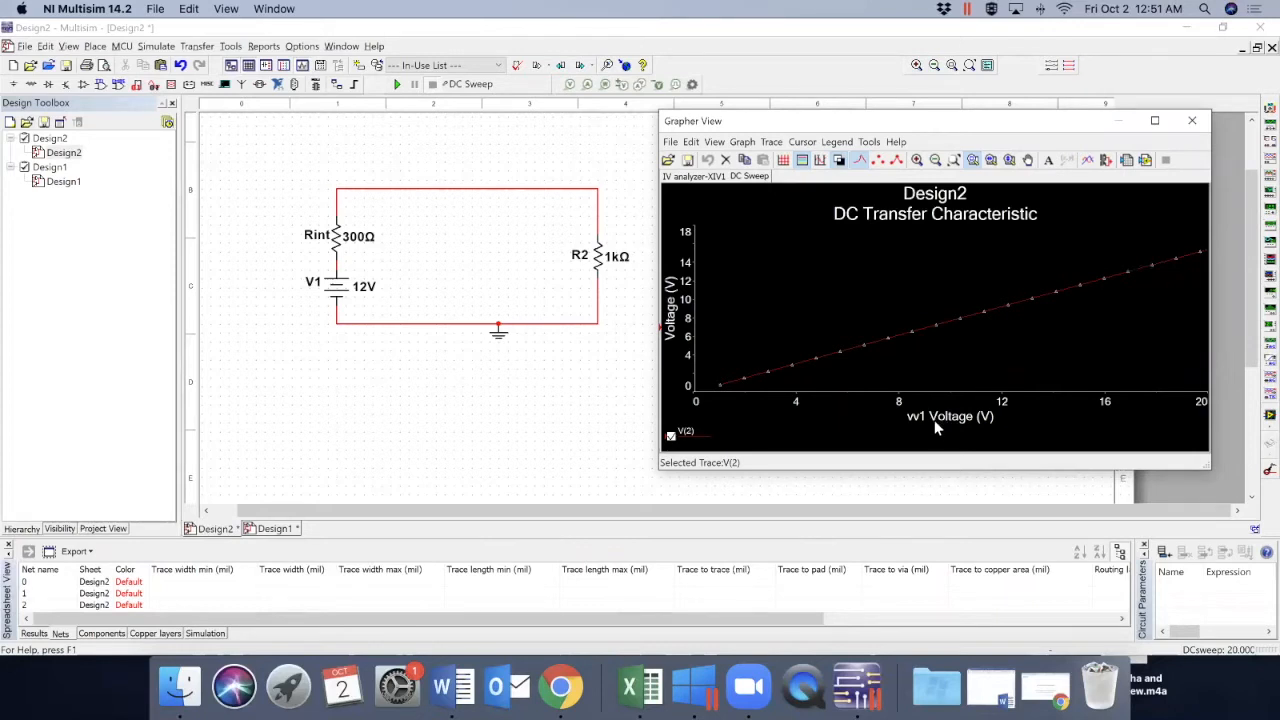
pyautogui.moveTo(678, 322)
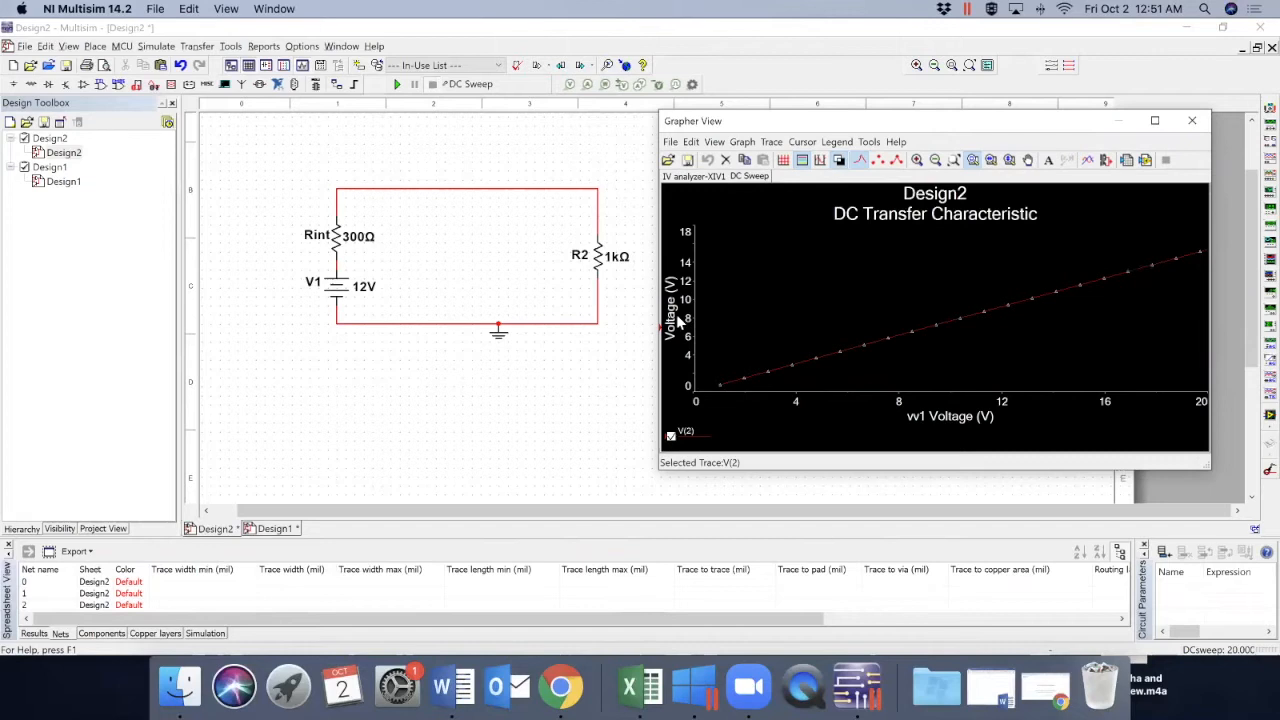
pyautogui.moveTo(912, 424)
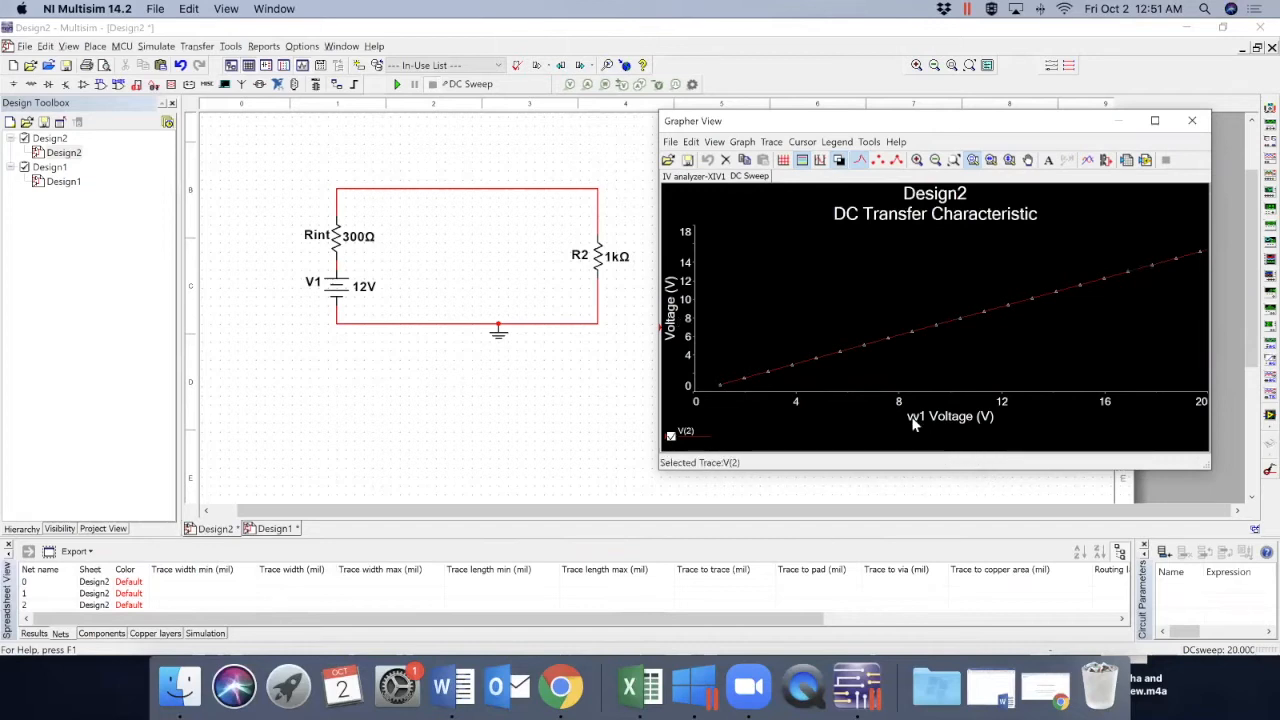
pyautogui.moveTo(322, 260)
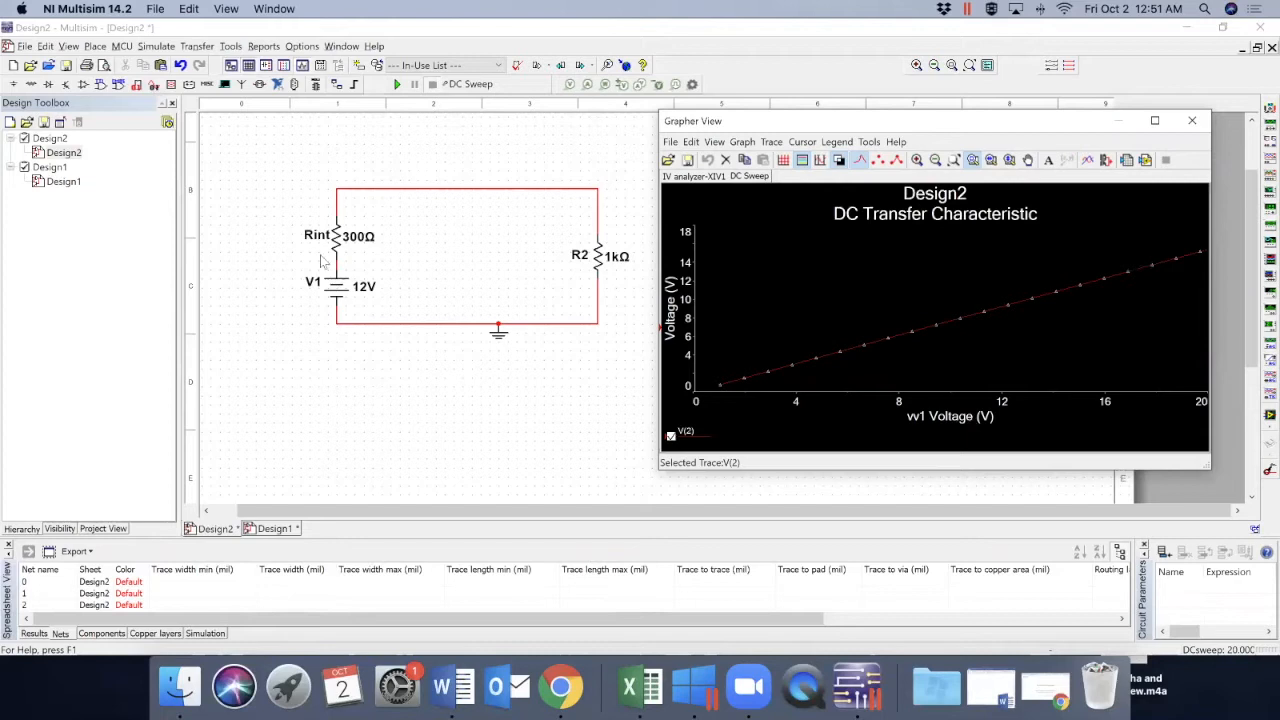
pyautogui.moveTo(806, 370)
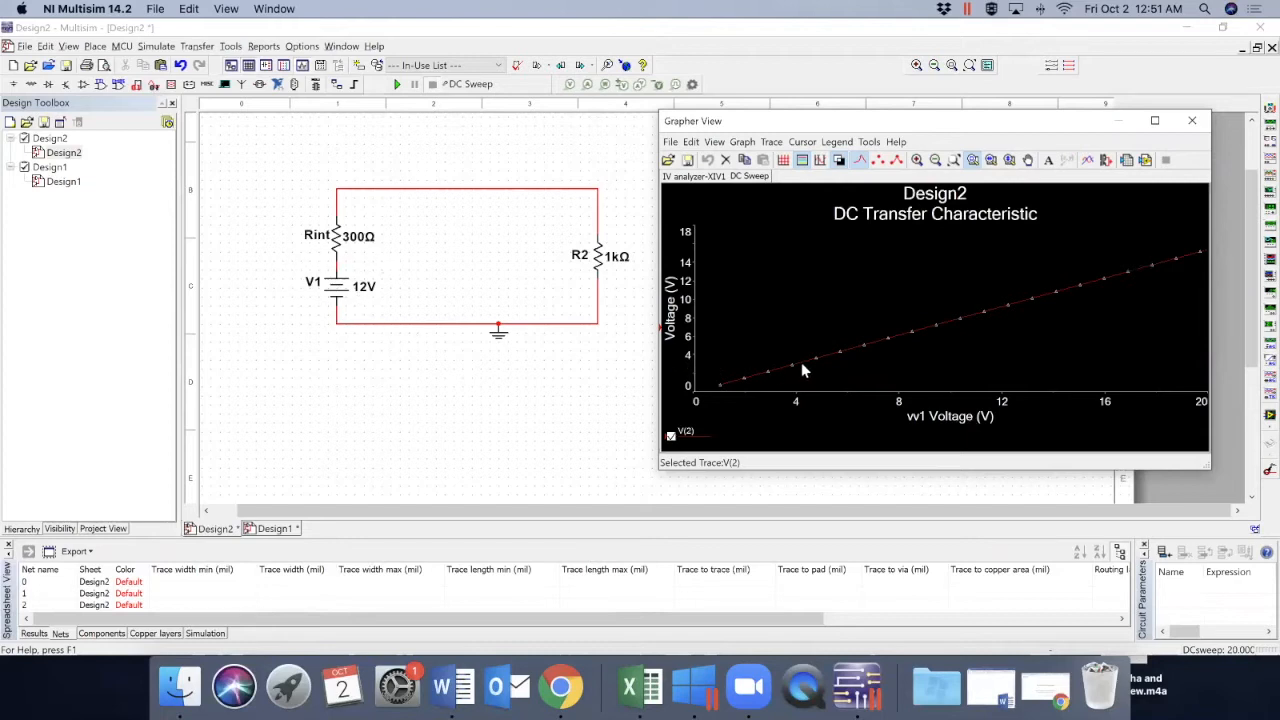
pyautogui.moveTo(550, 270)
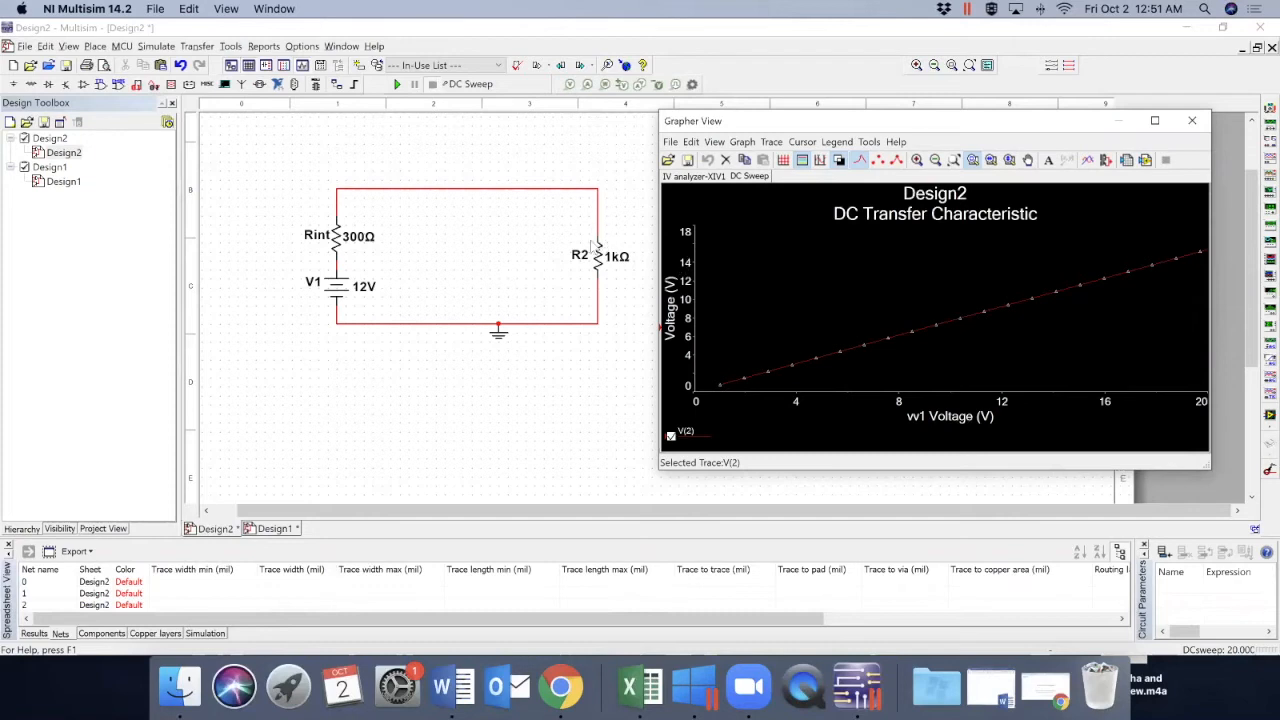
pyautogui.moveTo(604, 282)
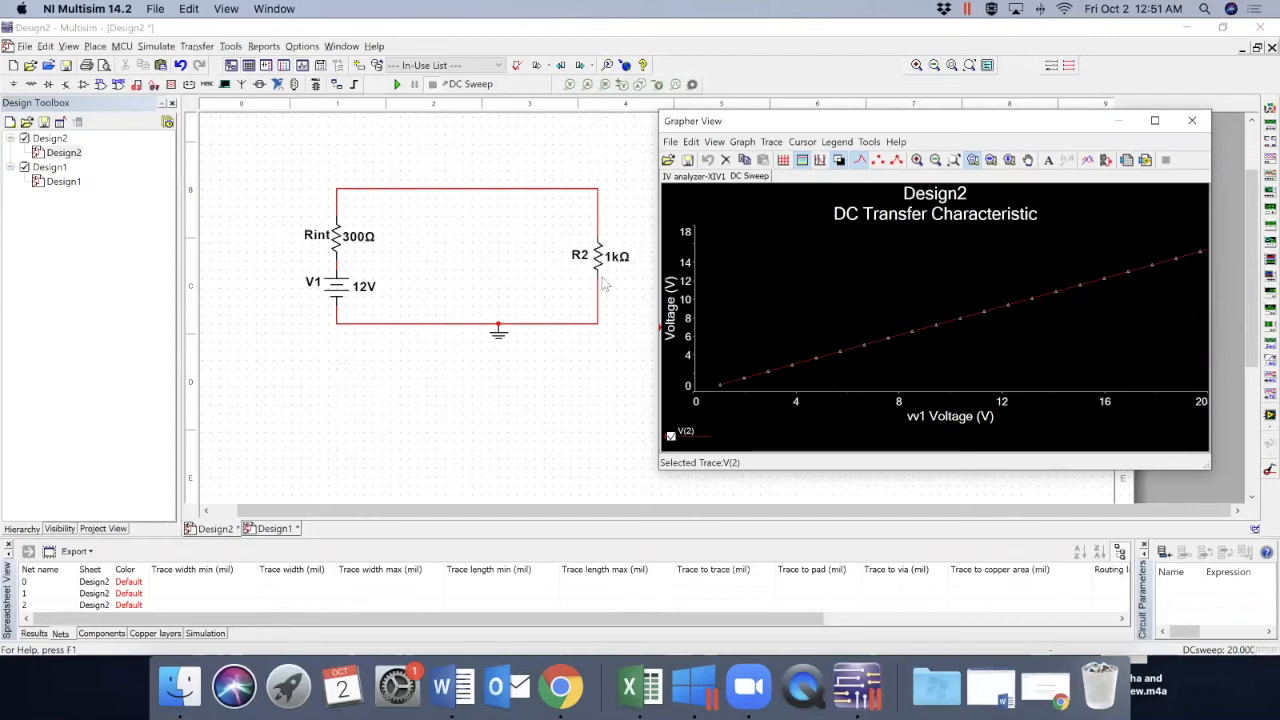
pyautogui.moveTo(932, 420)
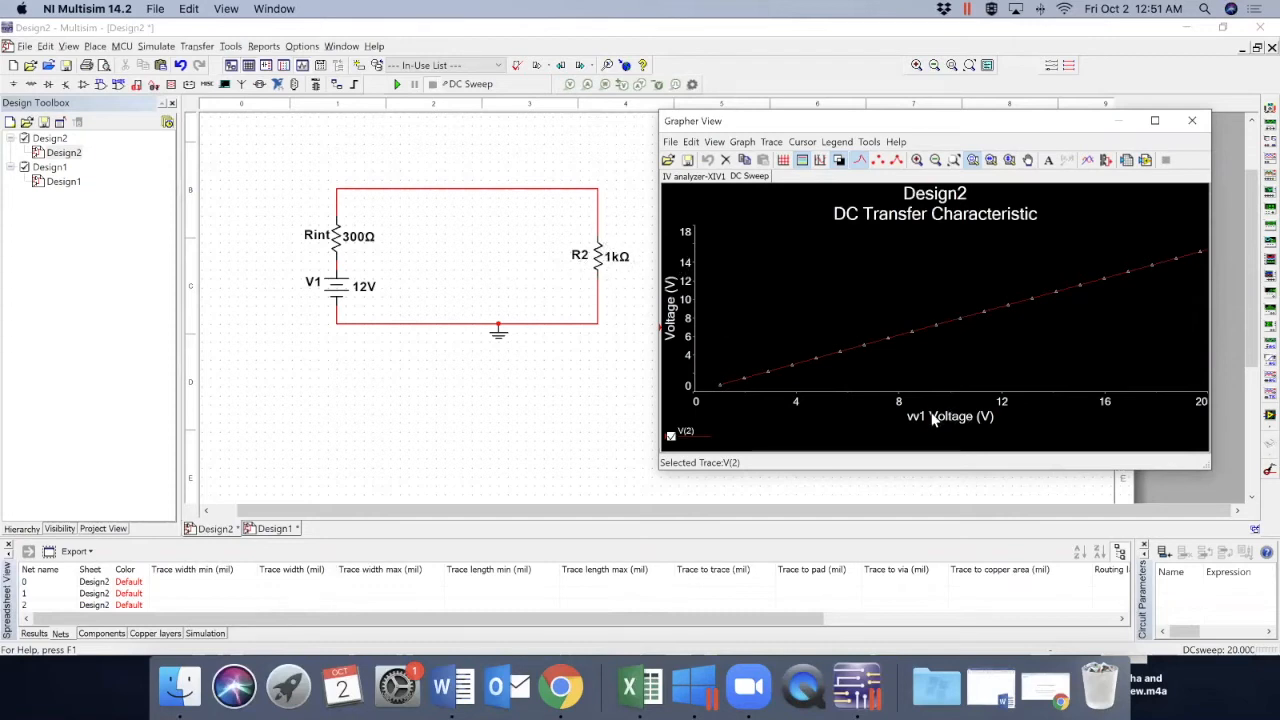
pyautogui.moveTo(820, 190)
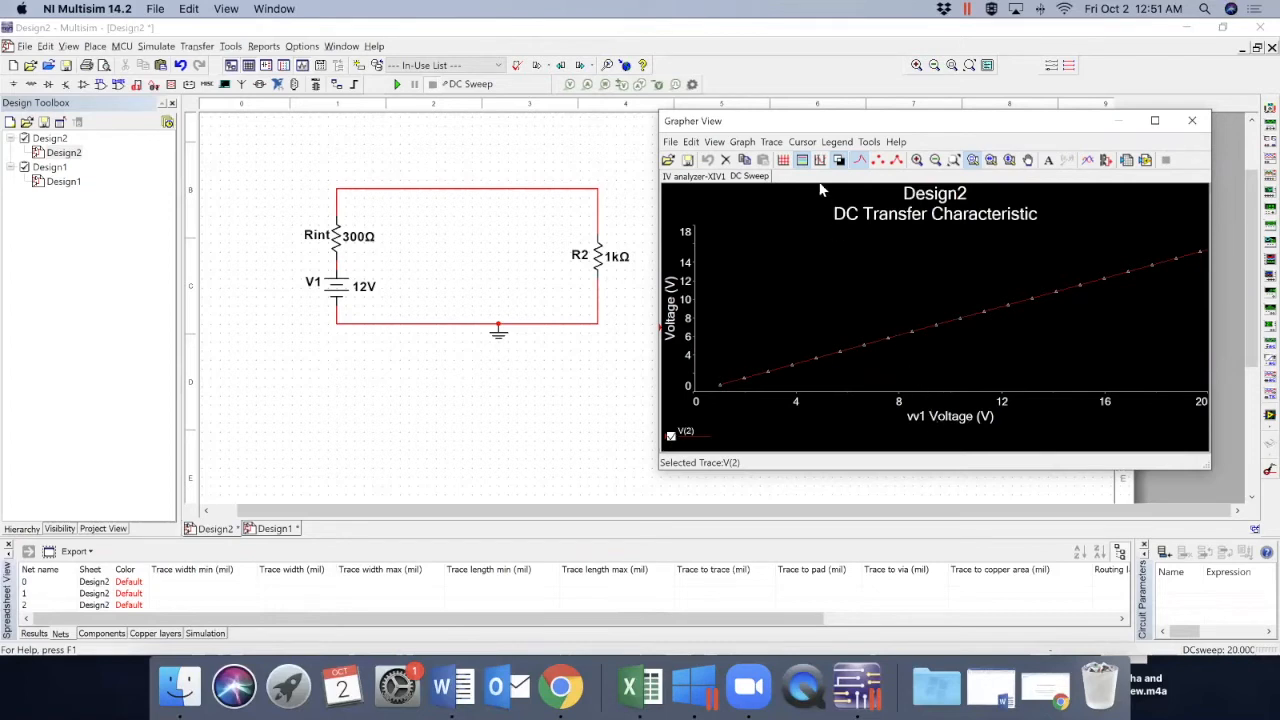
pyautogui.click(840, 160)
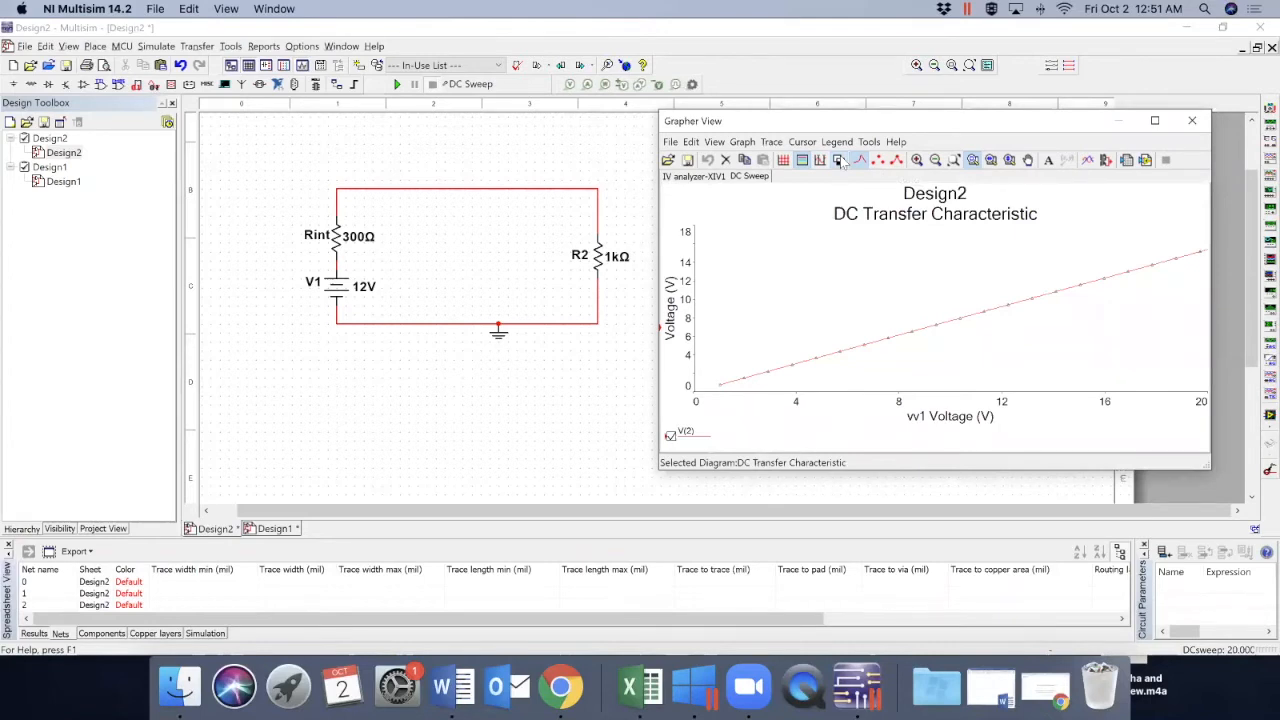
# Relabel the bottom axis as 'Source Voltage (V)' in Graph Properties
pyautogui.click(838, 160)
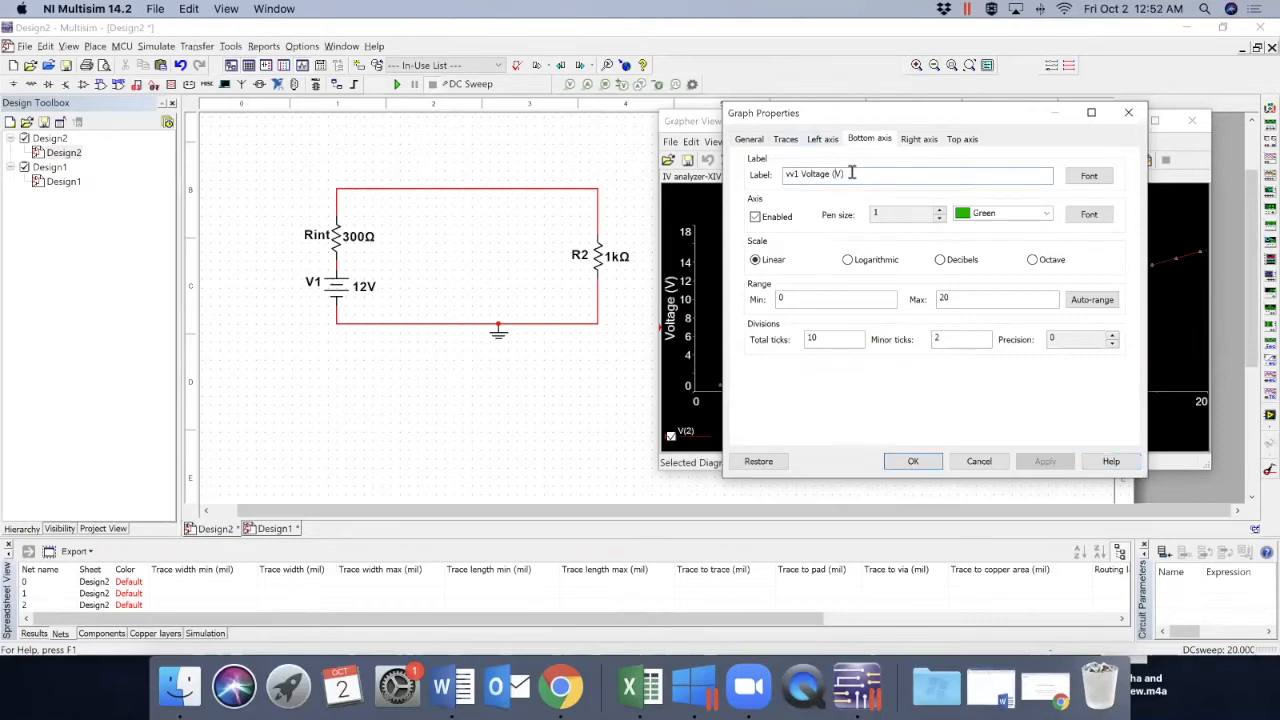
pyautogui.press('backspace')
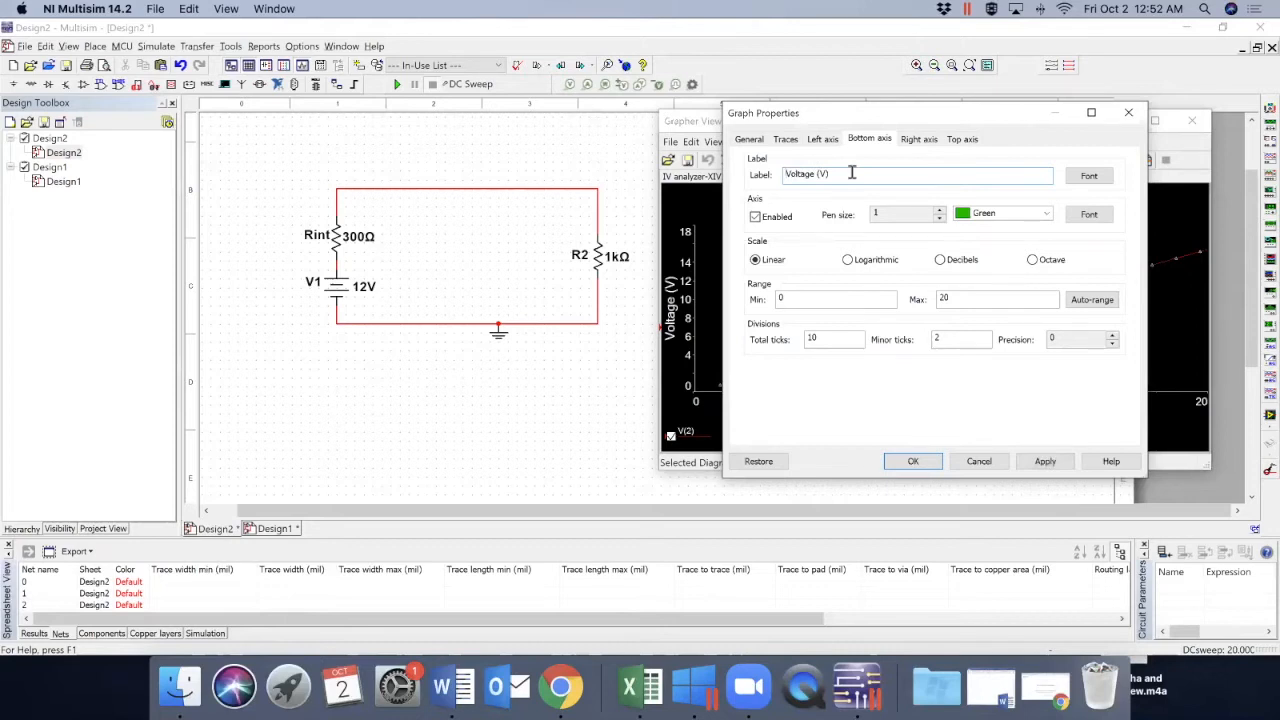
pyautogui.write('Source Vo')
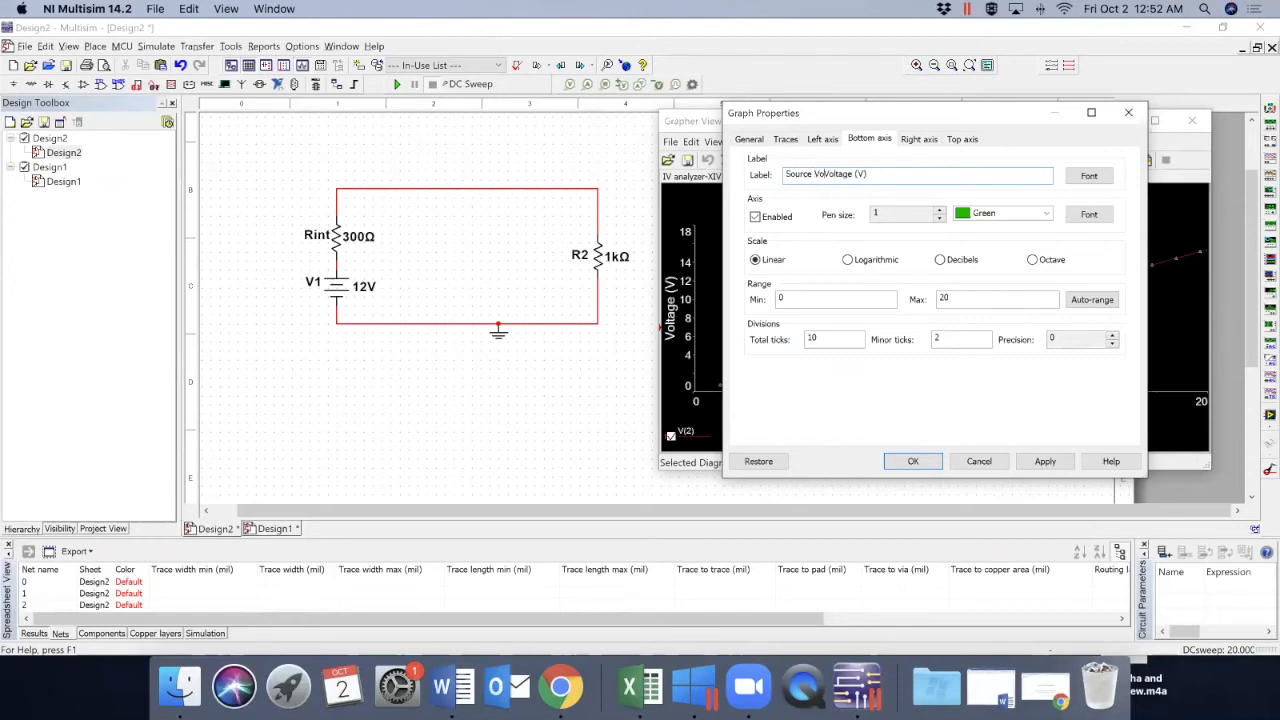
pyautogui.write('ltage')
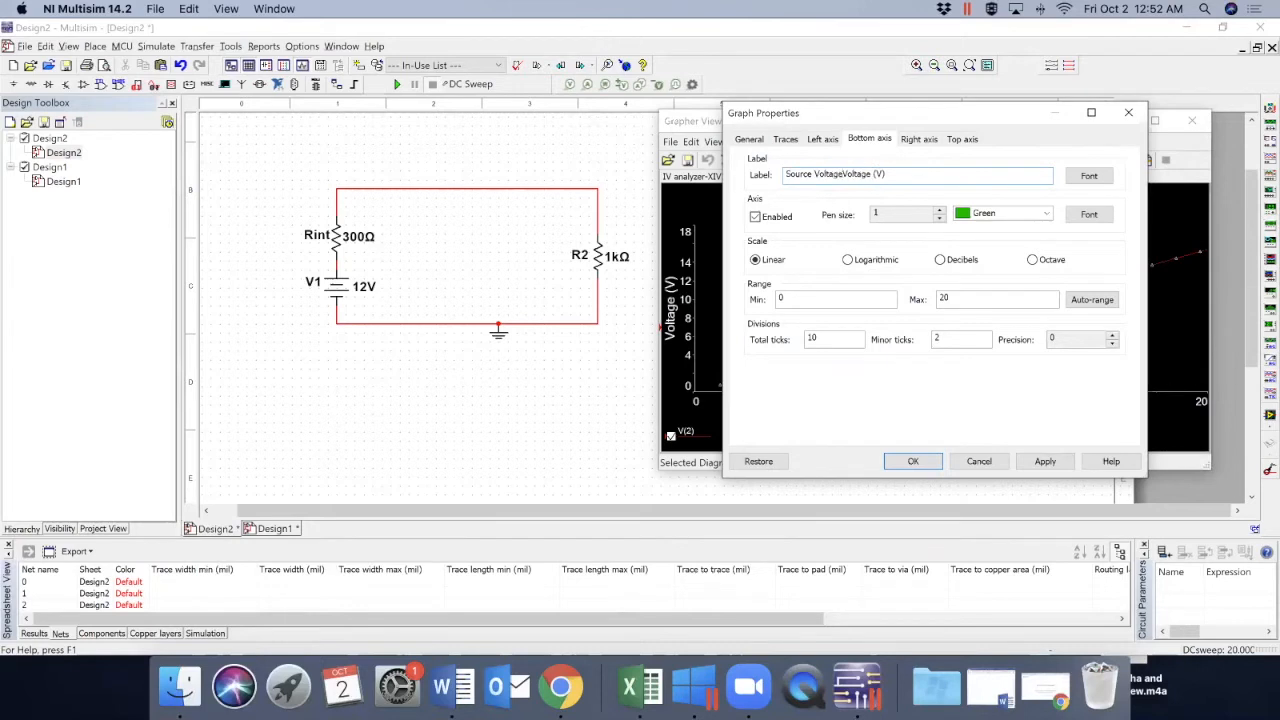
pyautogui.doubleClick(856, 174)
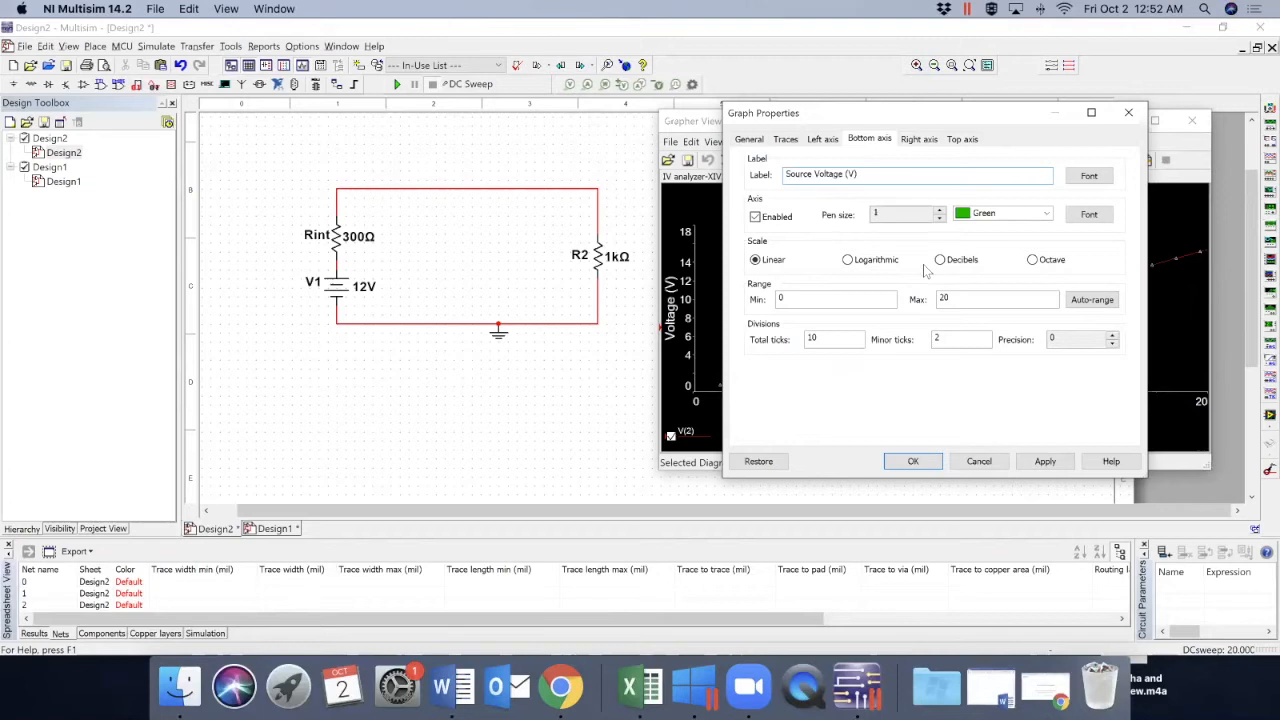
# Relabel the left axis as 'Load Voltage (V)' and apply both labels
pyautogui.click(836, 300)
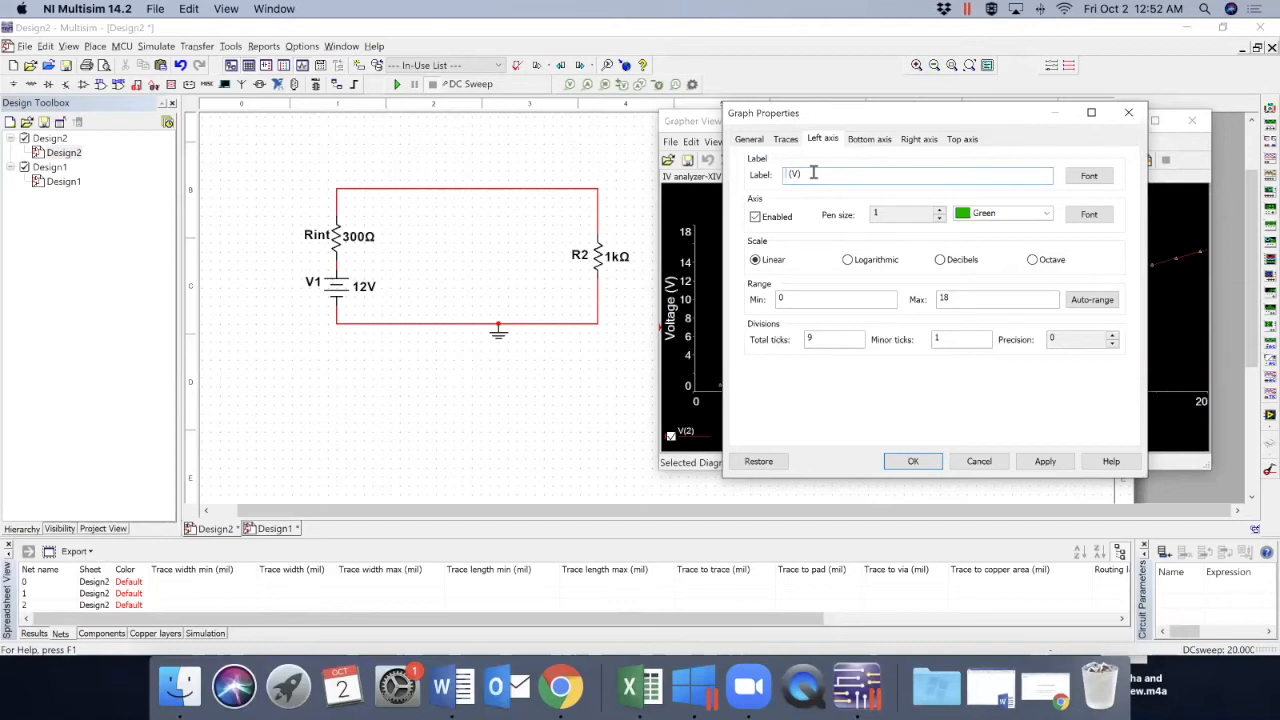
pyautogui.write('Loai')
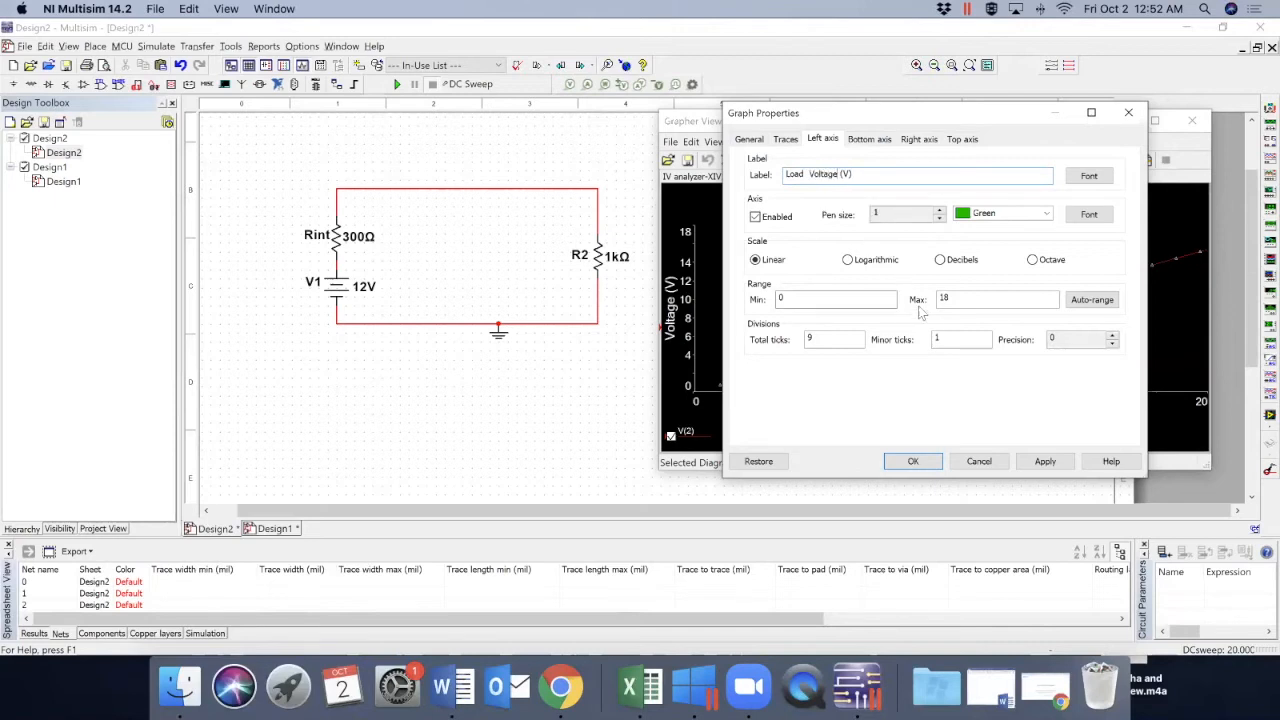
pyautogui.moveTo(912, 460)
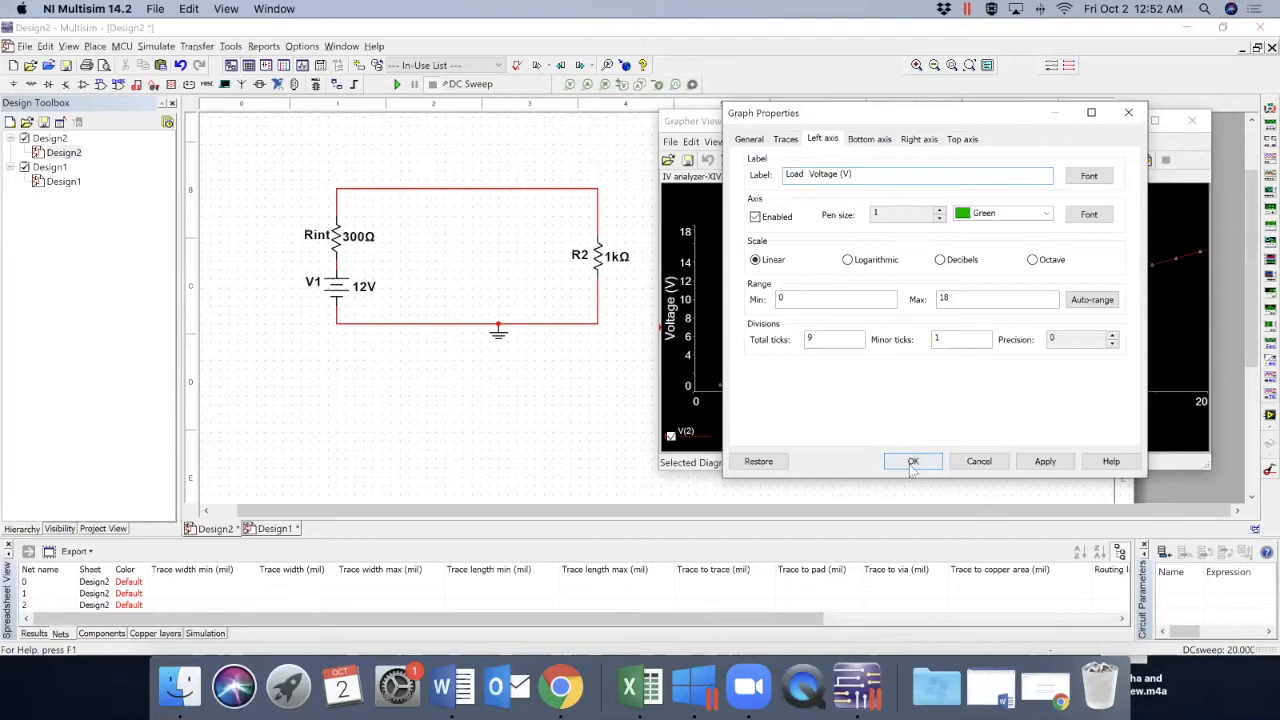
pyautogui.click(912, 460)
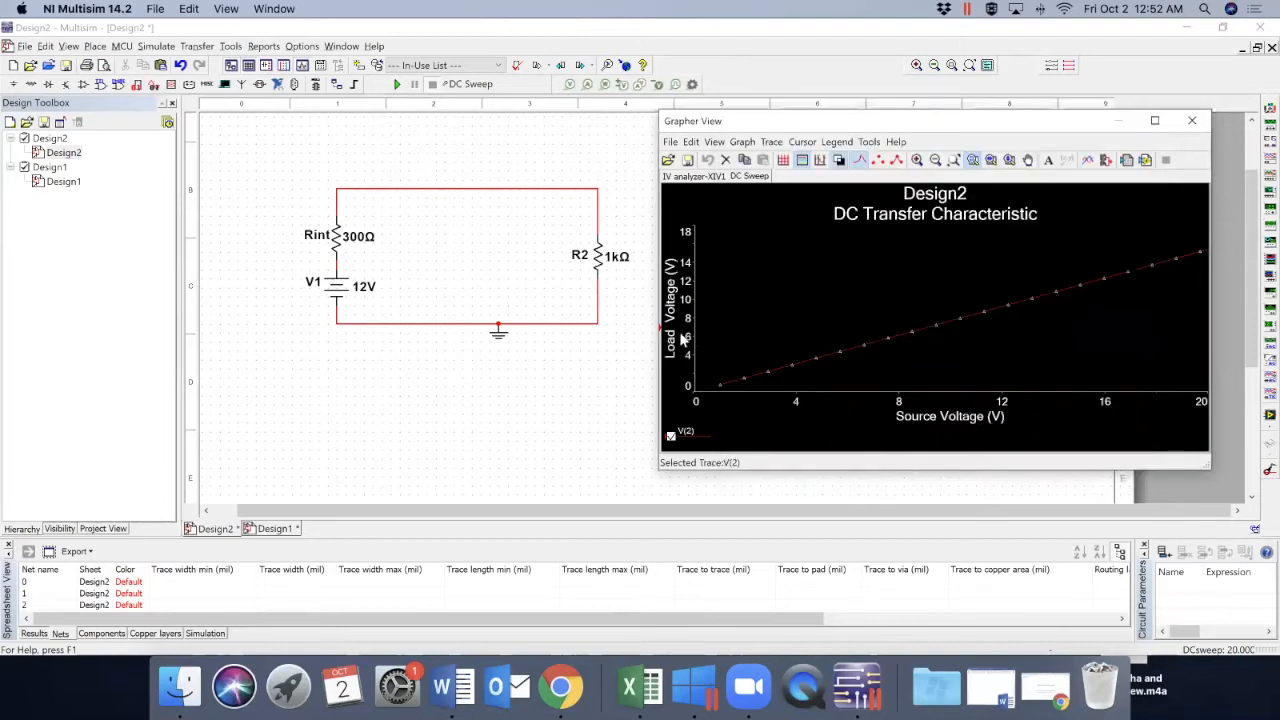
pyautogui.moveTo(964, 418)
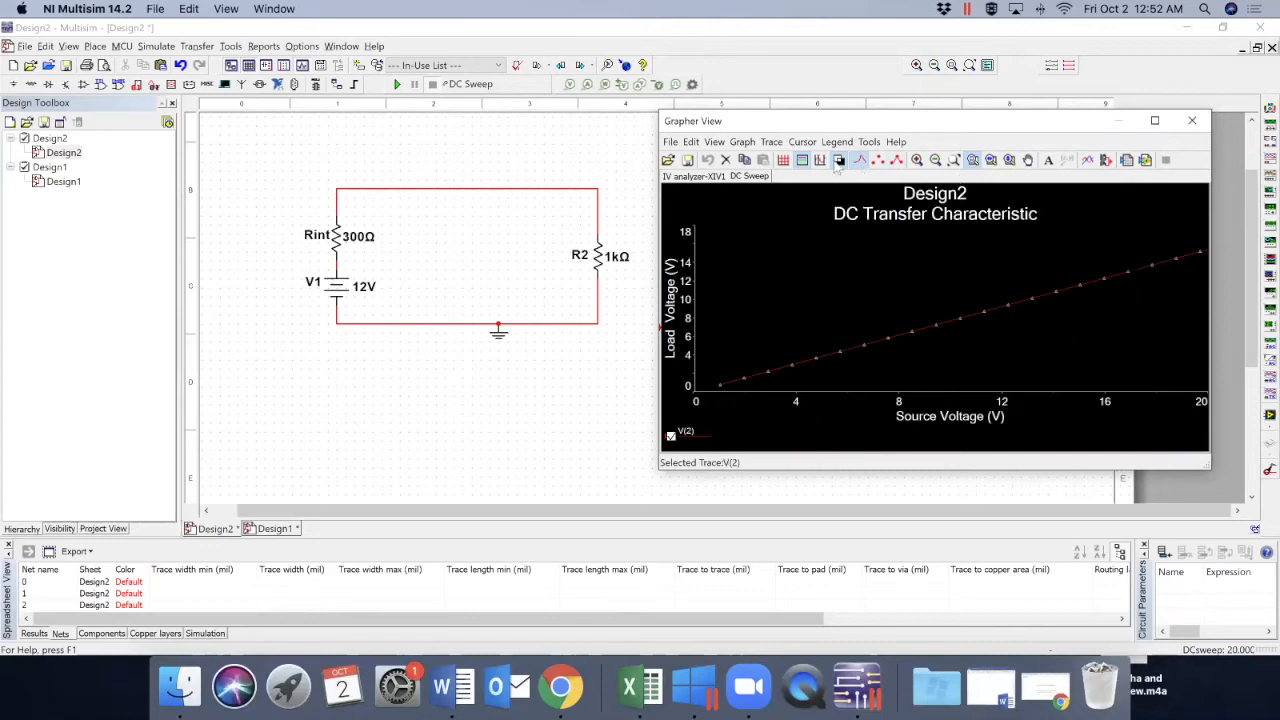
pyautogui.moveTo(1128, 160)
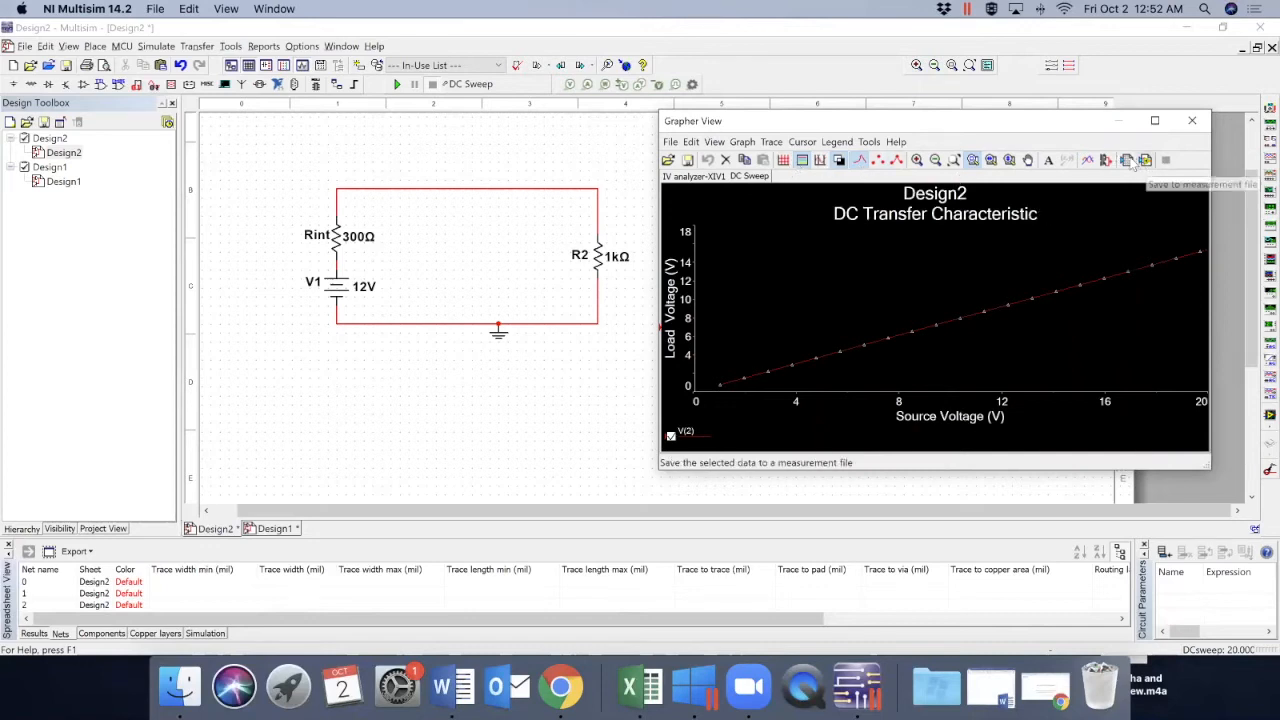
pyautogui.moveTo(1124, 160)
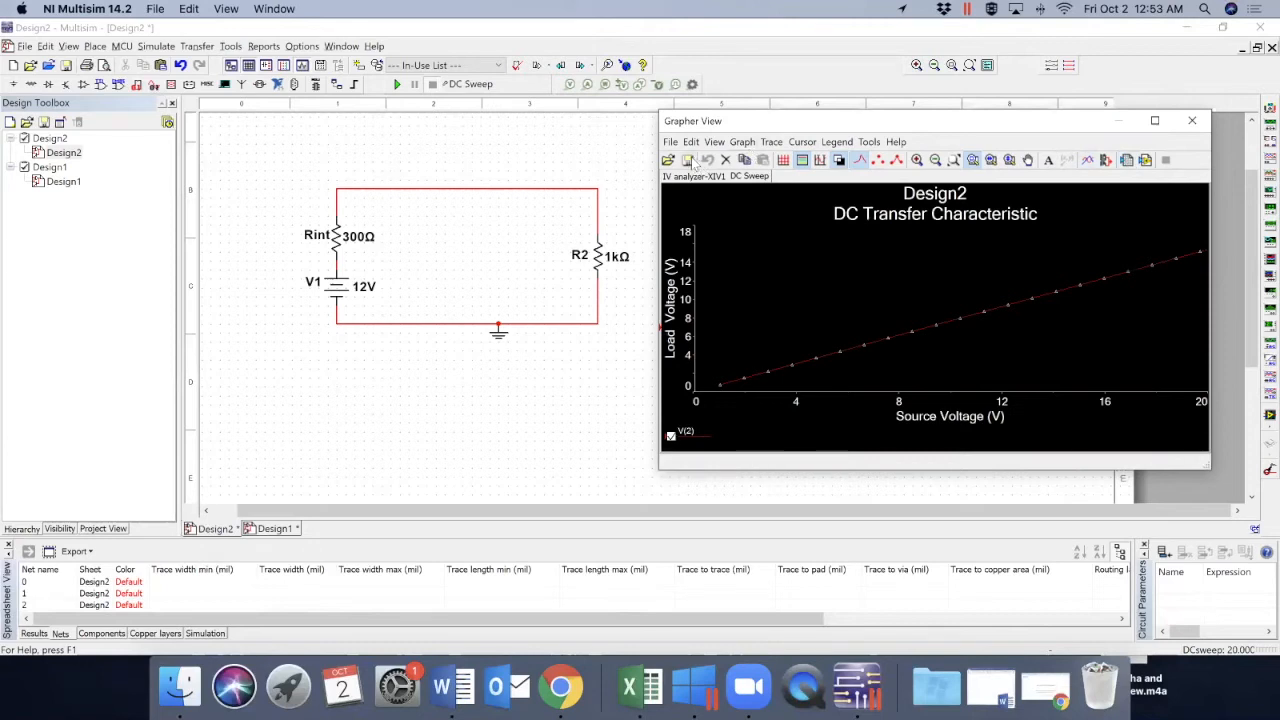
pyautogui.moveTo(688, 160)
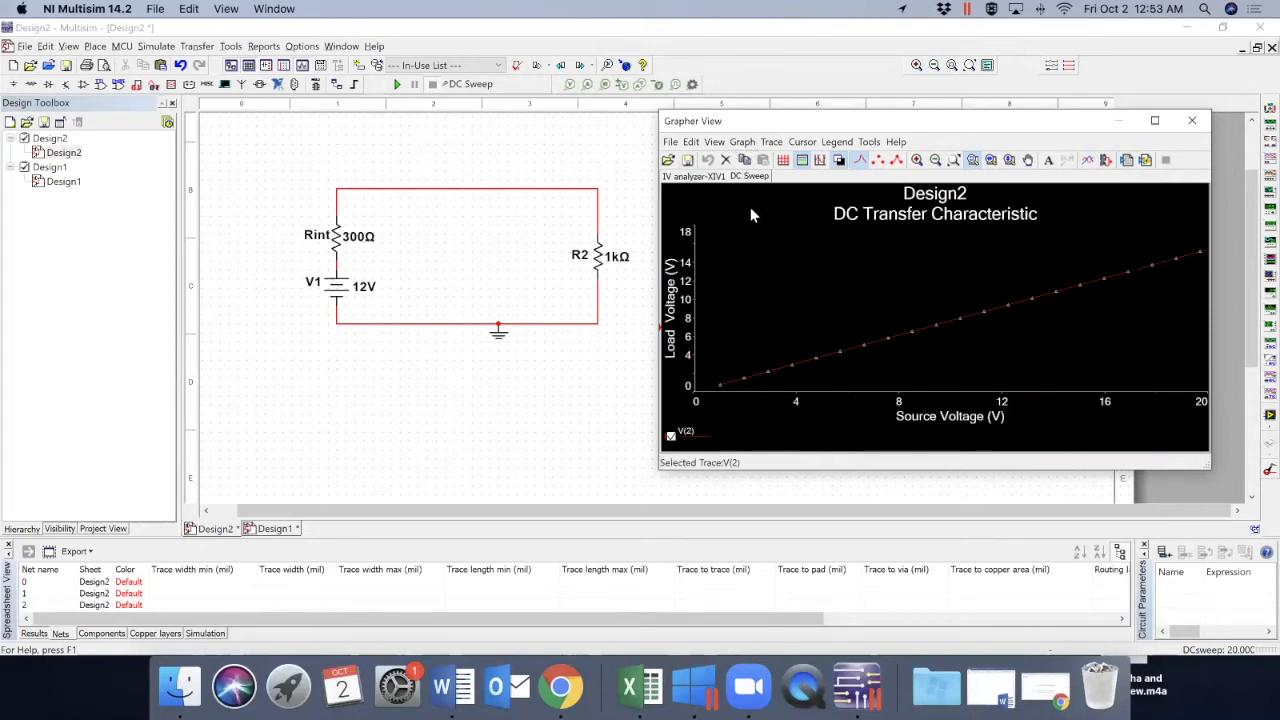
pyautogui.click(690, 140)
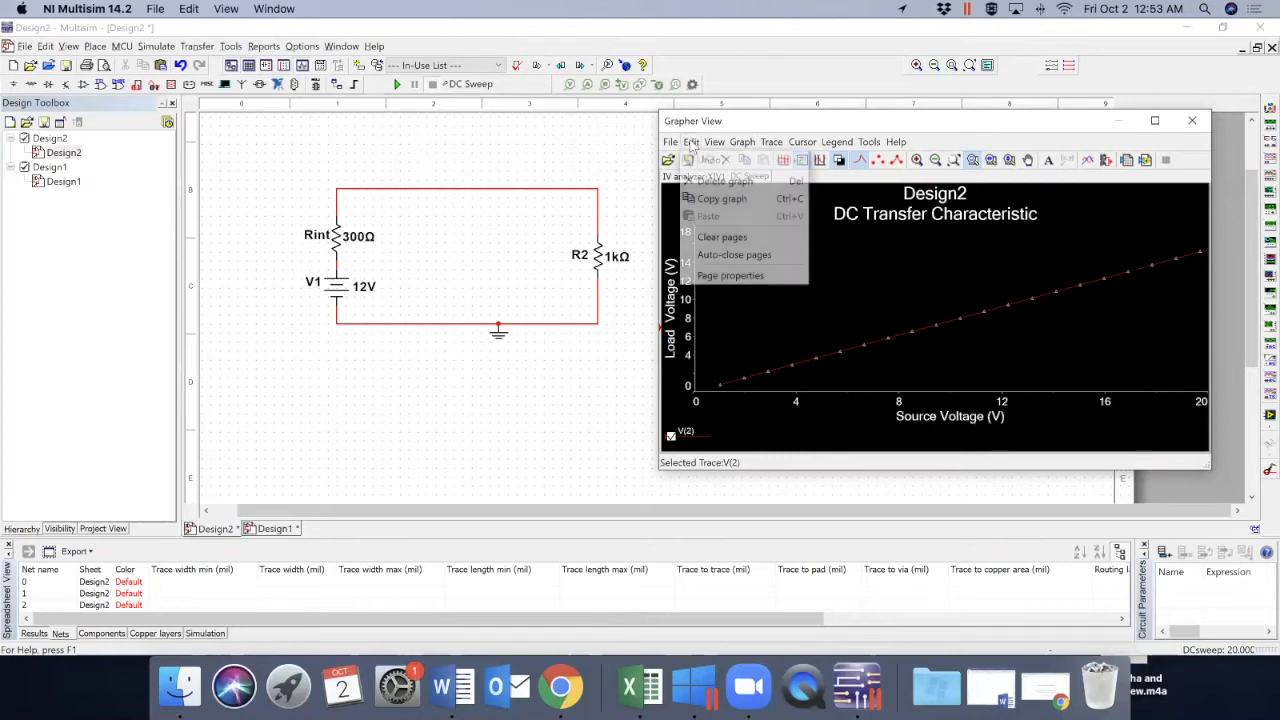
pyautogui.moveTo(722, 198)
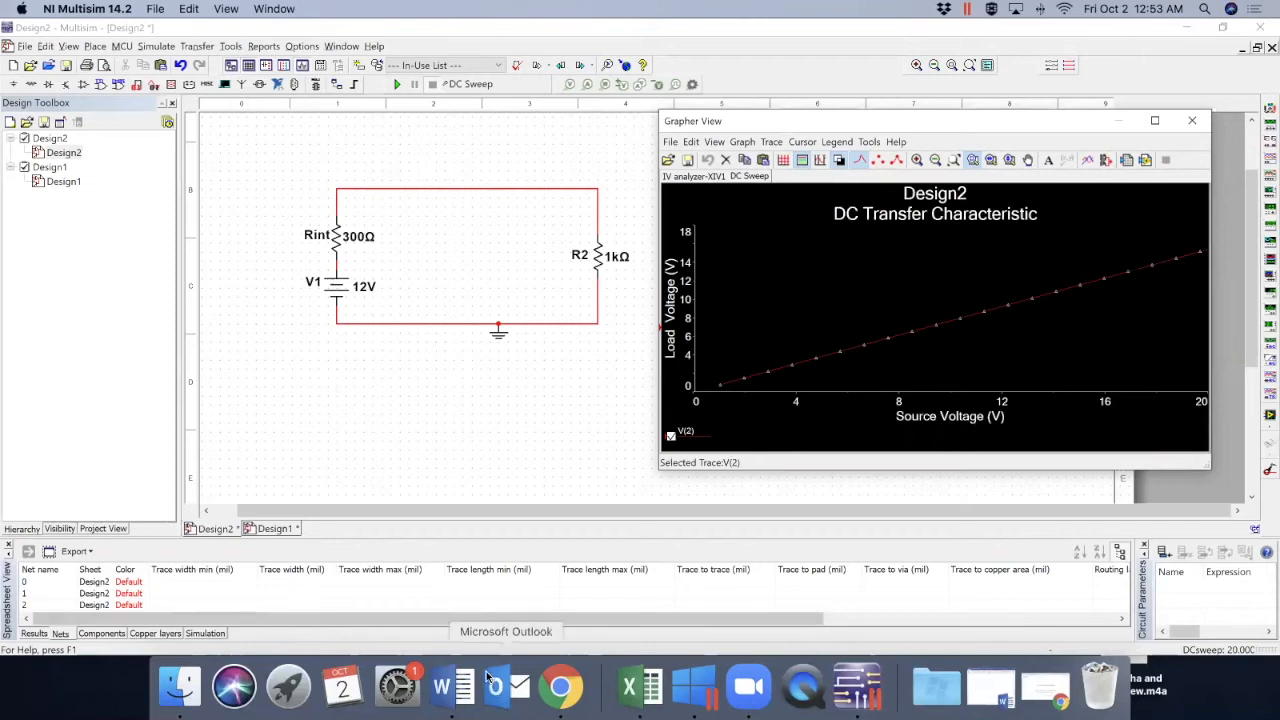
pyautogui.click(468, 686)
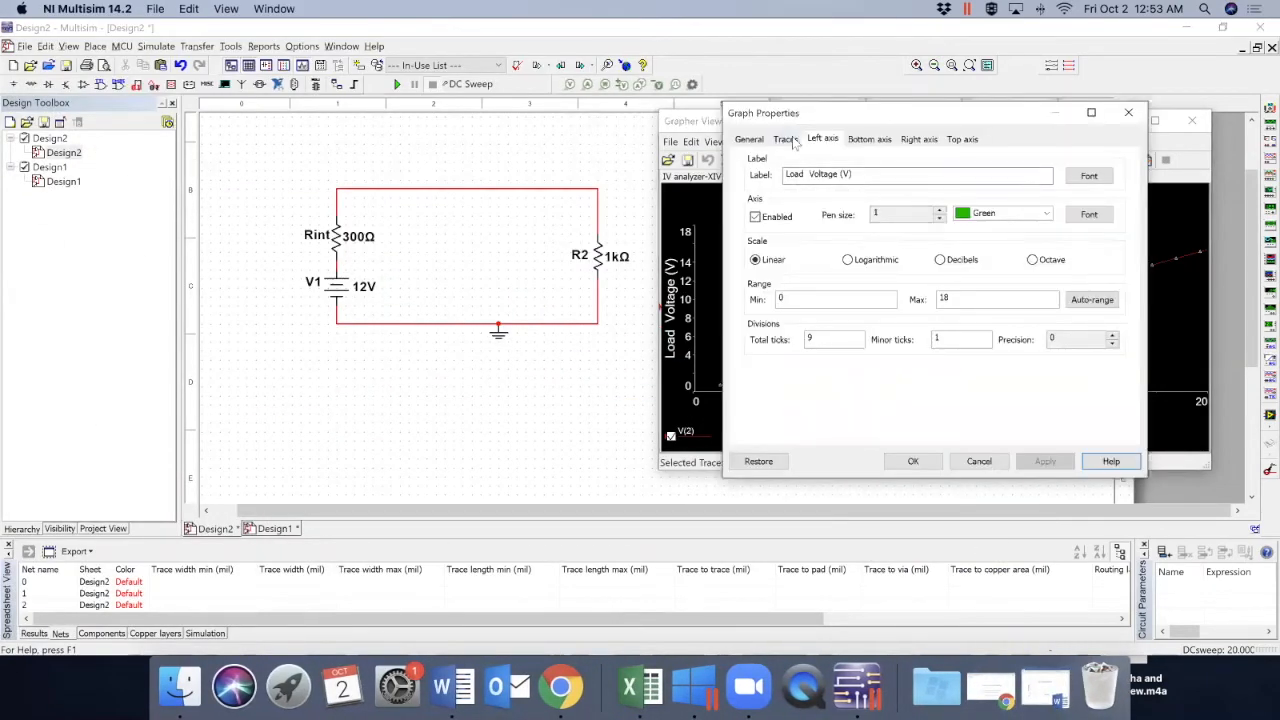
# Replace the graph title 'DC Transfer Characteristic' with 'Test' and confirm it
pyautogui.click(786, 140)
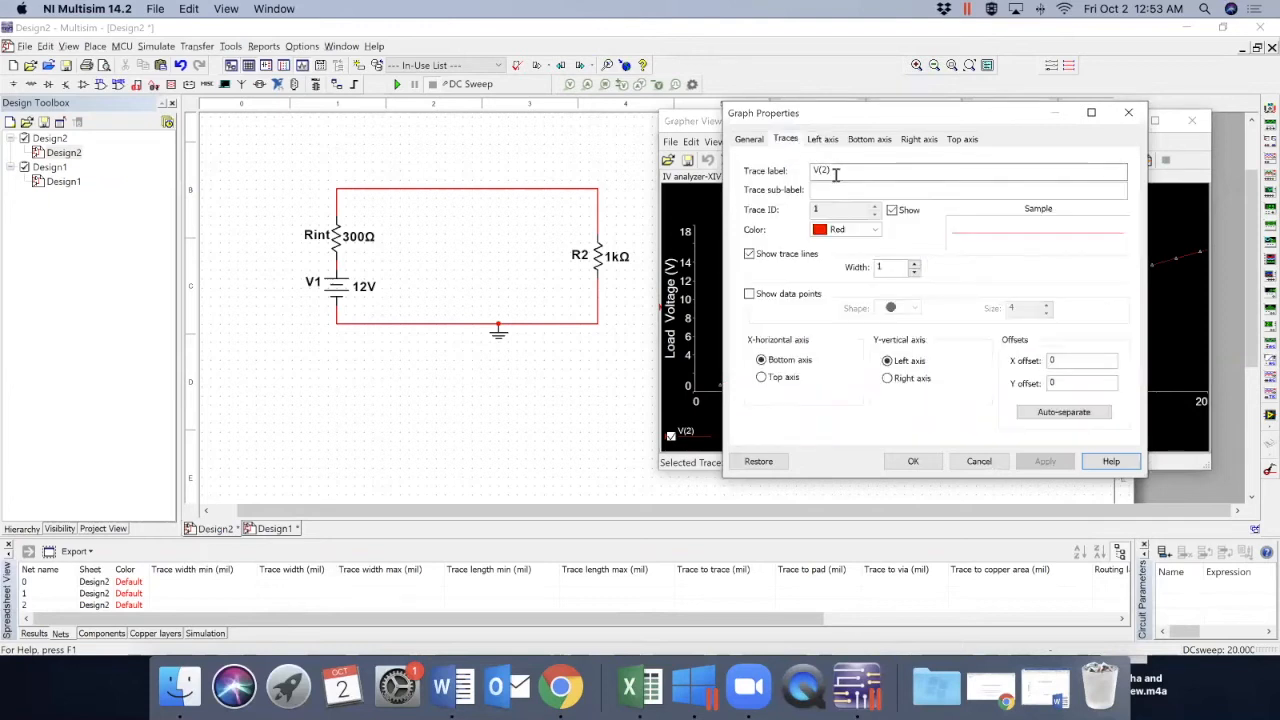
pyautogui.click(748, 140)
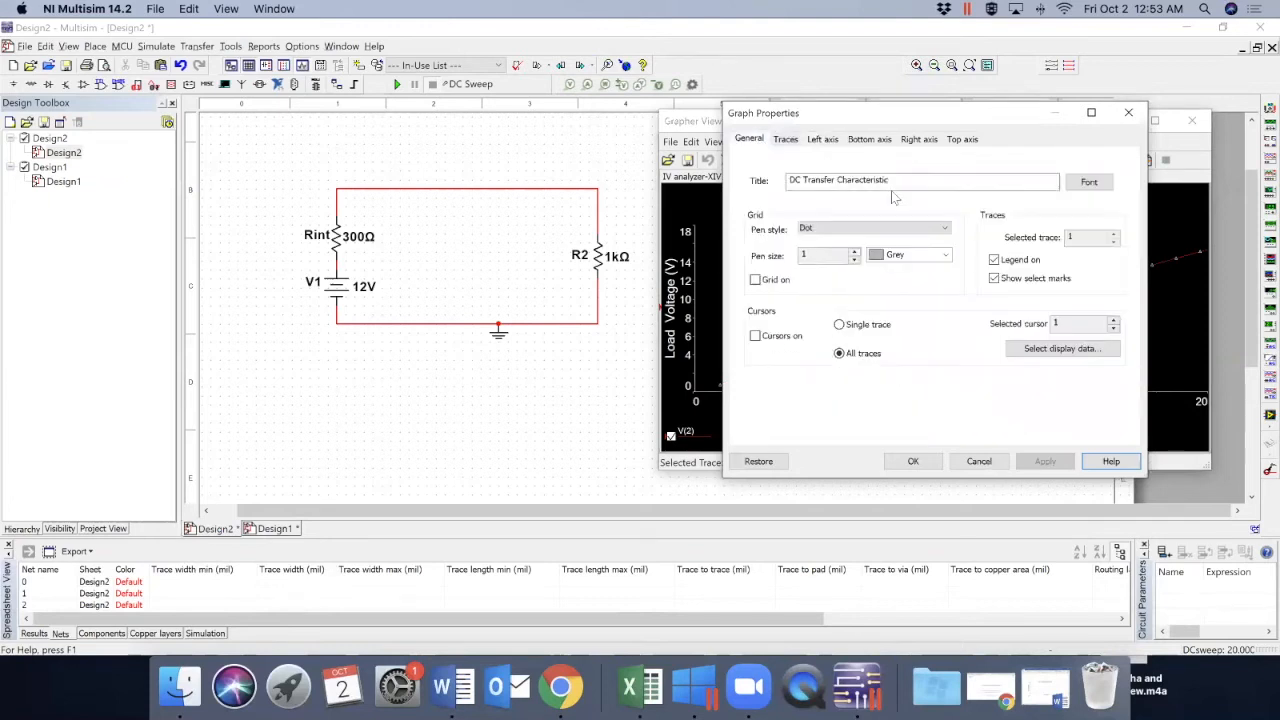
pyautogui.doubleClick(876, 180)
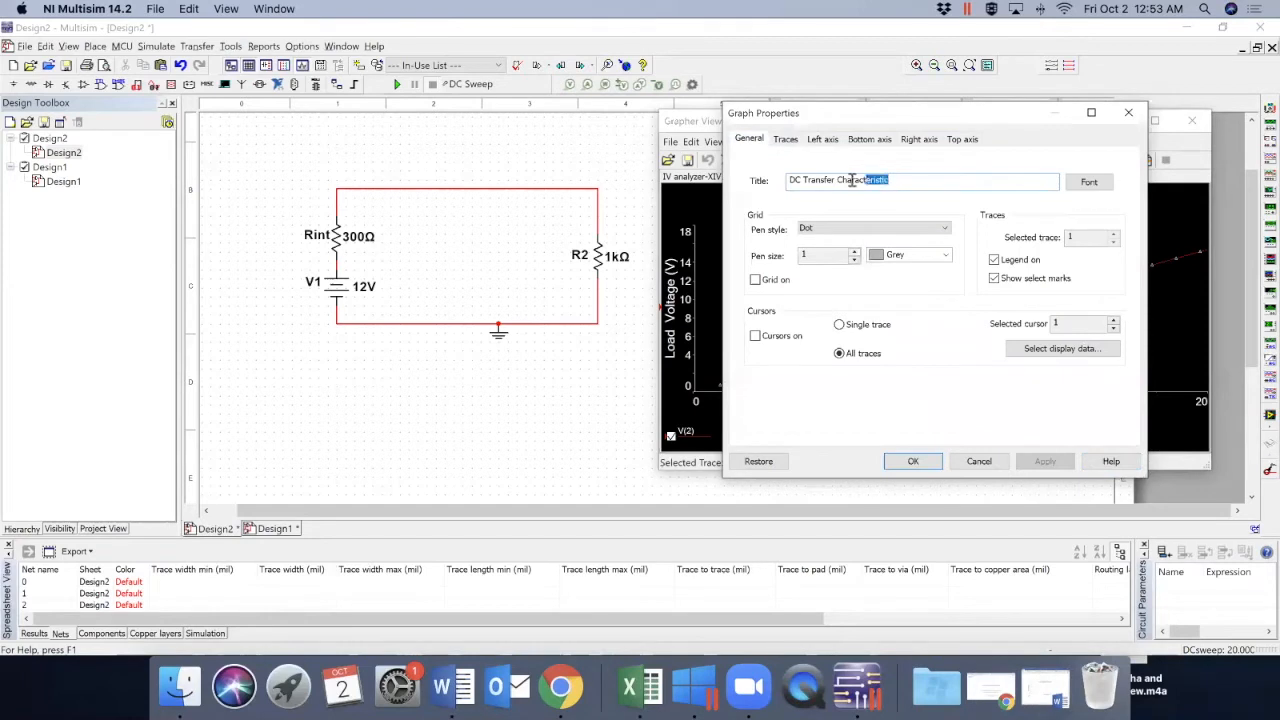
pyautogui.doubleClick(870, 180)
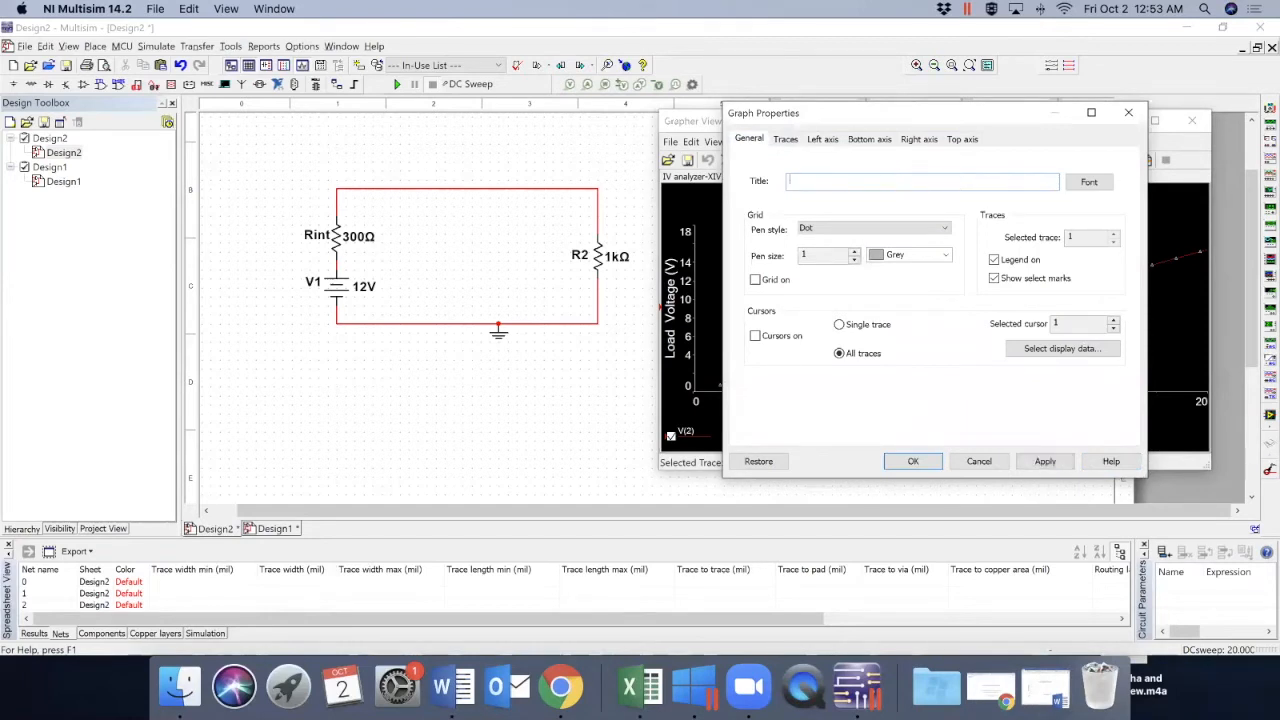
pyautogui.write('Test')
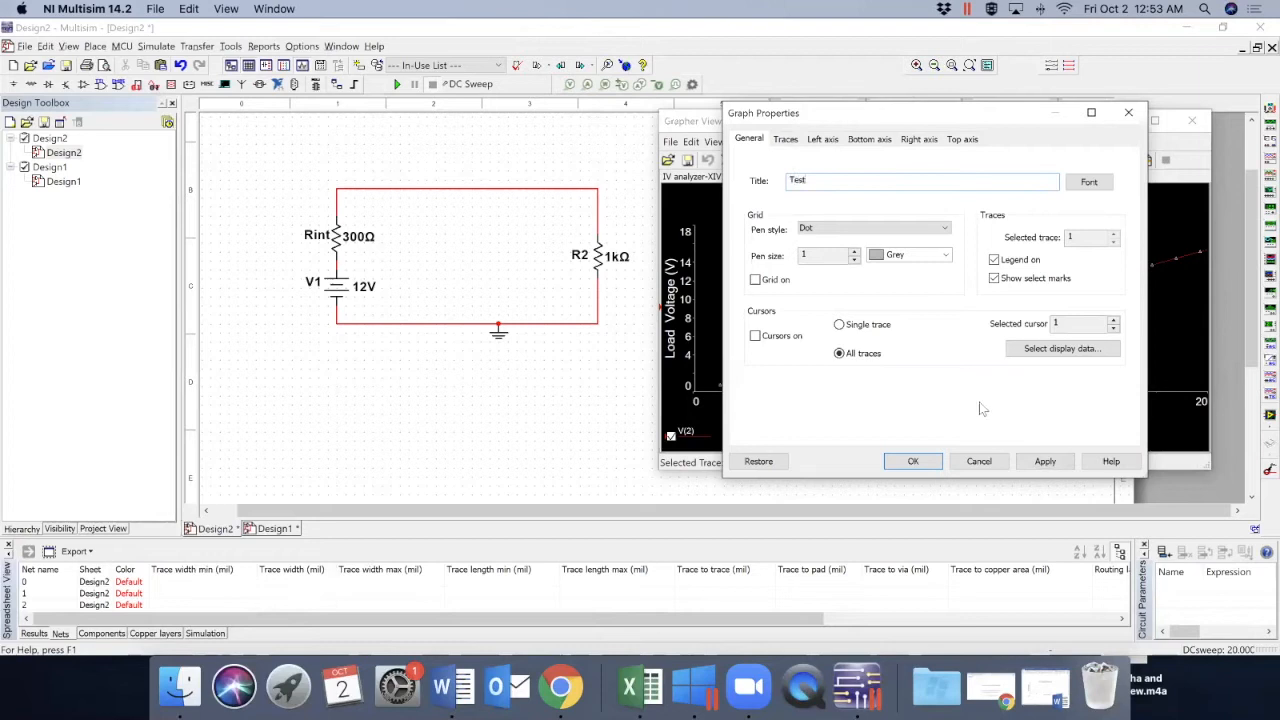
pyautogui.click(912, 460)
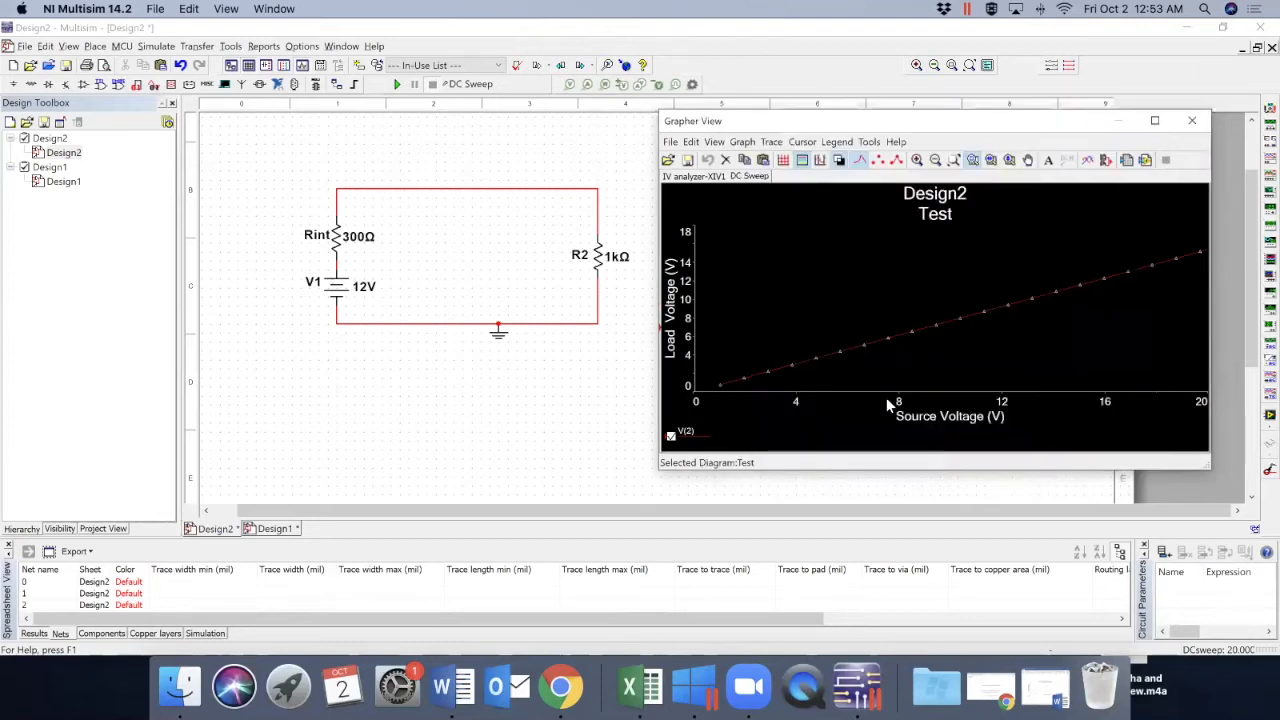
pyautogui.click(936, 310)
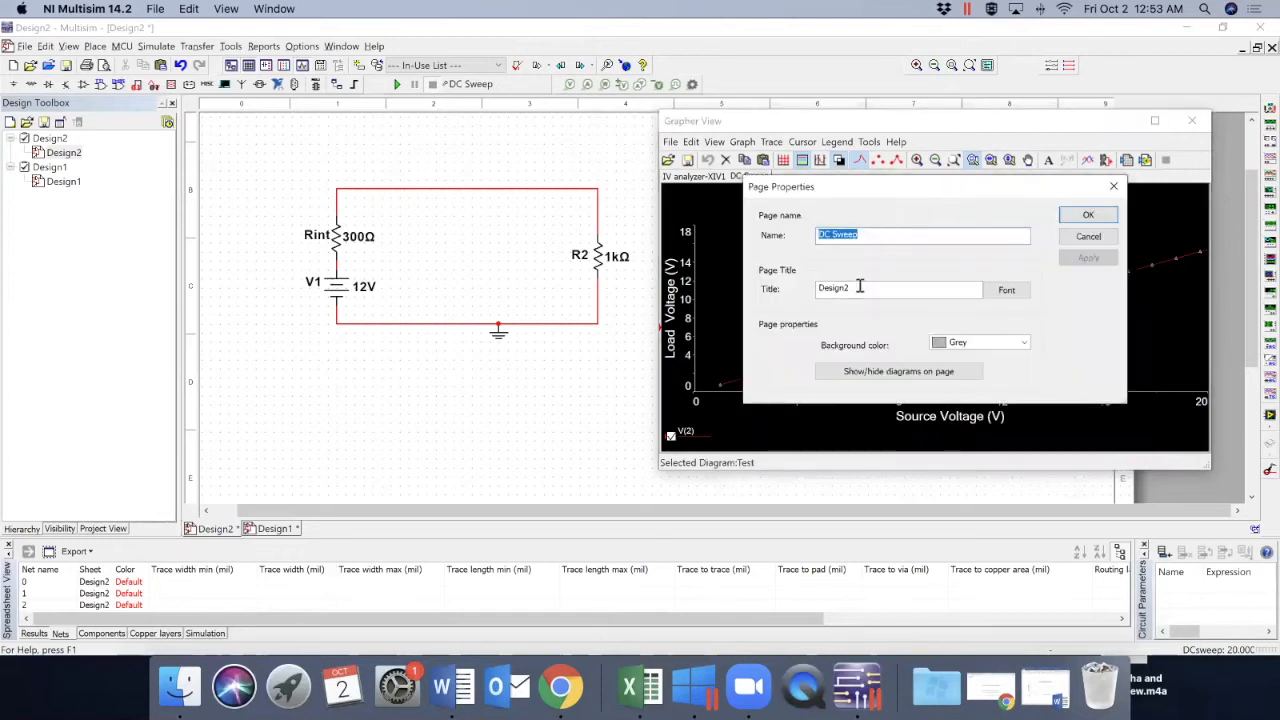
# Clear the Design2 page title so only 'Test' remains above the plot
pyautogui.click(896, 288)
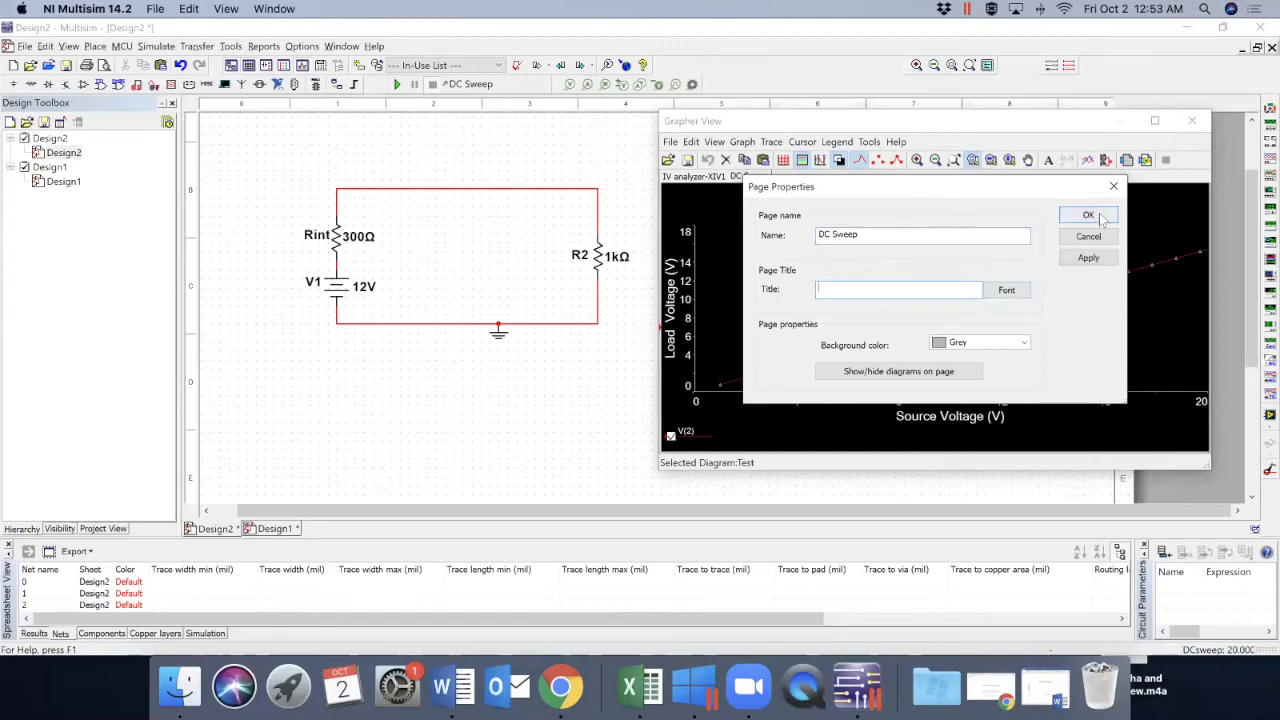
pyautogui.click(1088, 216)
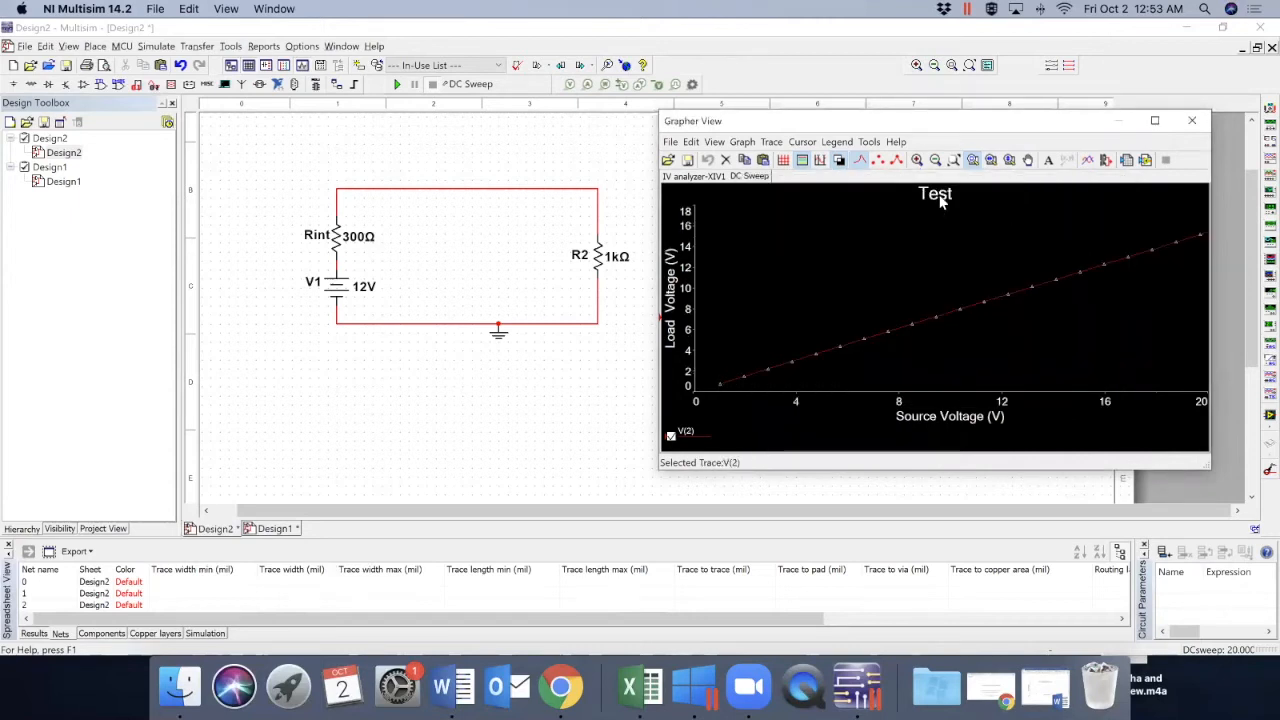
pyautogui.moveTo(700, 368)
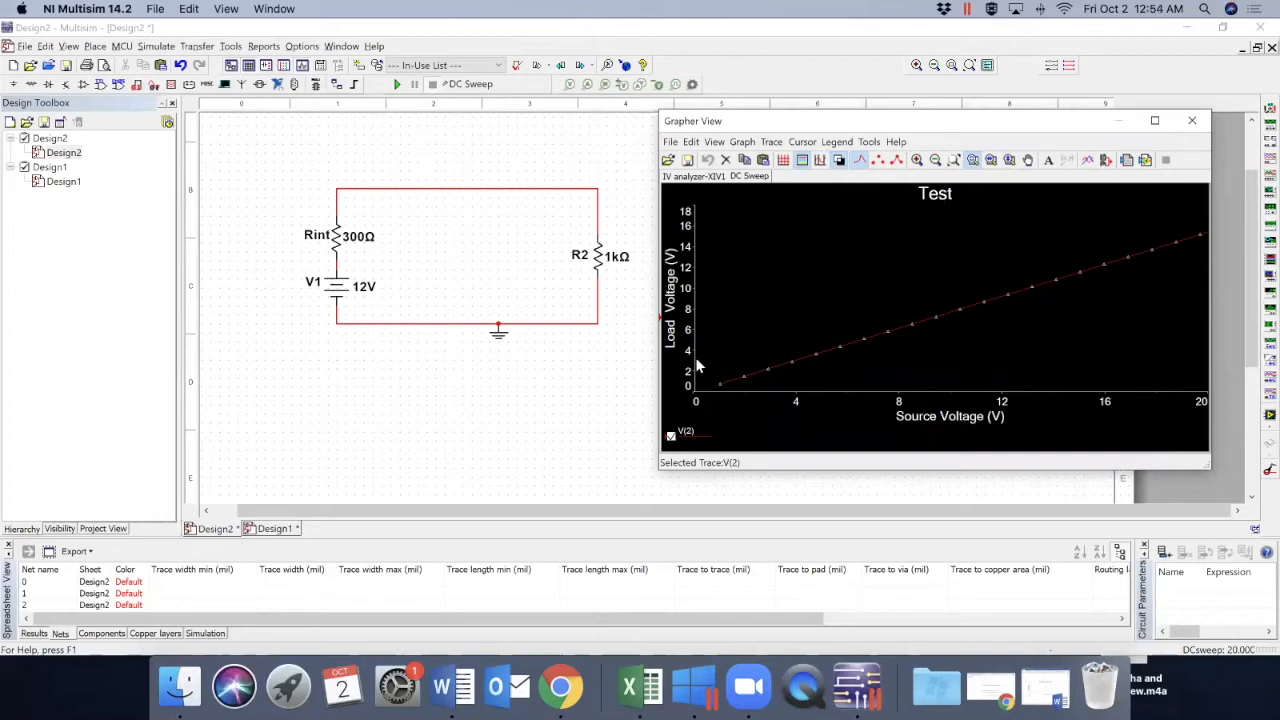
pyautogui.moveTo(792, 178)
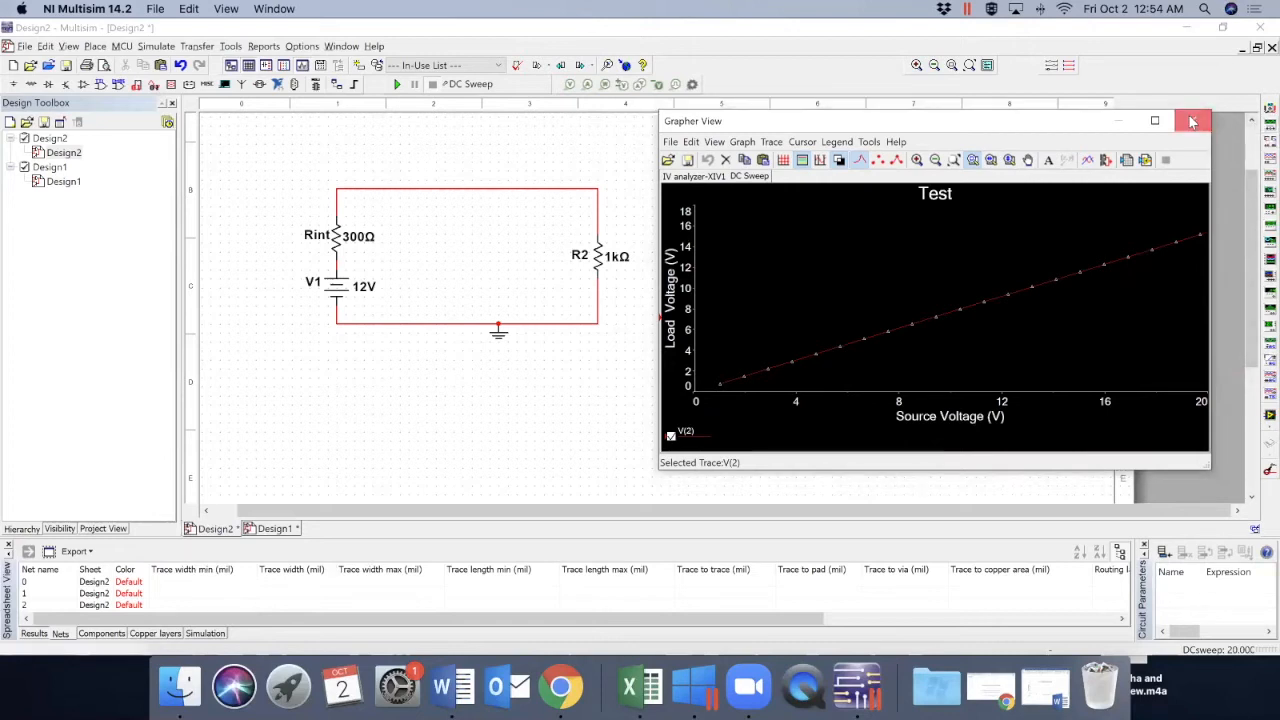
# Close the grapher and reopen the Analyses and Simulation window
pyautogui.click(1192, 122)
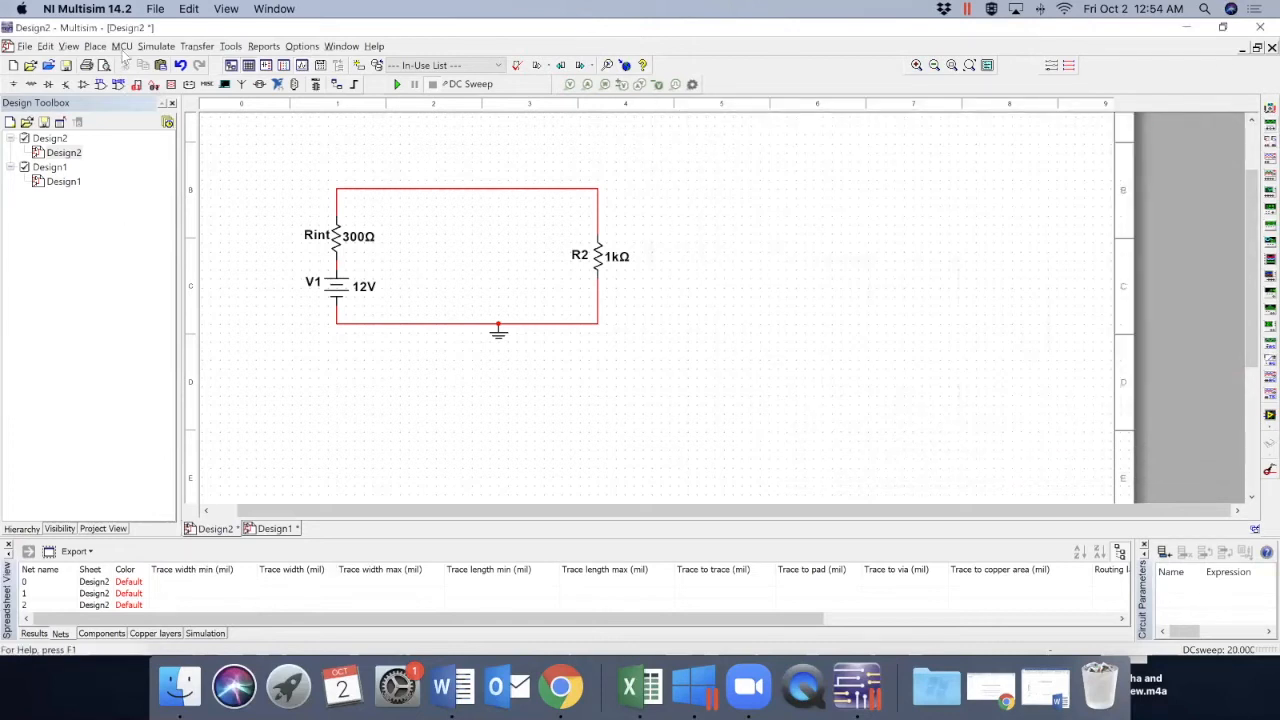
pyautogui.click(156, 46)
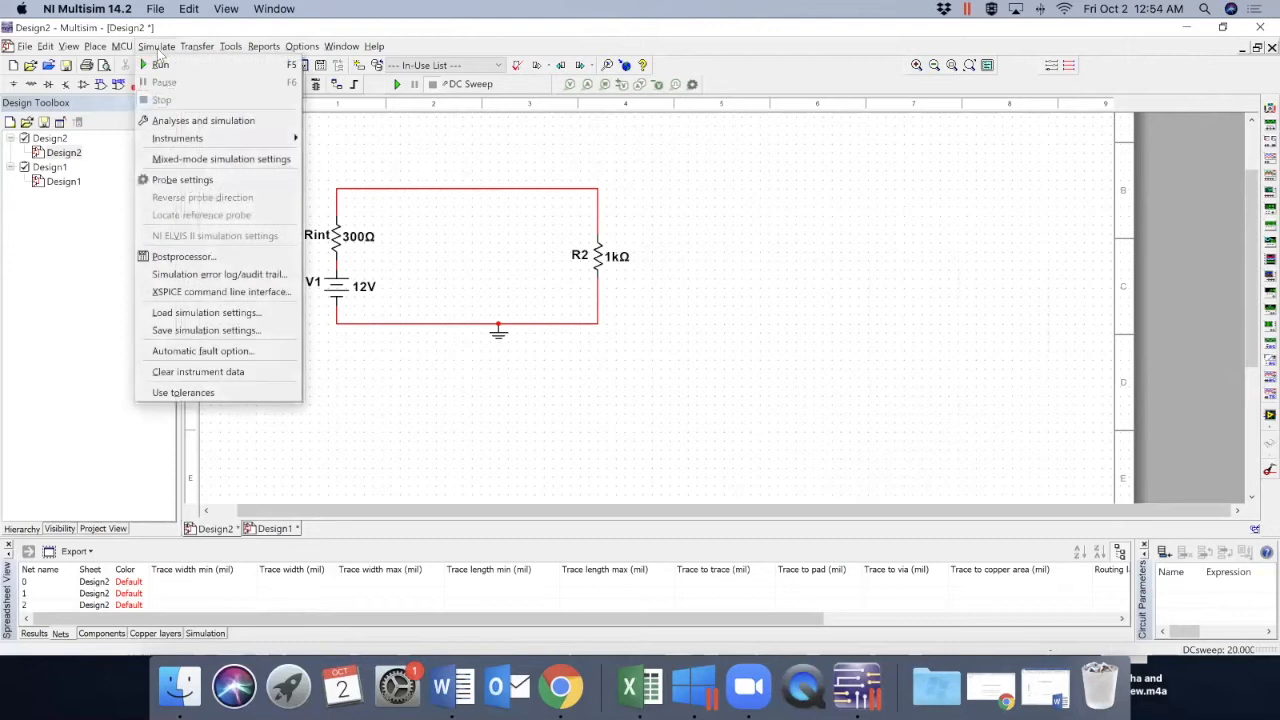
pyautogui.moveTo(204, 120)
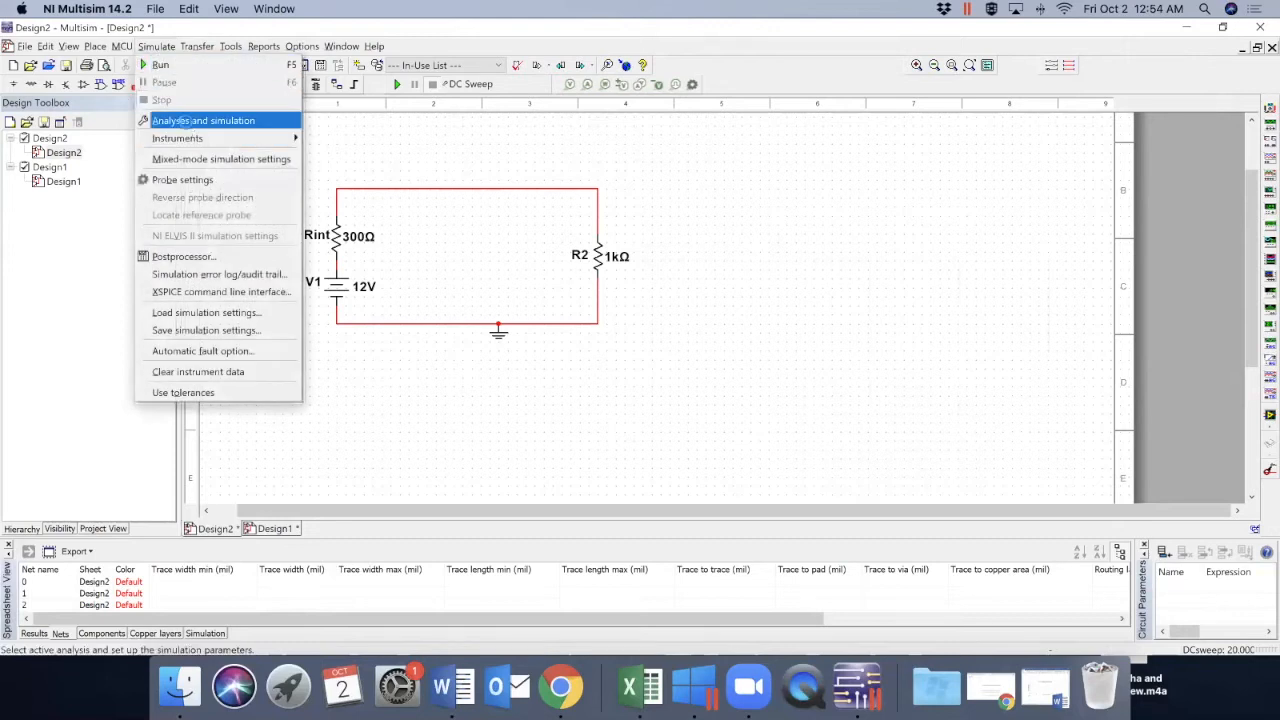
pyautogui.click(204, 120)
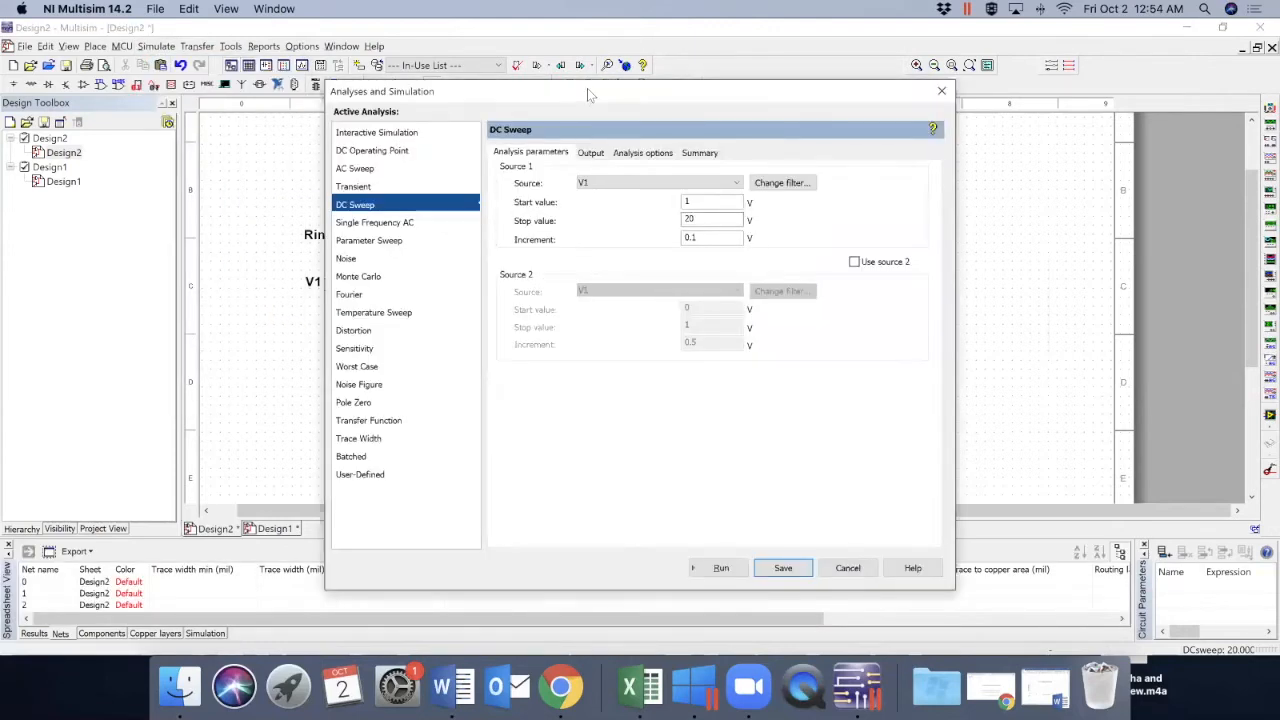
pyautogui.moveTo(740, 76)
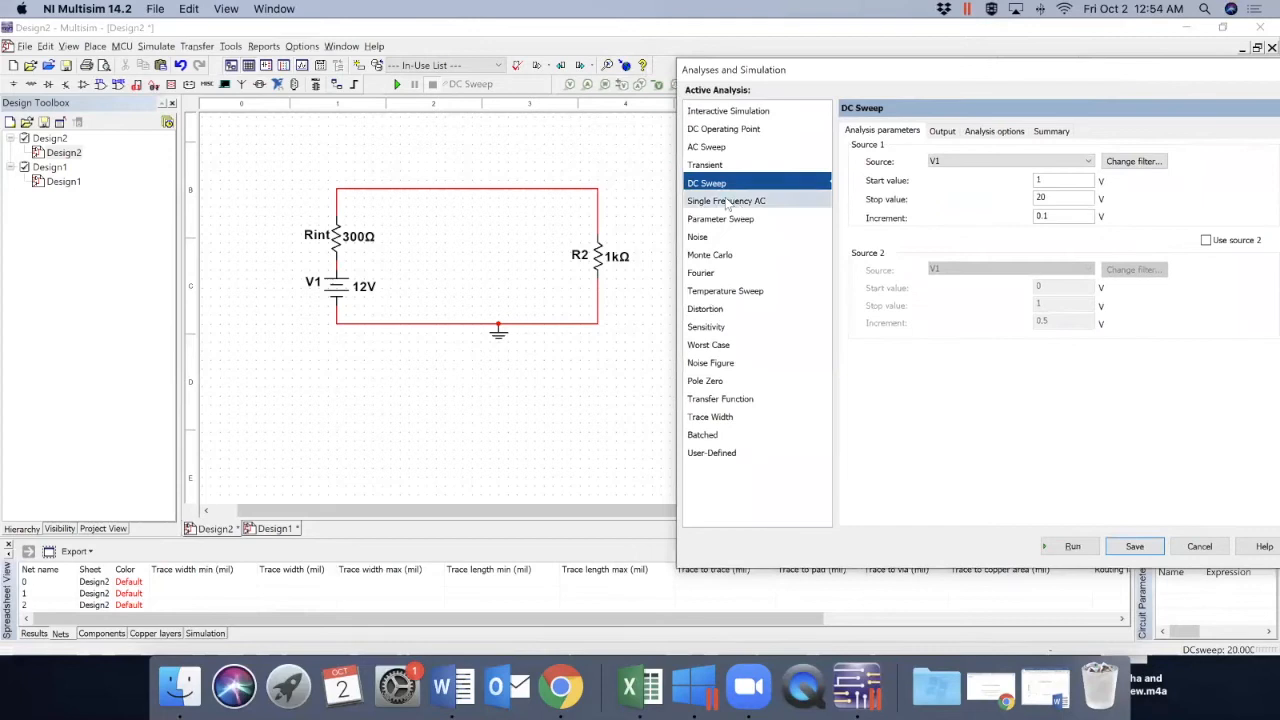
pyautogui.moveTo(720, 218)
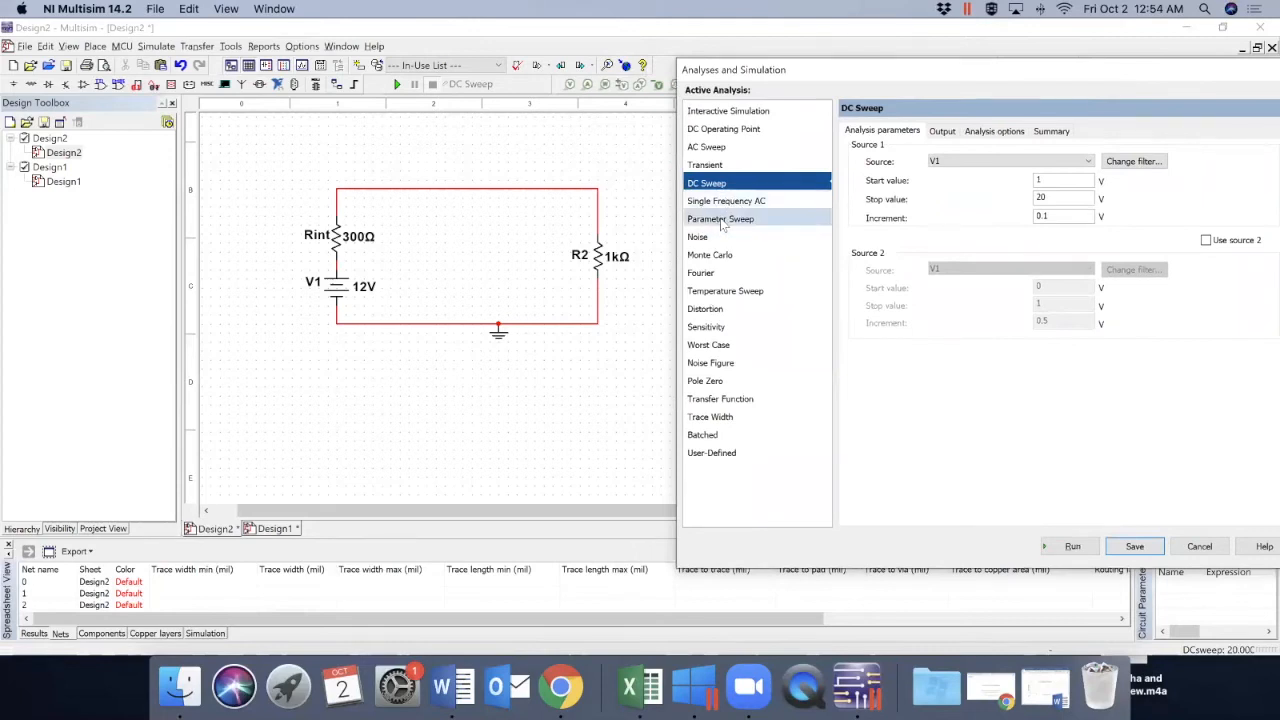
# Choose Parameter Sweep of R2's resistance from 0 to 1 kΩ over a DC Operating Point analysis
pyautogui.click(720, 218)
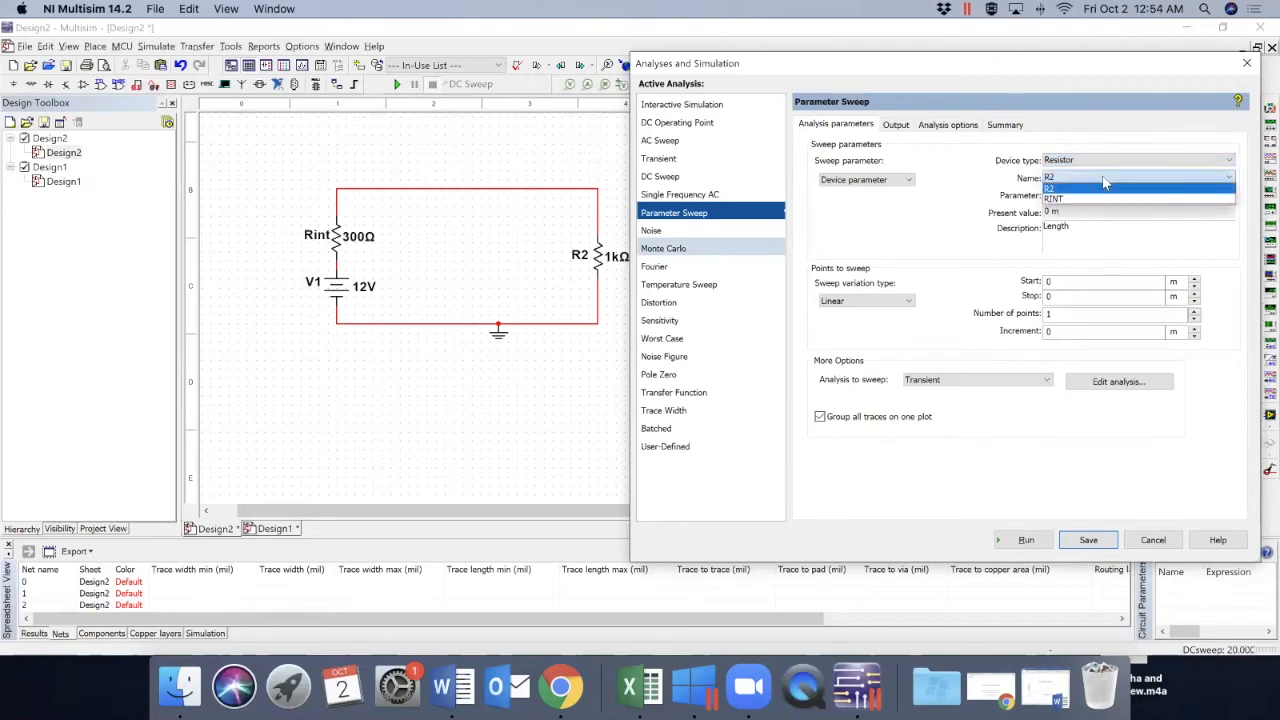
pyautogui.moveTo(1060, 196)
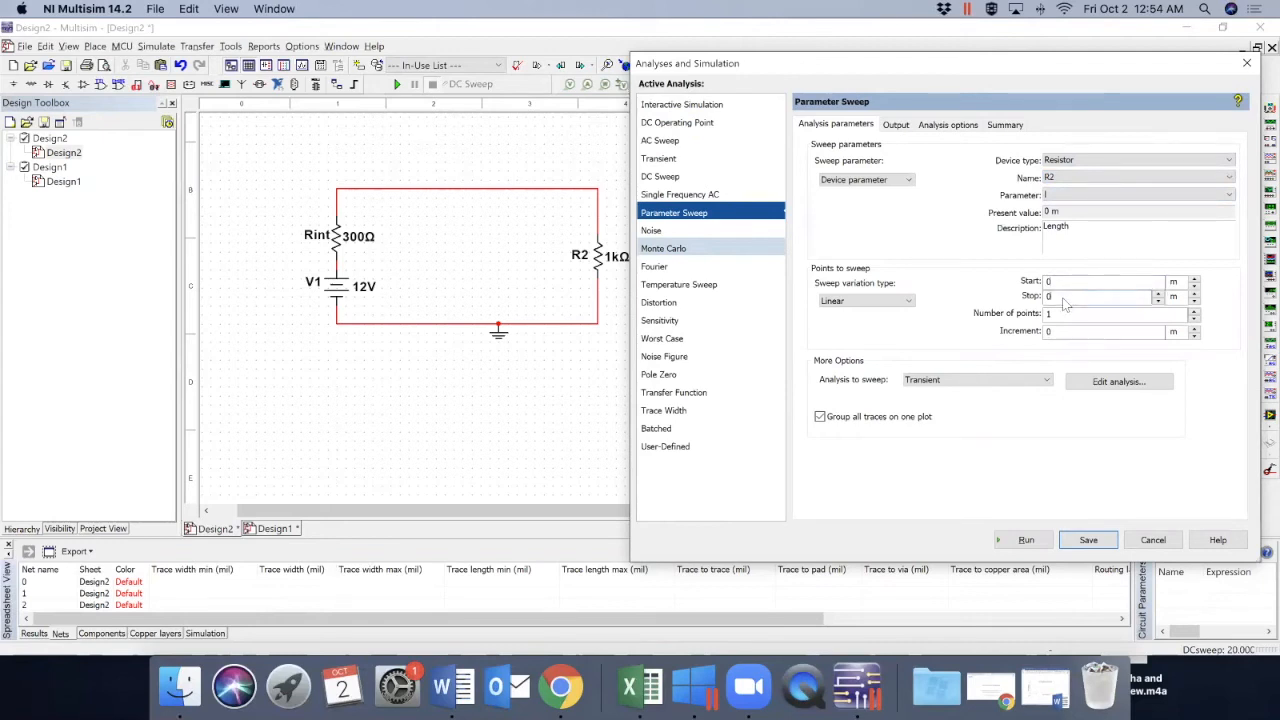
pyautogui.click(1228, 196)
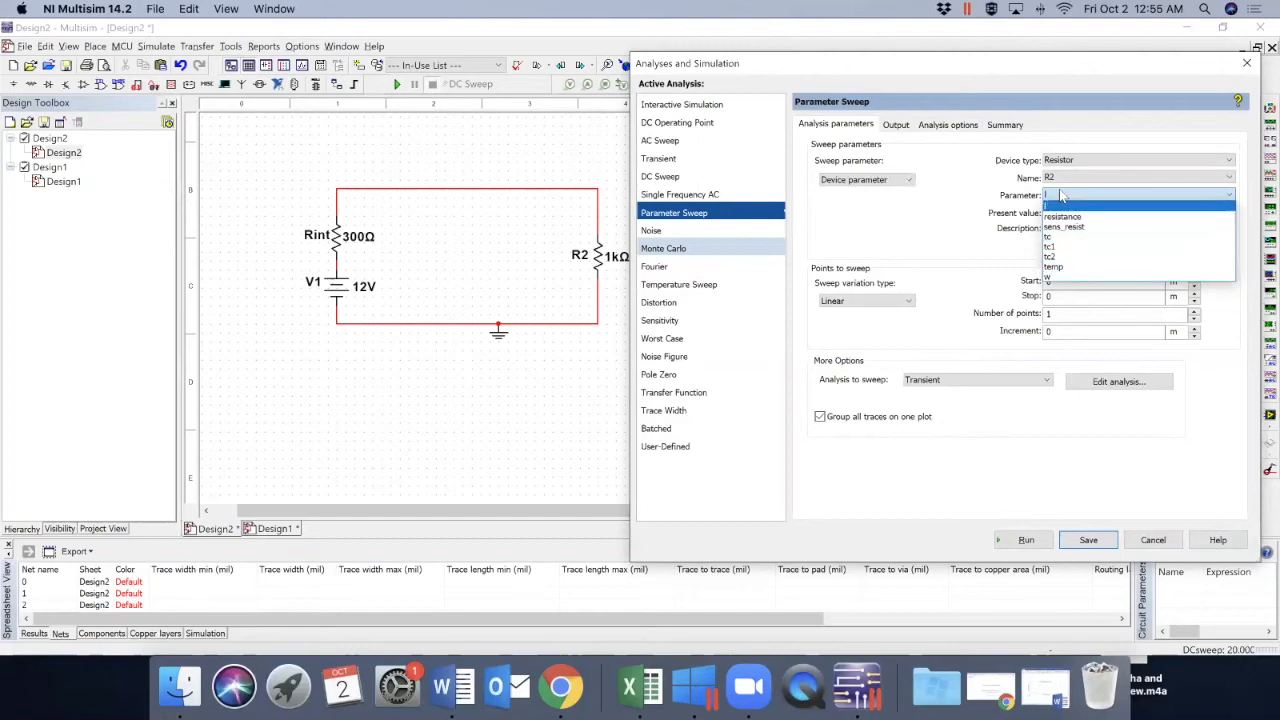
pyautogui.moveTo(1064, 216)
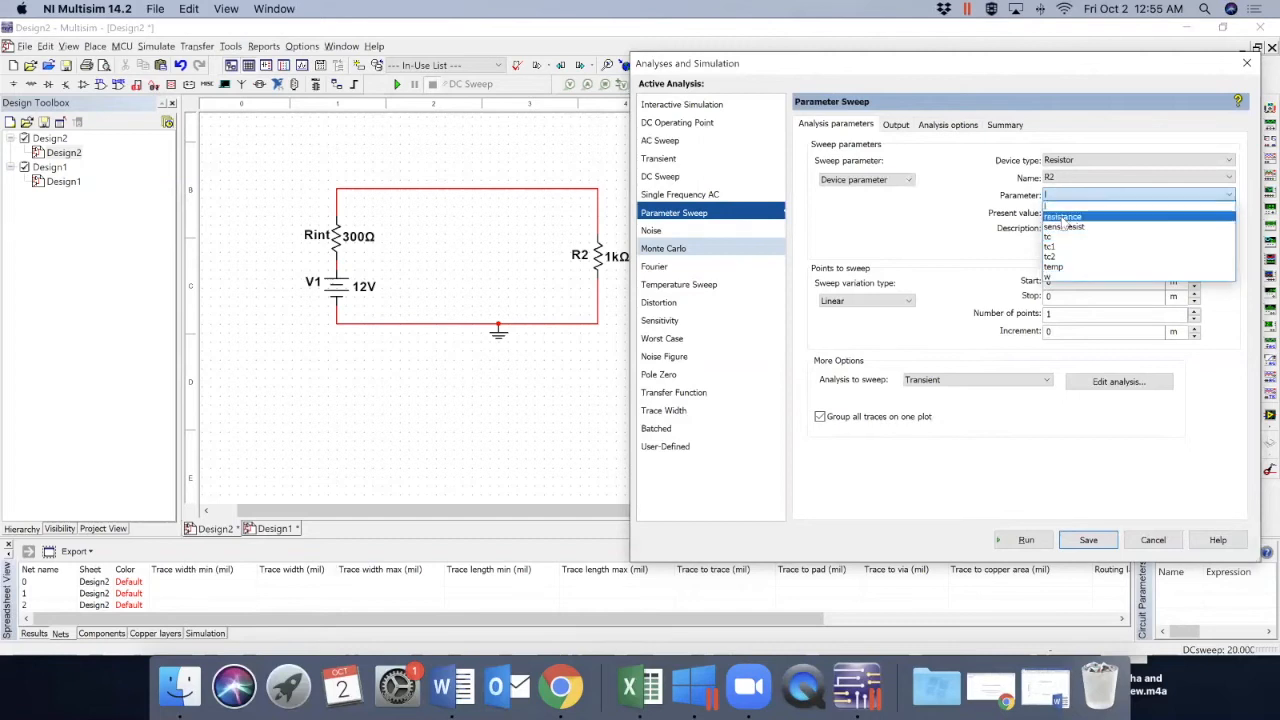
pyautogui.click(1064, 216)
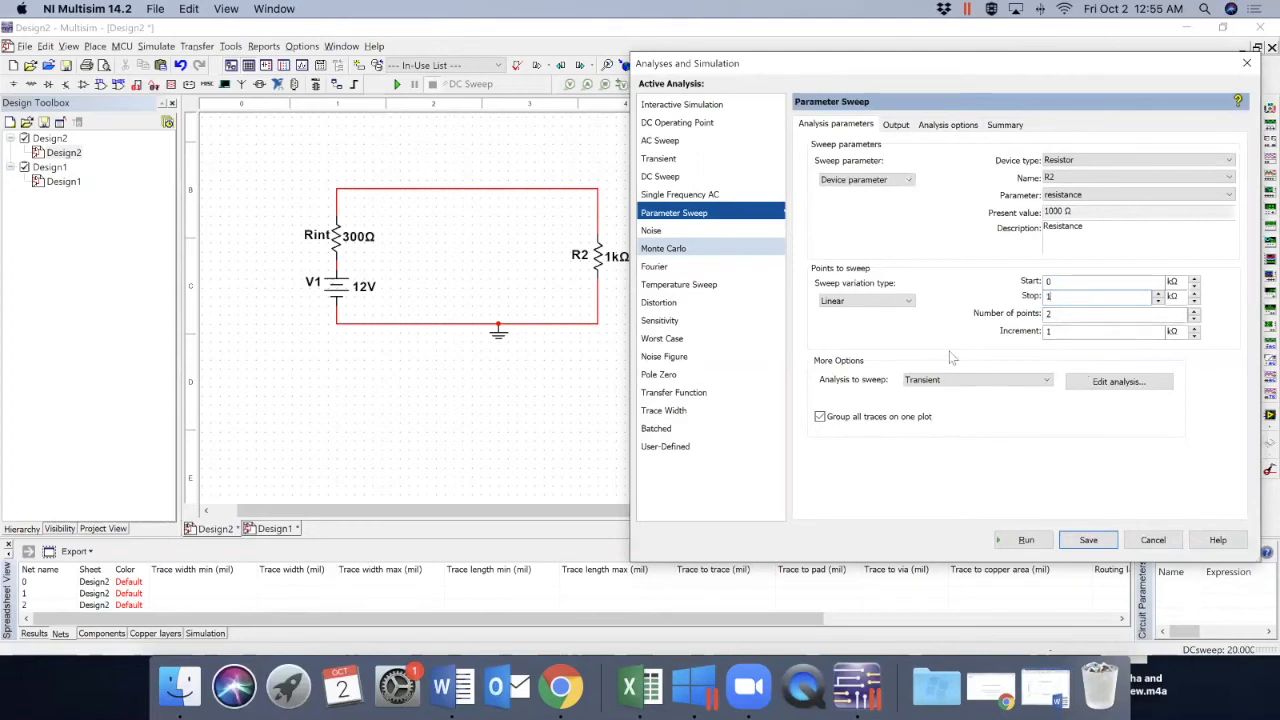
pyautogui.click(970, 380)
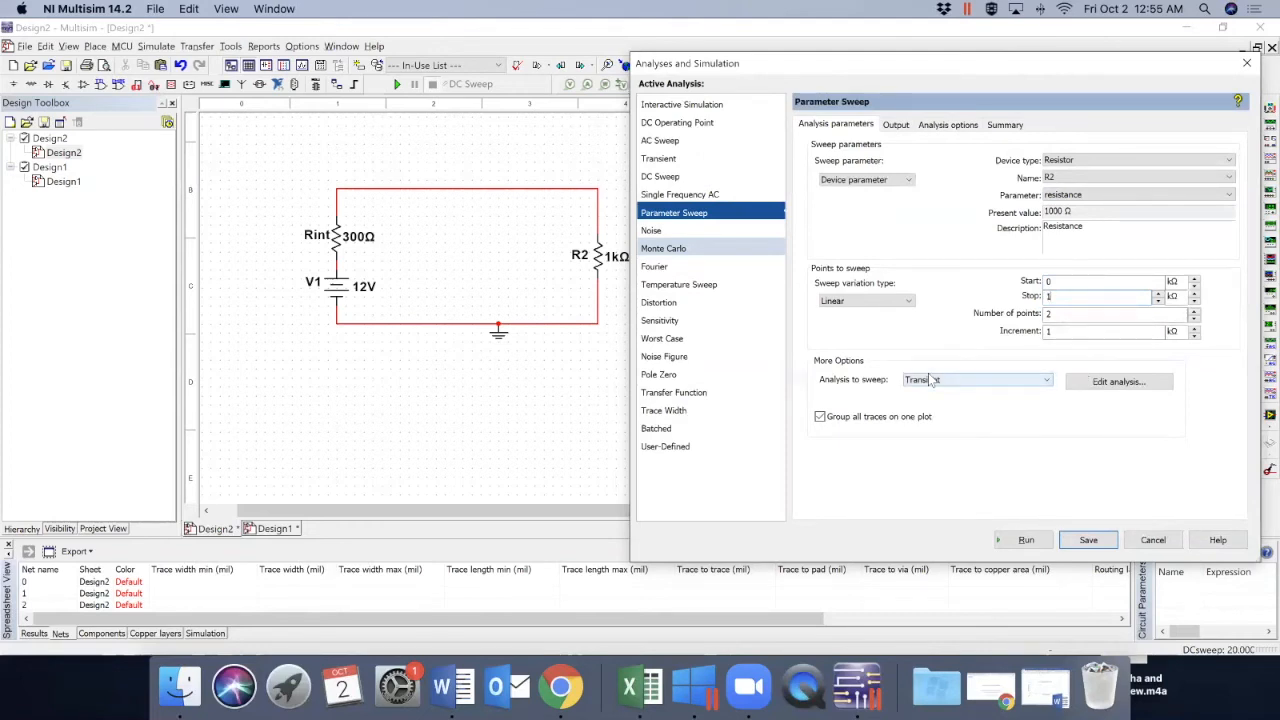
pyautogui.click(976, 380)
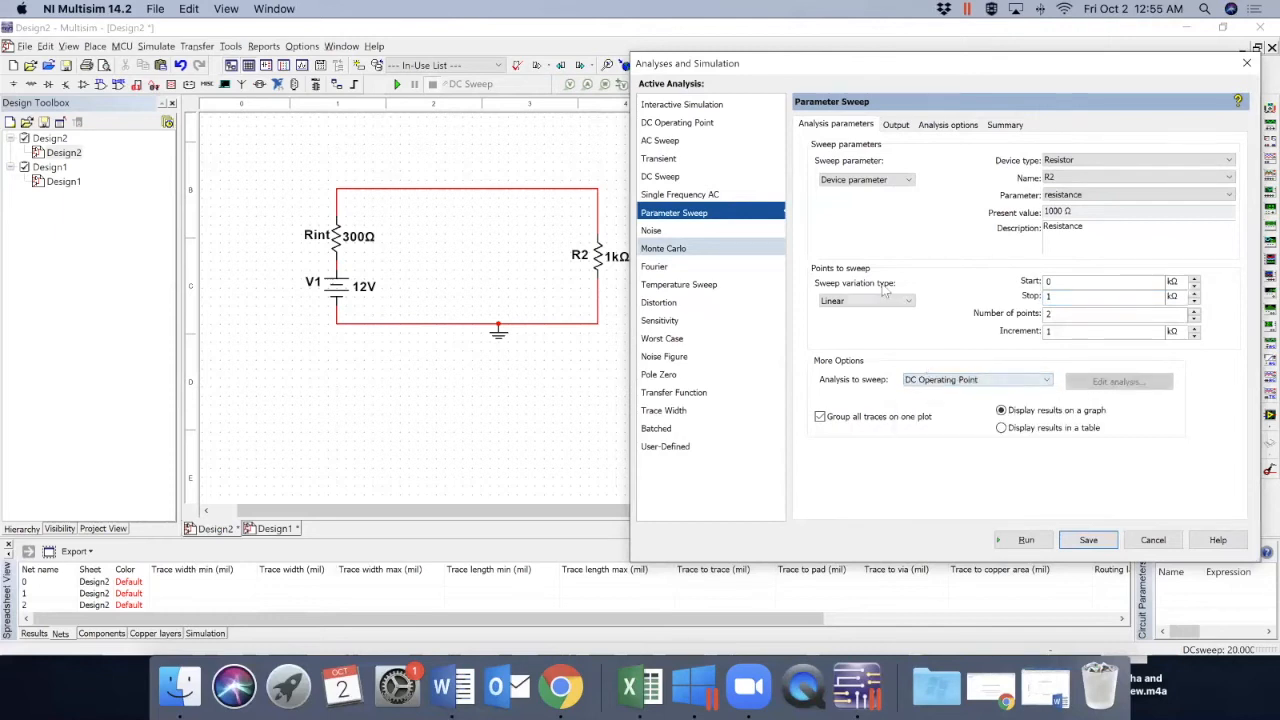
pyautogui.moveTo(910, 232)
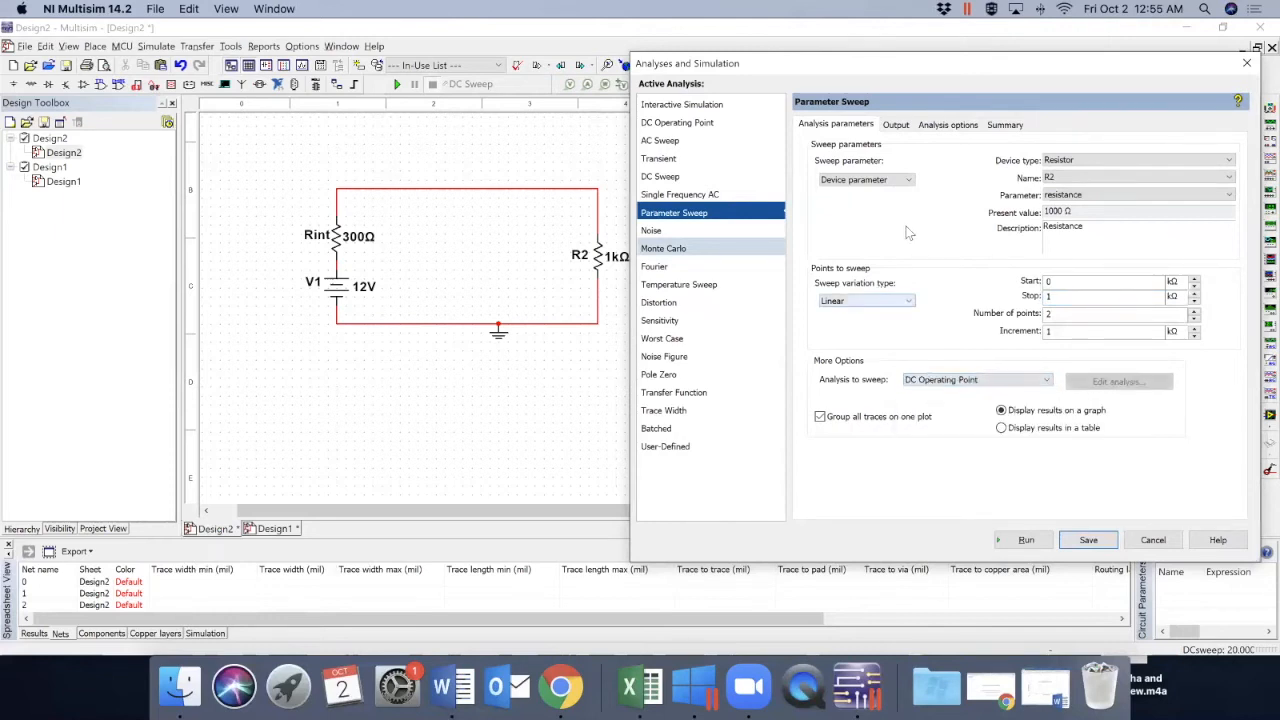
pyautogui.click(896, 124)
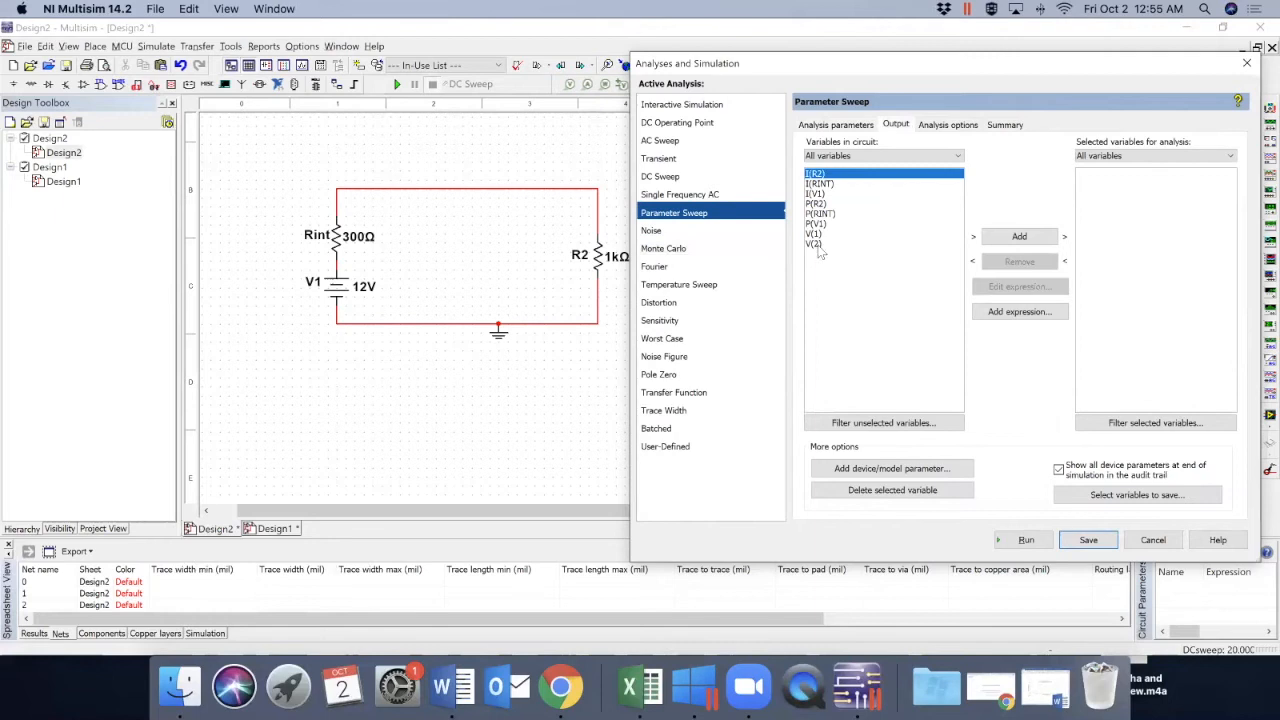
# Add node voltage V(2) as the sweep output variable and run the parameter sweep
pyautogui.click(814, 244)
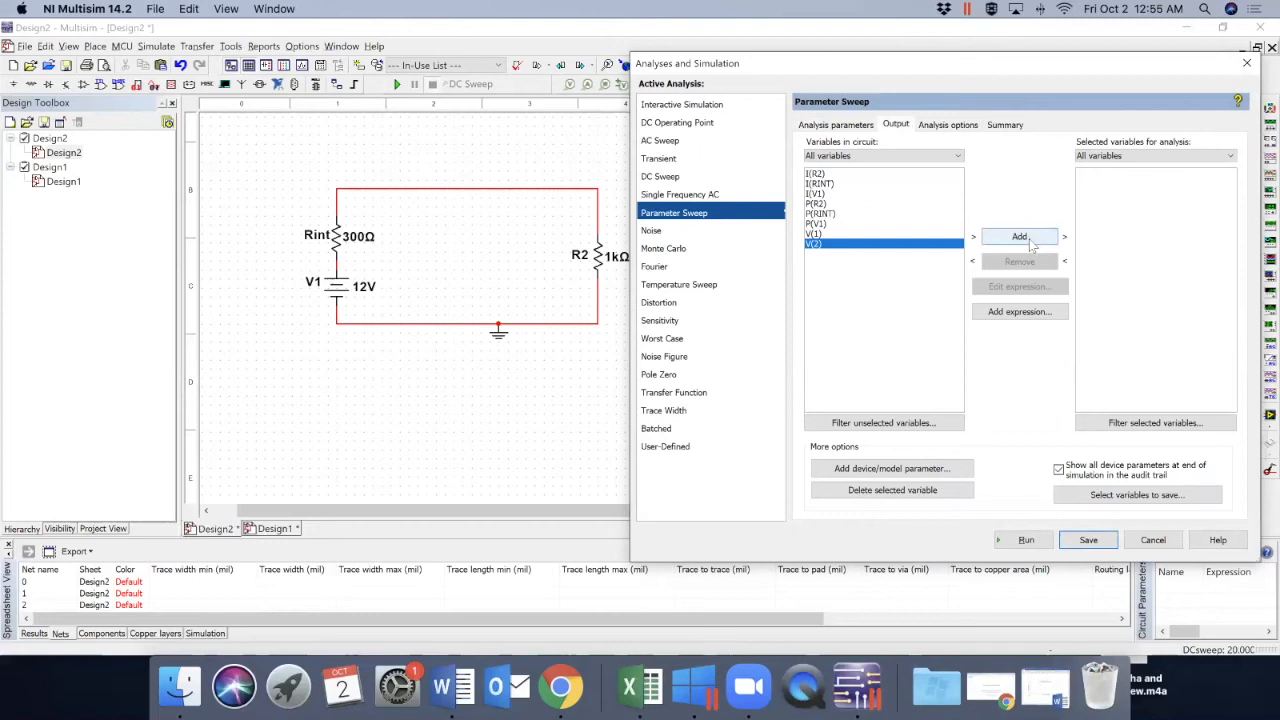
pyautogui.click(1020, 236)
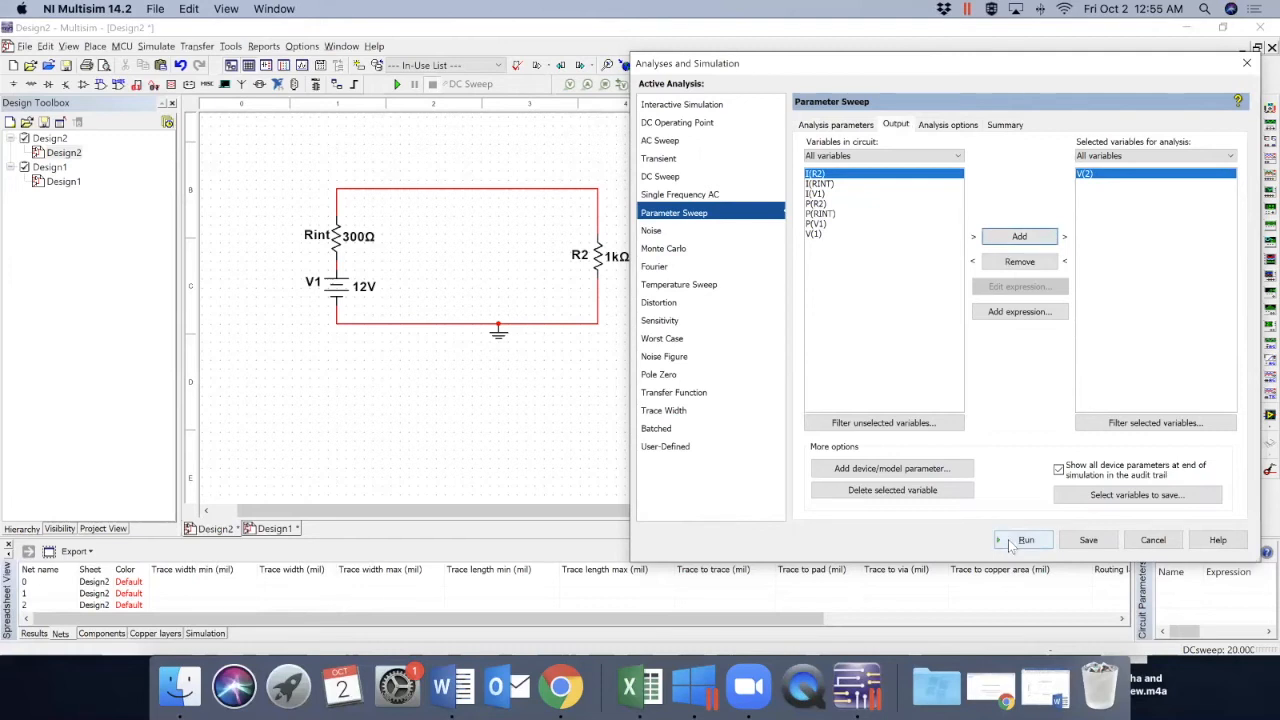
pyautogui.click(1024, 540)
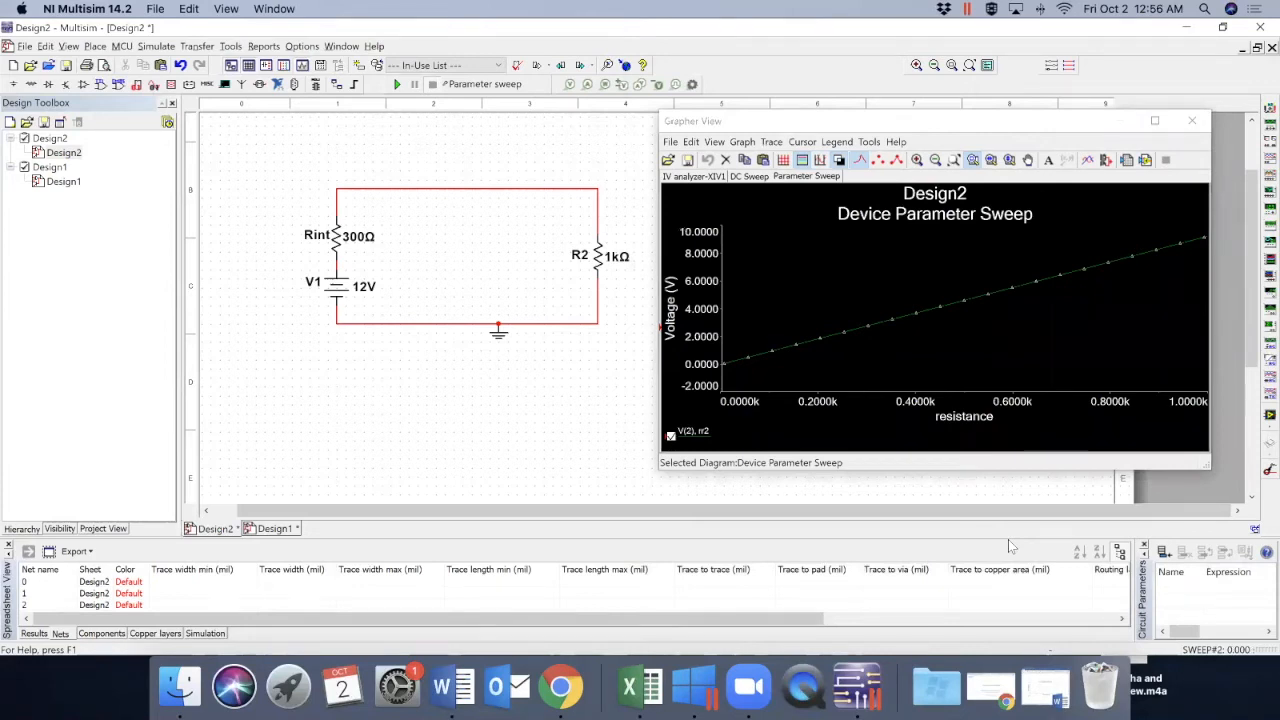
# Select the V(2) voltage trace on the parameter sweep plot
pyautogui.click(824, 348)
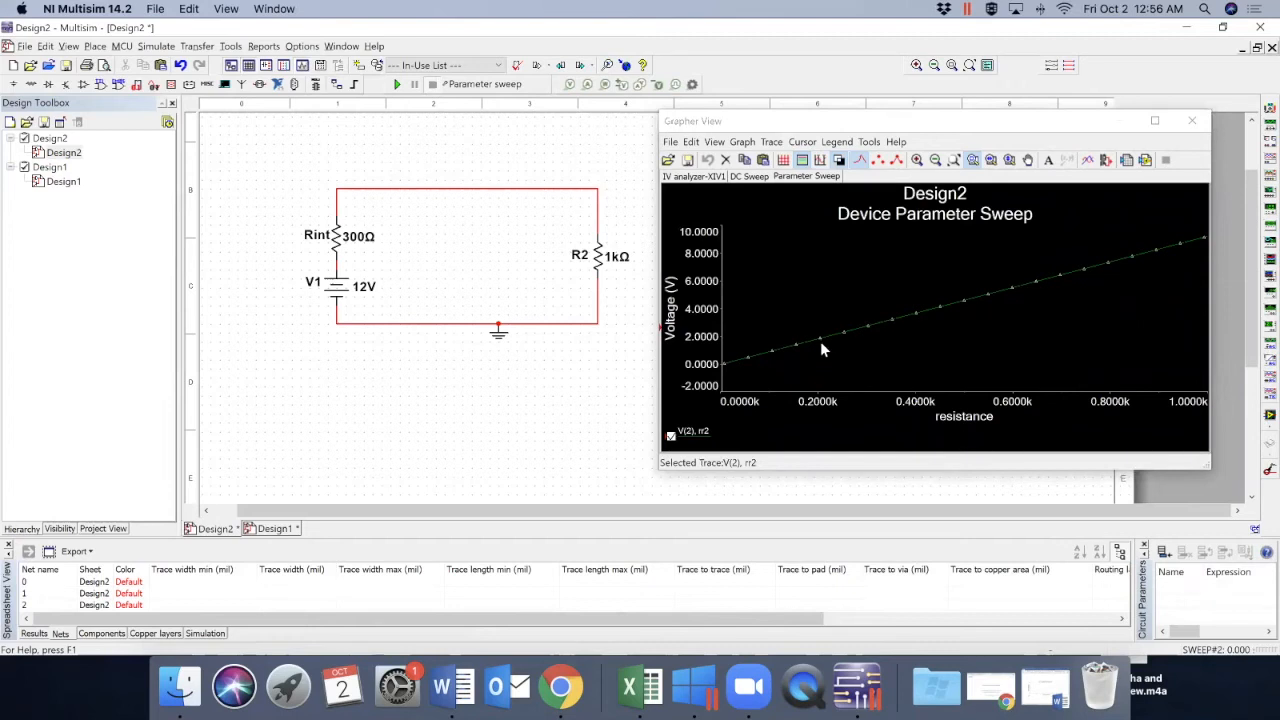
pyautogui.moveTo(1088, 406)
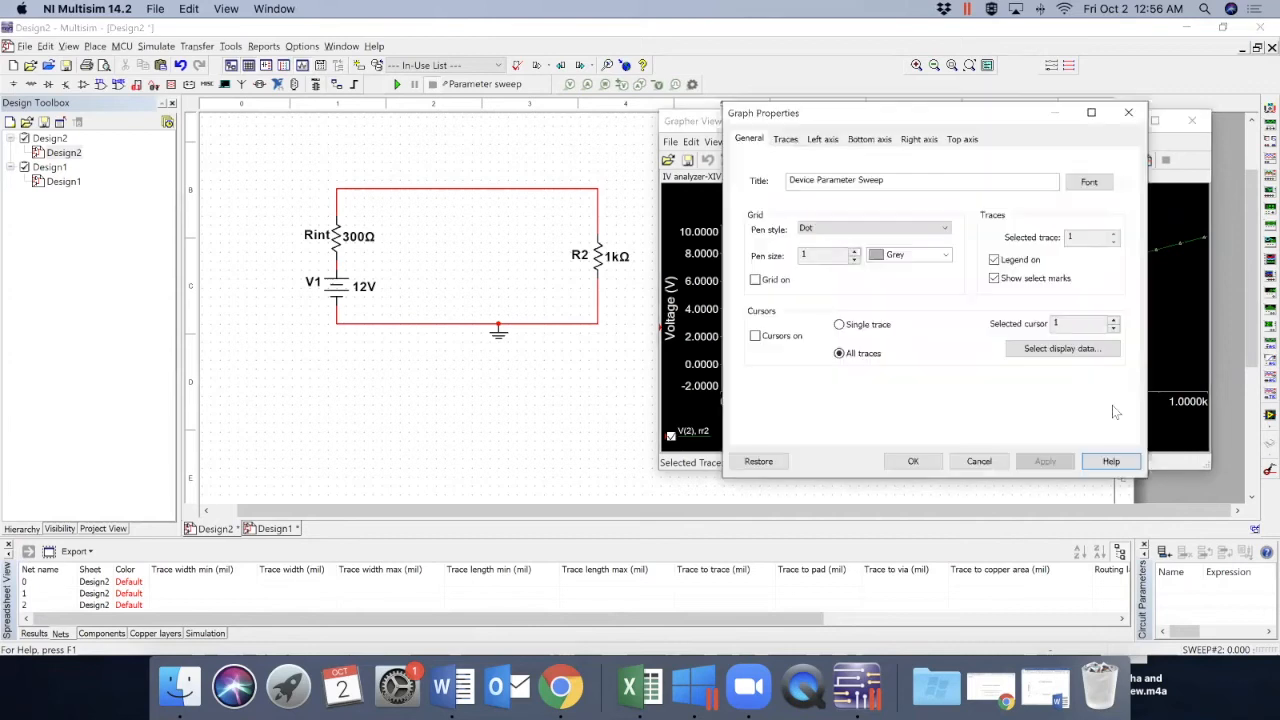
pyautogui.moveTo(1064, 300)
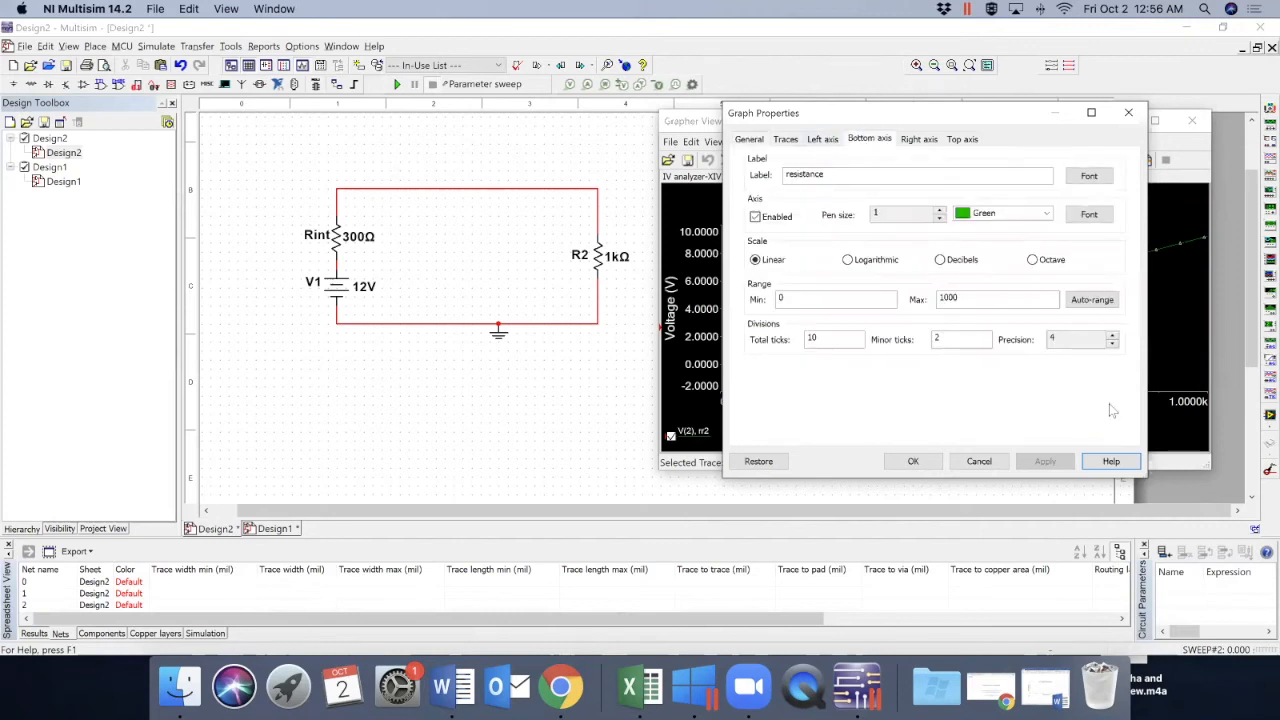
# Lower the resistance axis label precision to 1 so labels read 0.0k to 1.0k
pyautogui.click(1112, 344)
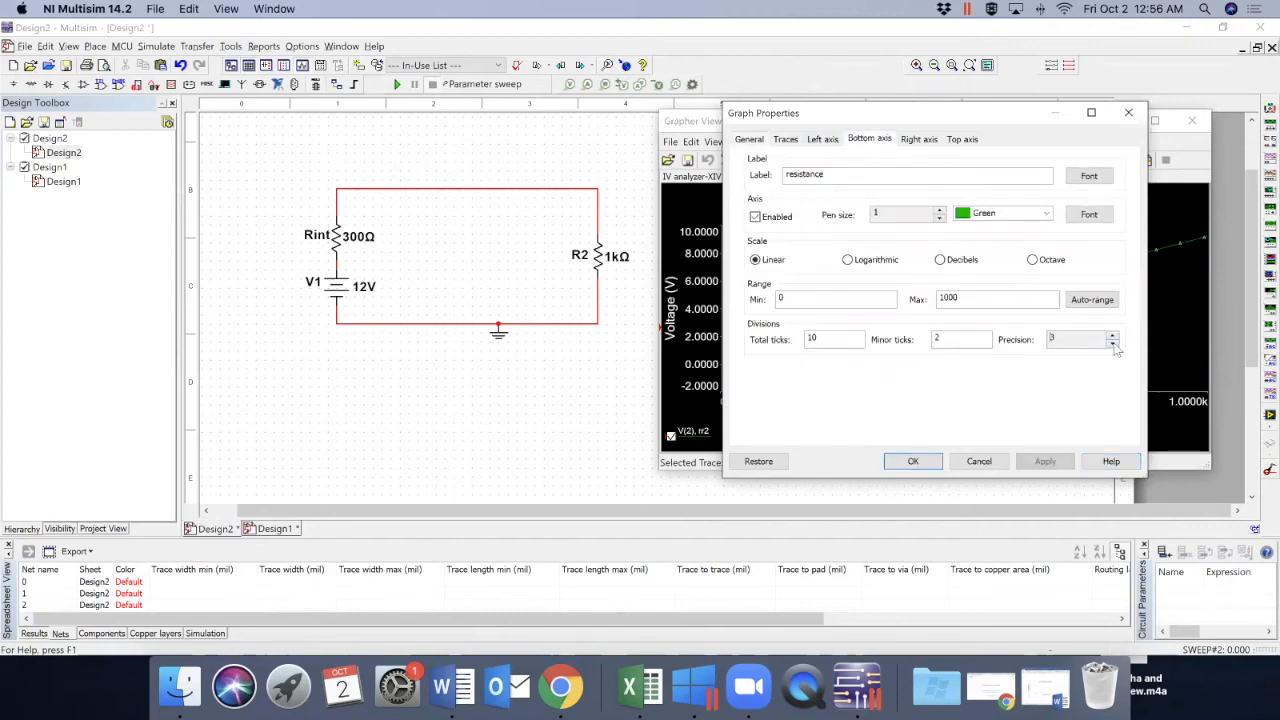
pyautogui.click(1112, 344)
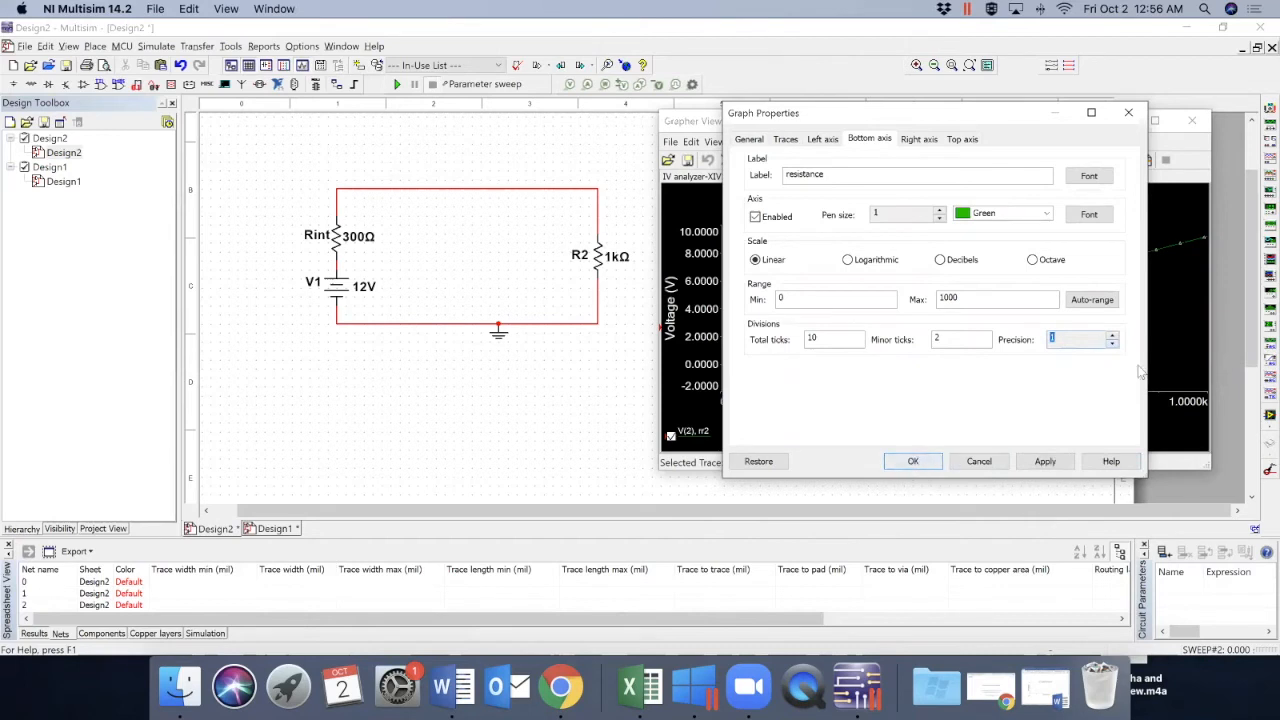
pyautogui.moveTo(912, 460)
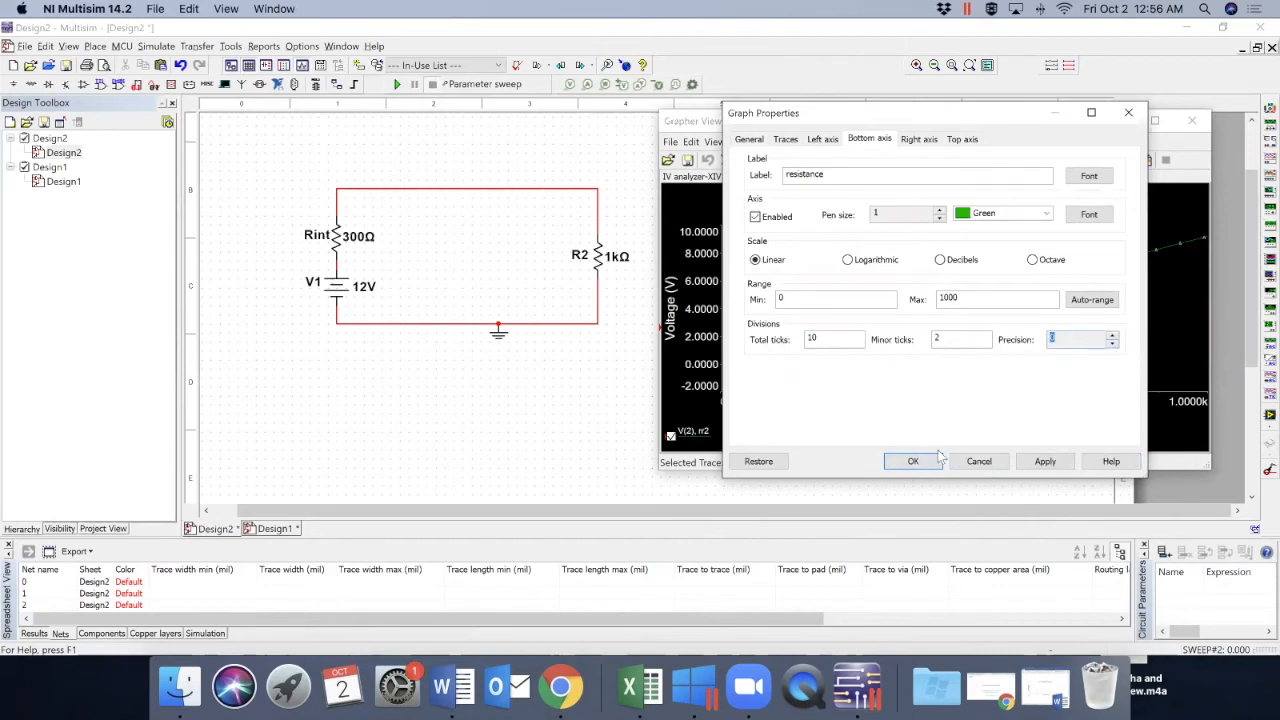
pyautogui.click(912, 460)
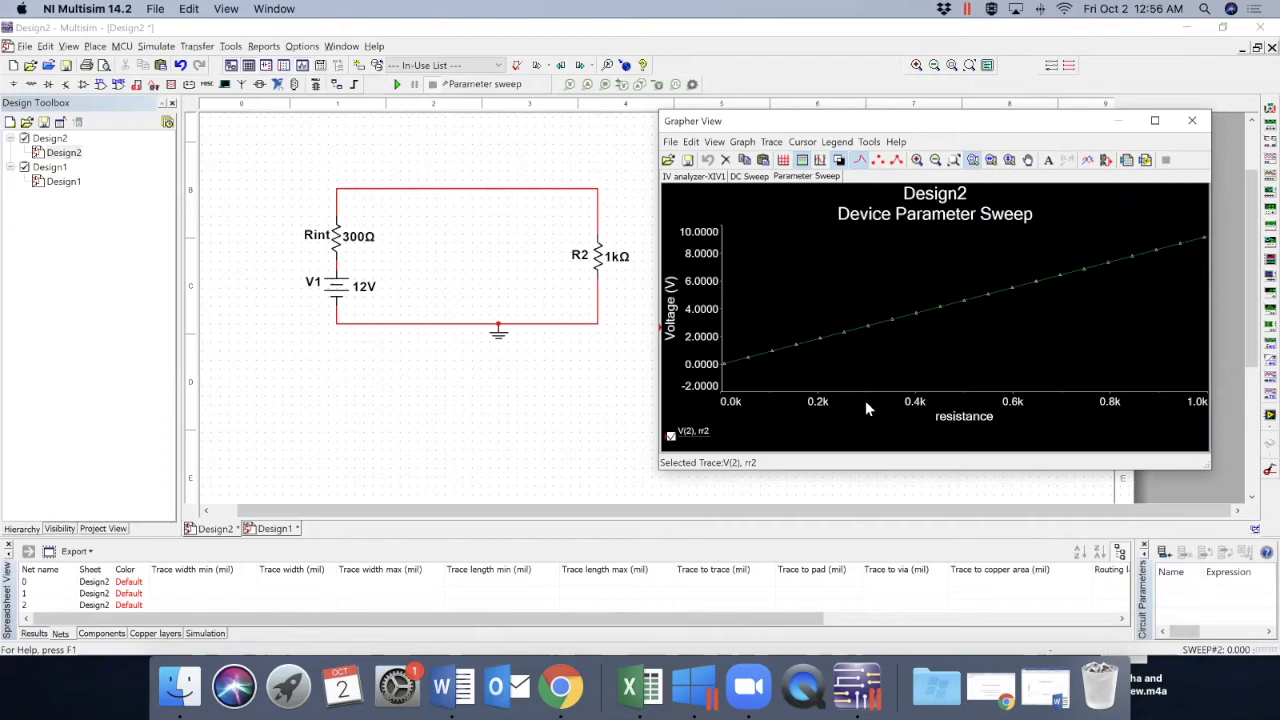
pyautogui.moveTo(1192, 120)
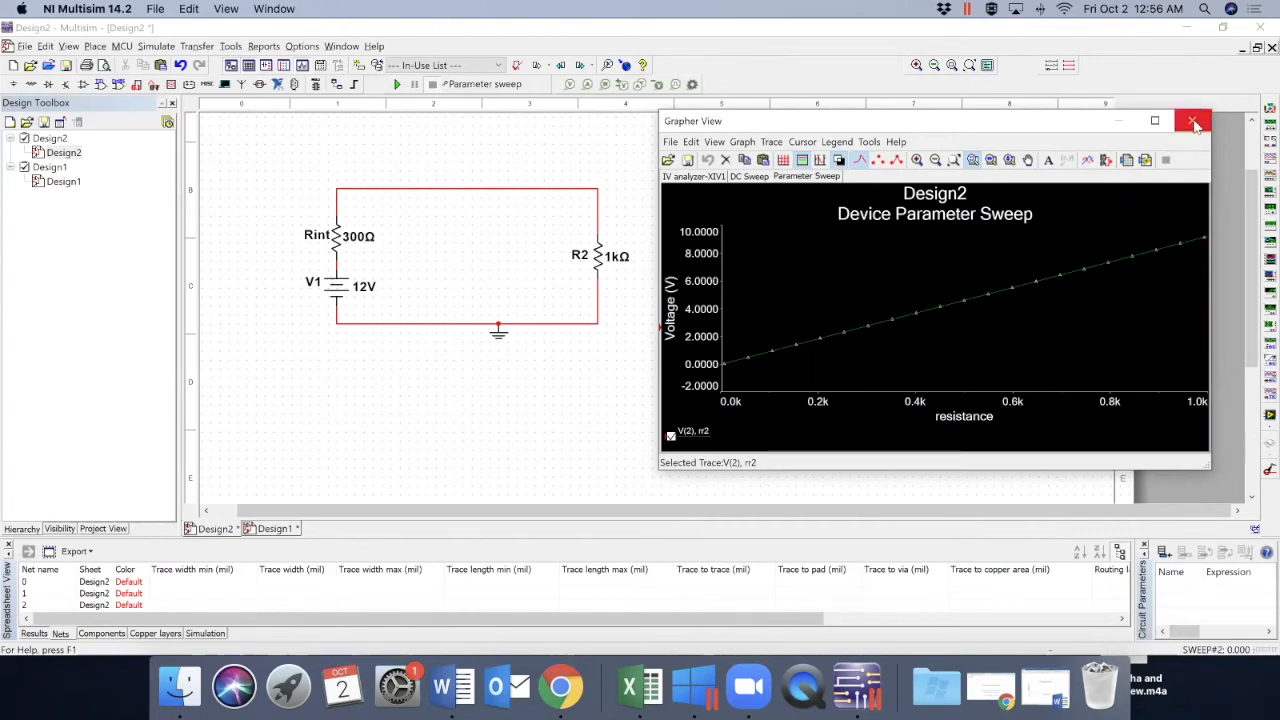
# Close the Grapher View window, returning to the 12 V, 300 Ω, 1 kΩ schematic
pyautogui.click(1194, 122)
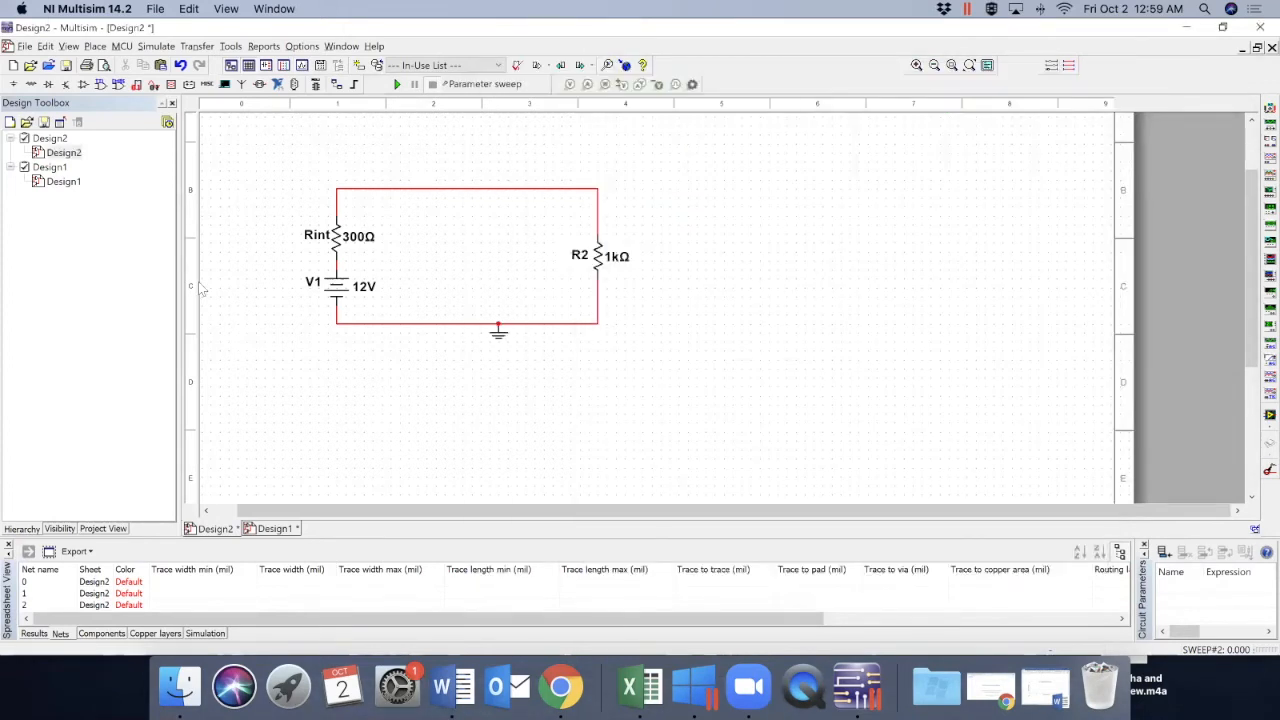
pyautogui.moveTo(418, 332)
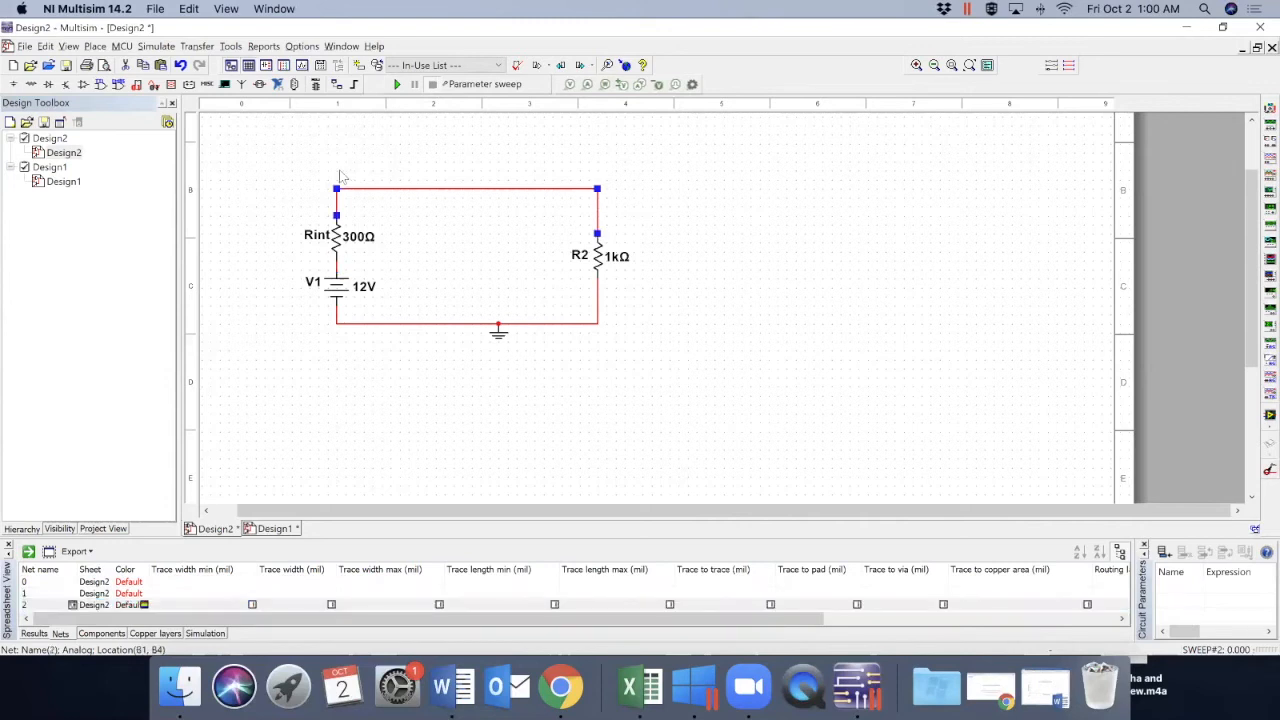
pyautogui.moveTo(596, 224)
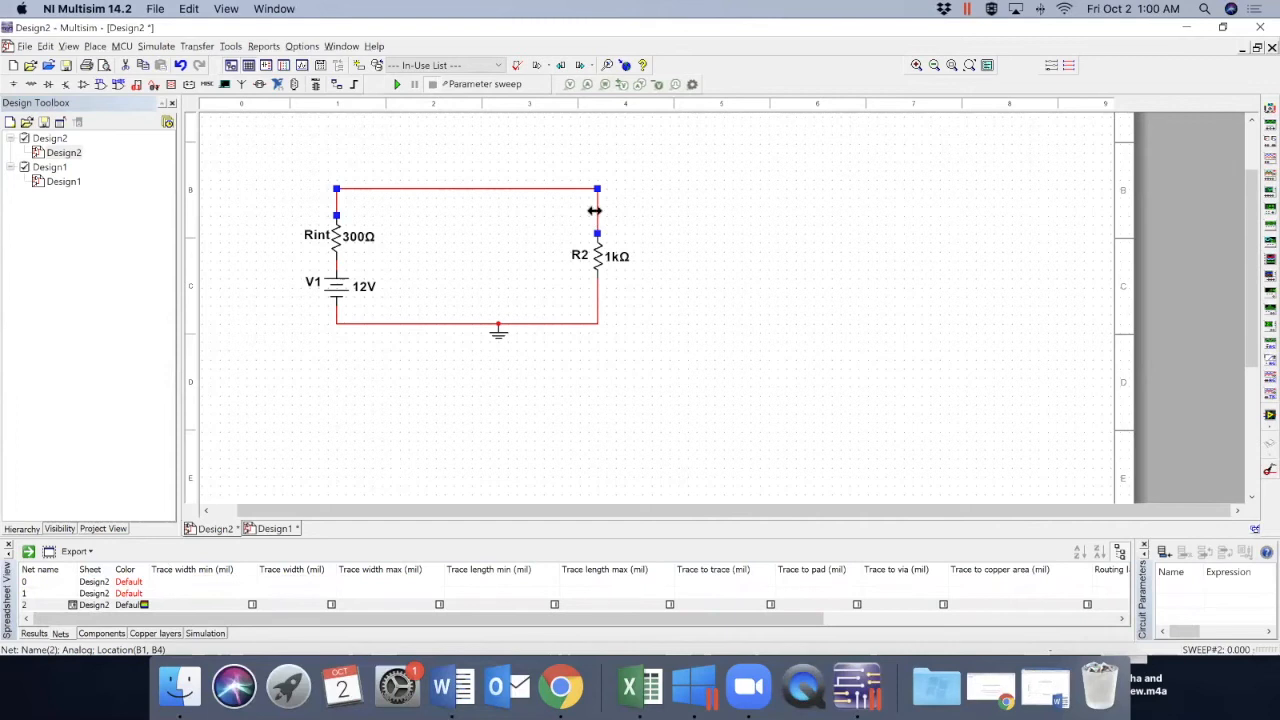
pyautogui.moveTo(526, 190)
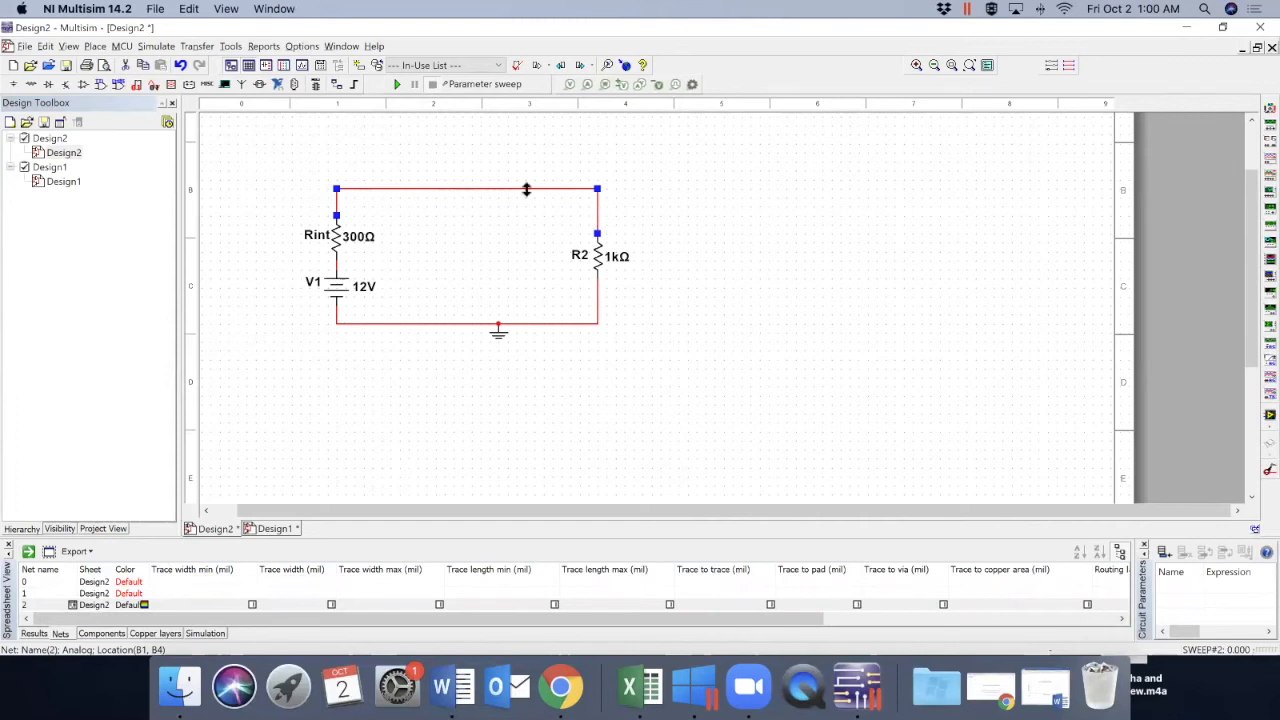
pyautogui.click(144, 64)
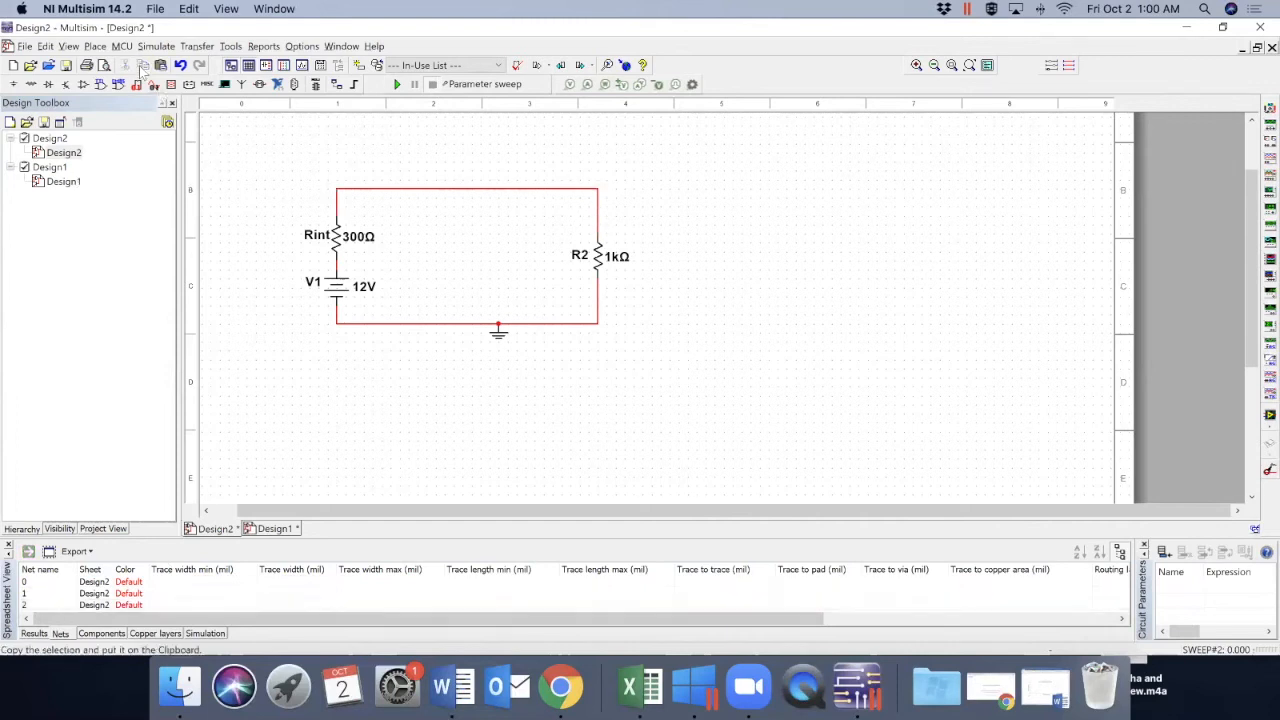
# Reopen Analyses and Simulation and sweep R2's resistance 0 to 1 kΩ in 10 Ω increments
pyautogui.click(156, 46)
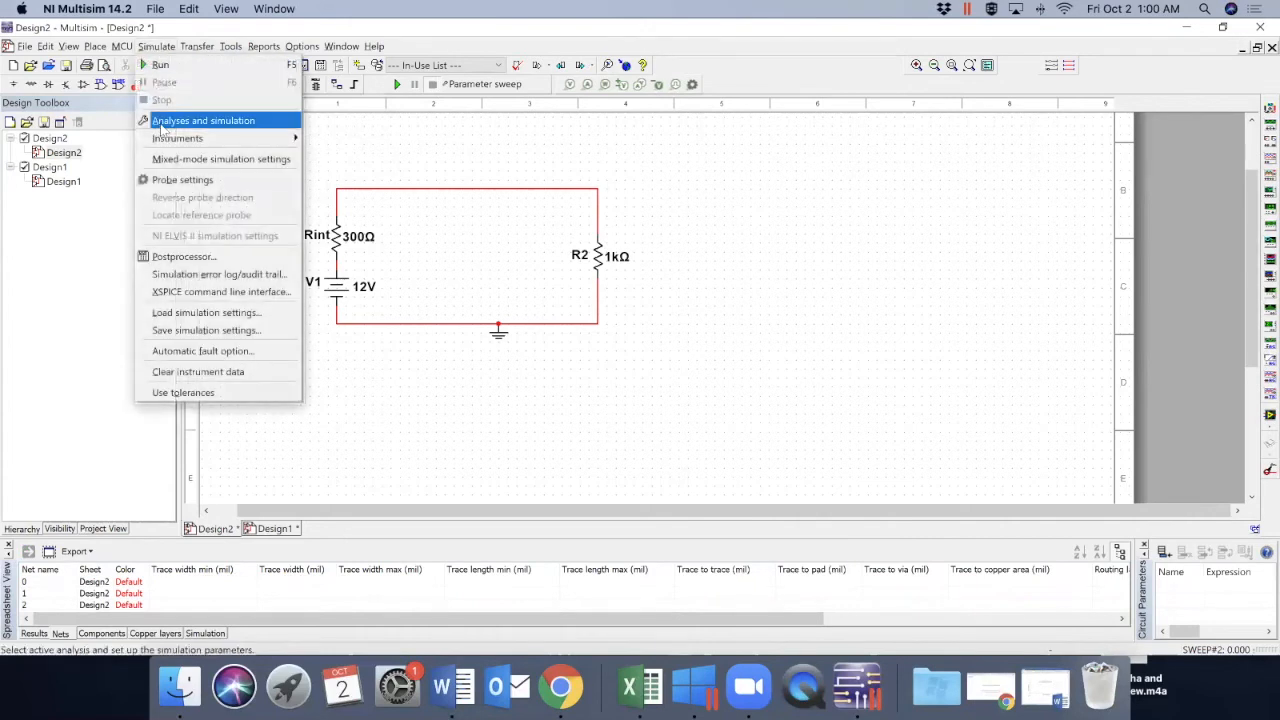
pyautogui.click(204, 120)
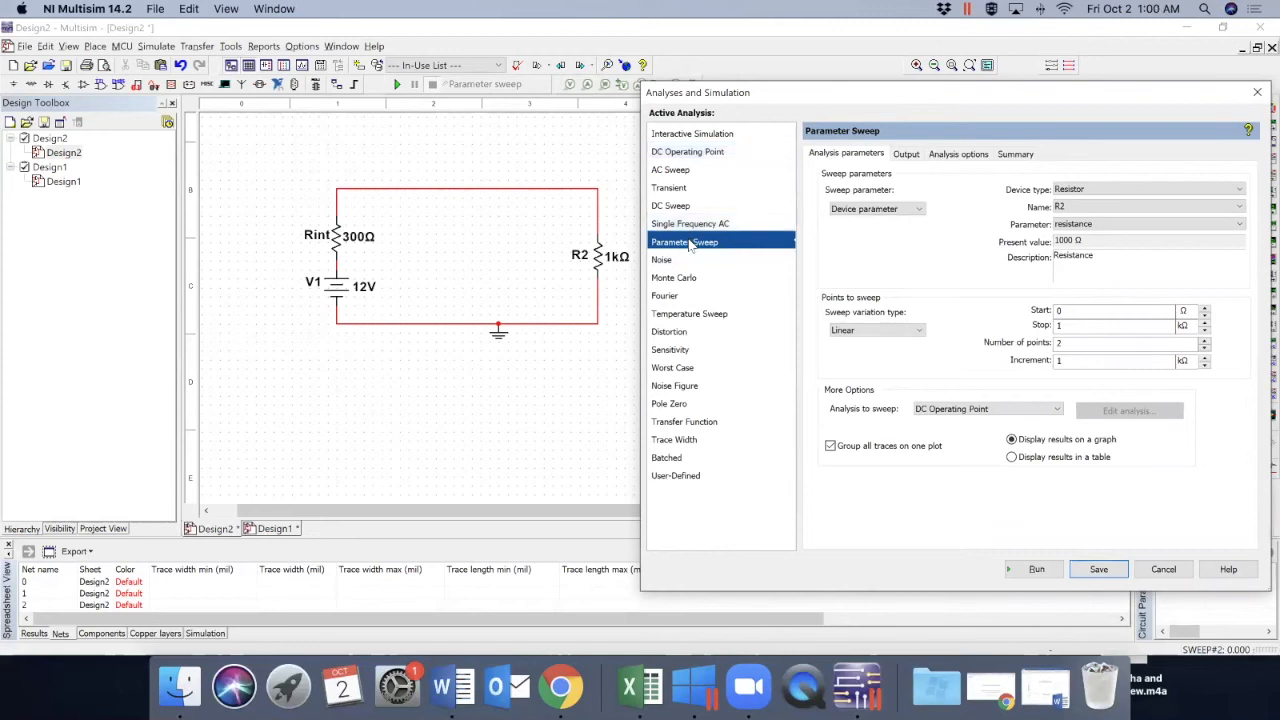
pyautogui.moveTo(1156, 198)
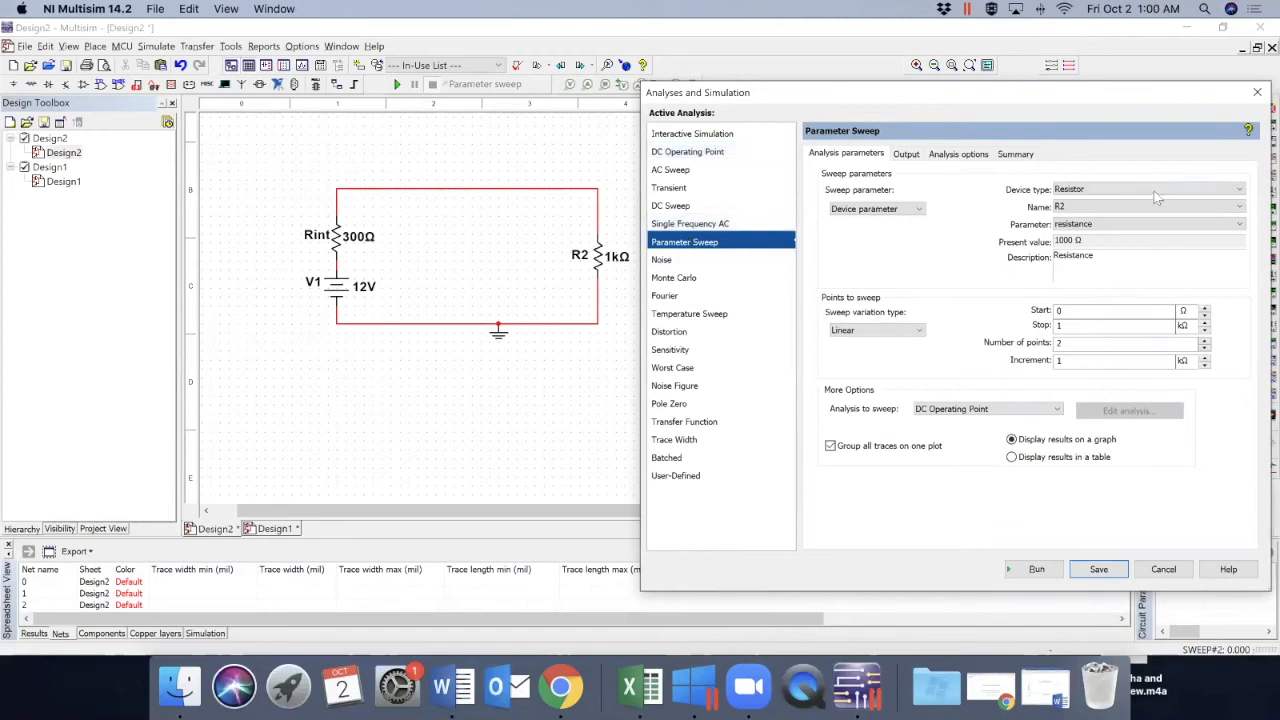
pyautogui.click(1240, 188)
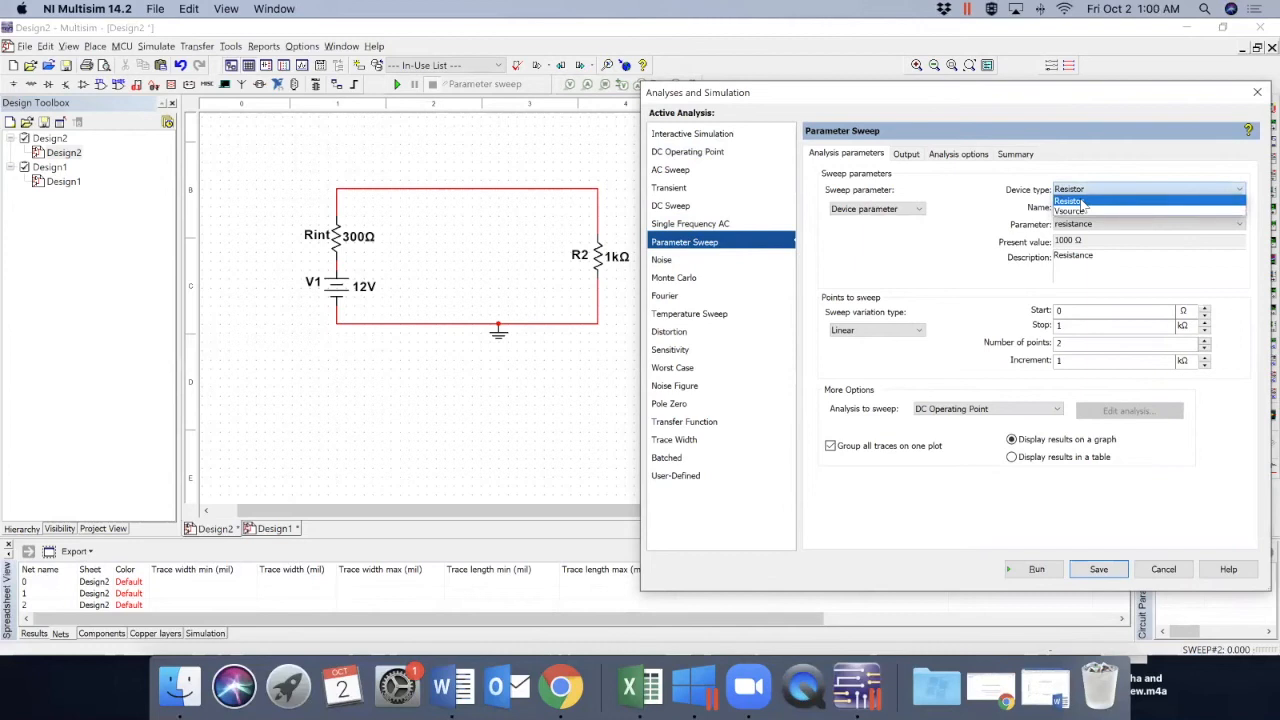
pyautogui.click(1068, 200)
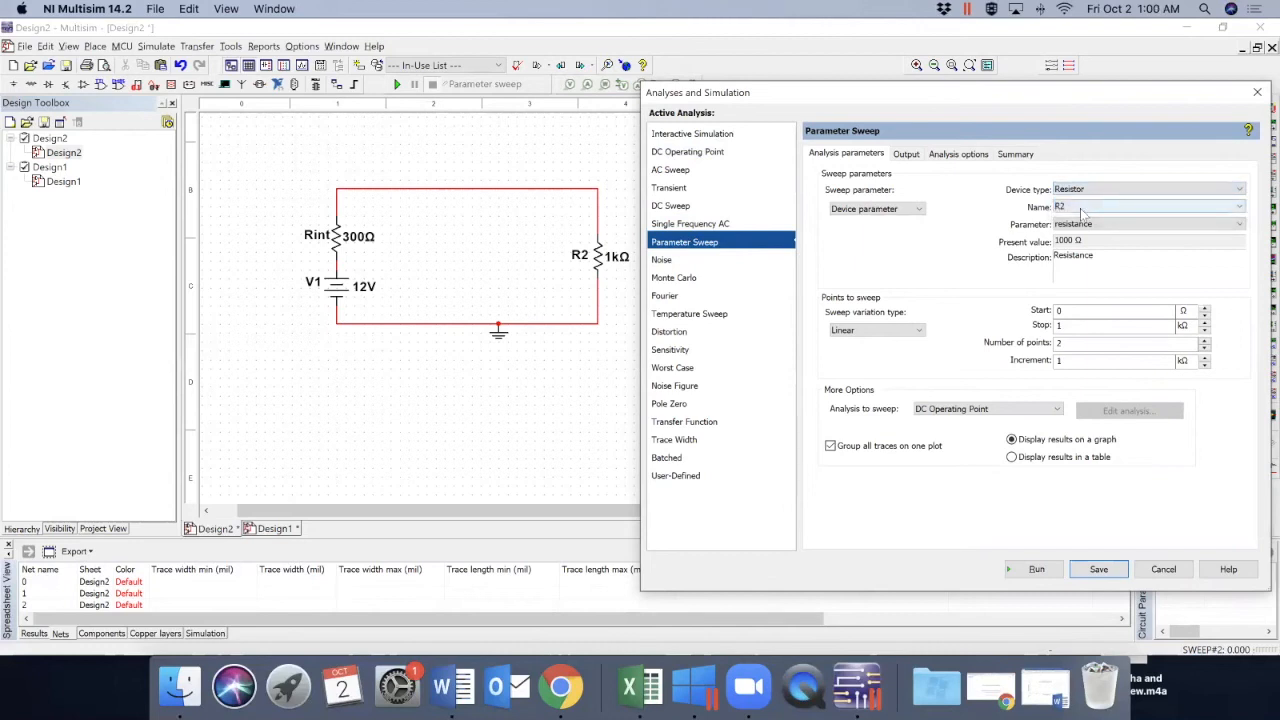
pyautogui.click(1240, 206)
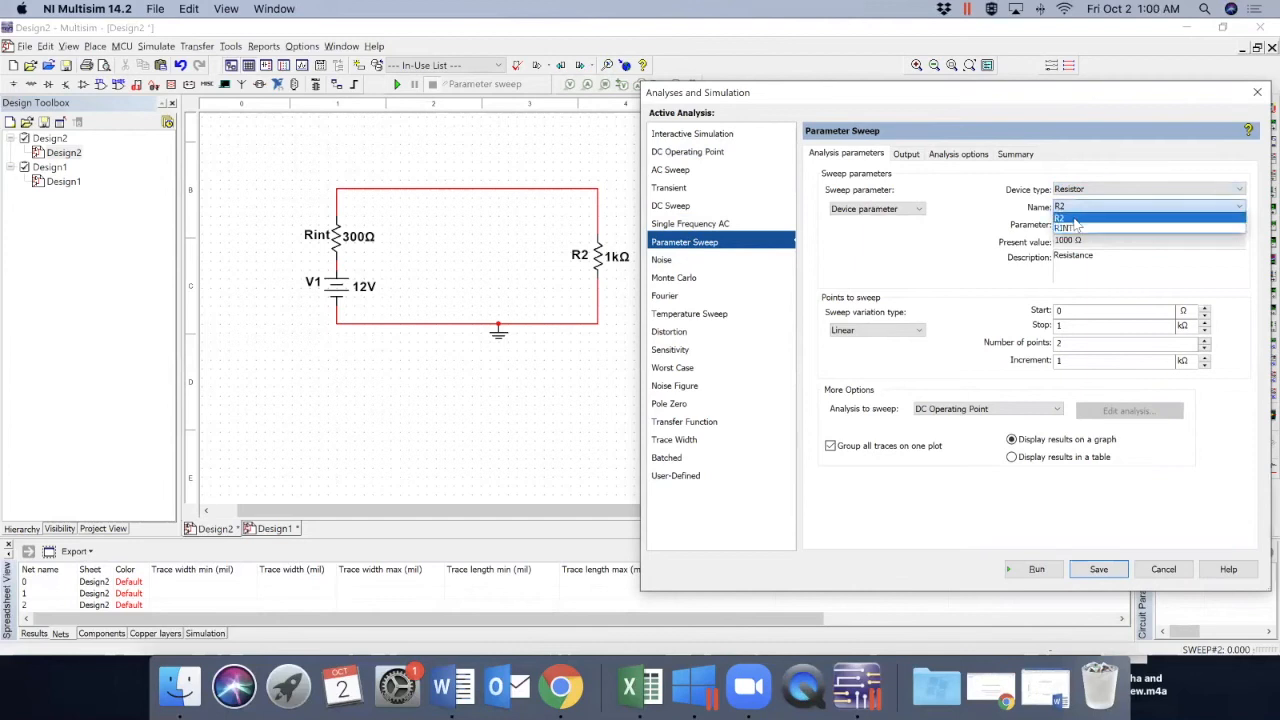
pyautogui.click(1064, 218)
pyautogui.write('0')
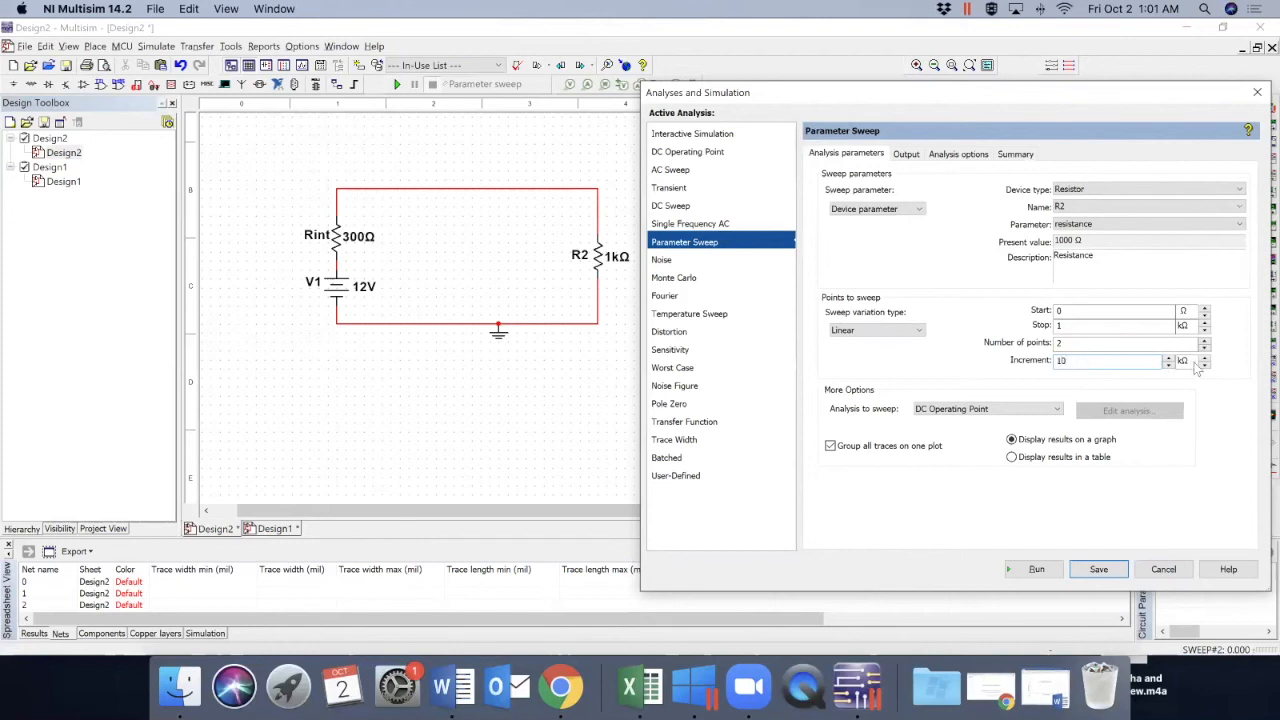
pyautogui.click(1184, 360)
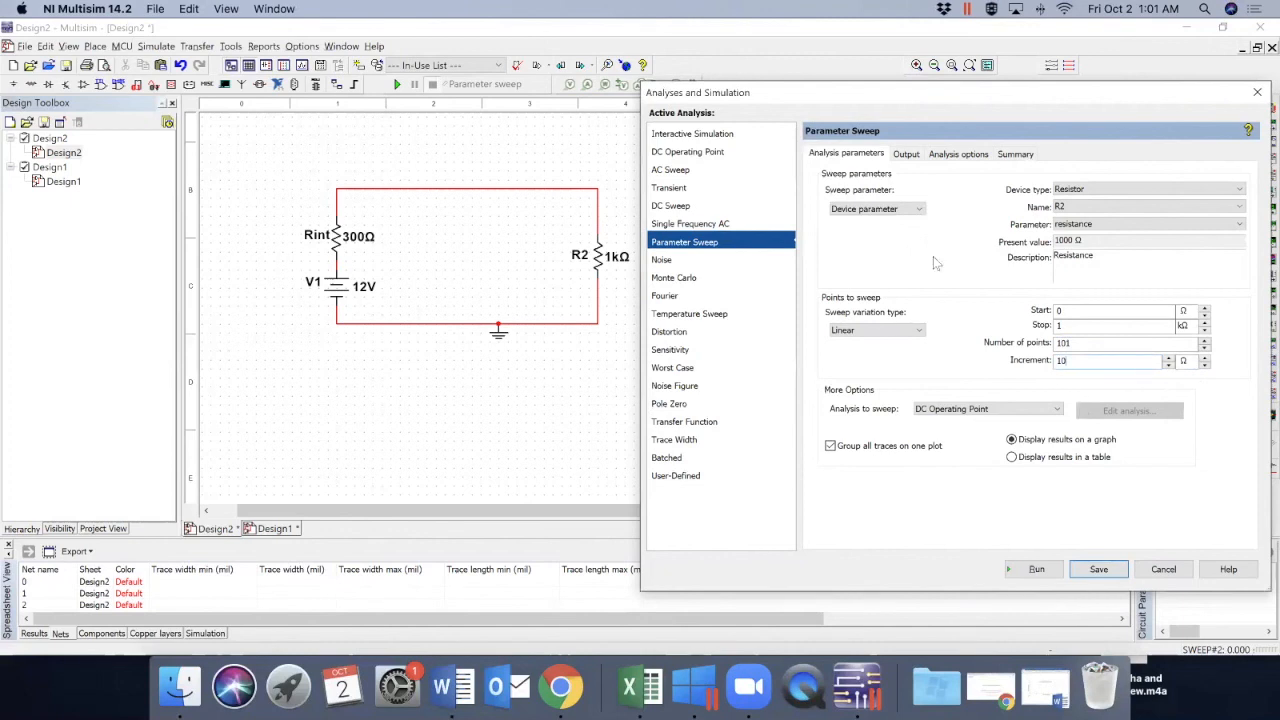
# Make R2's power P(R2) the selected output variable for the sweep
pyautogui.click(904, 152)
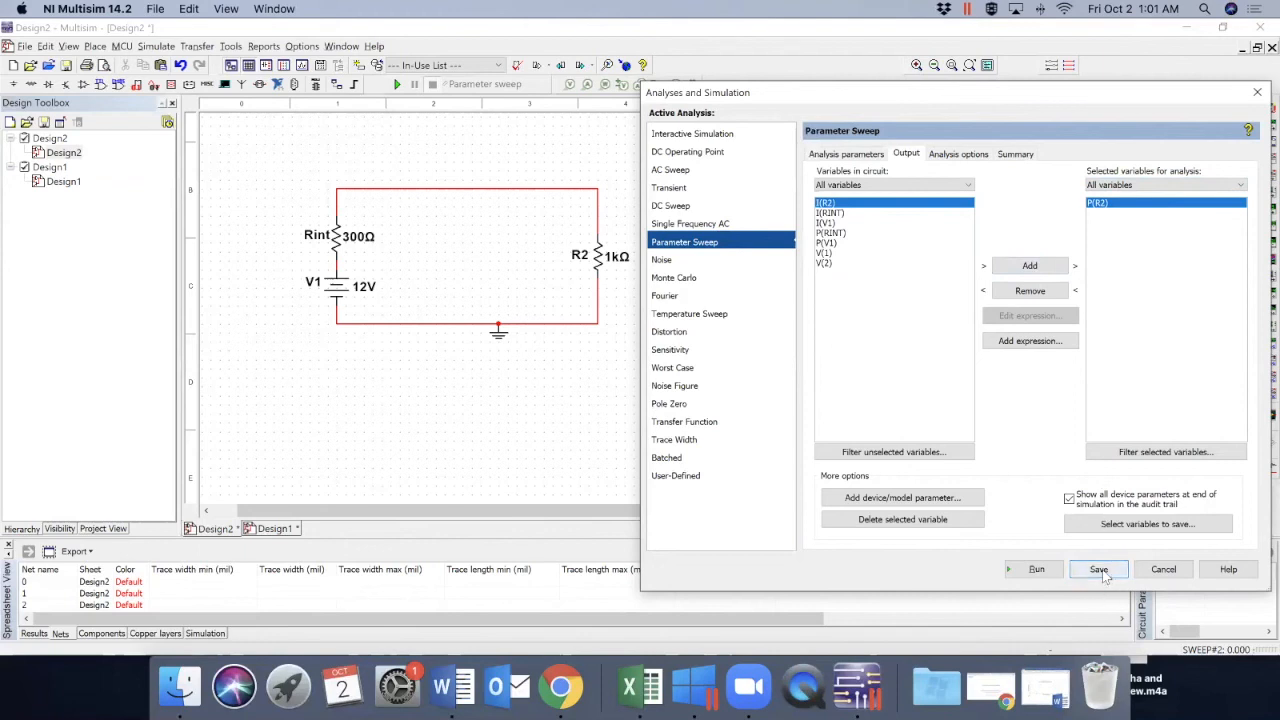
pyautogui.moveTo(1036, 568)
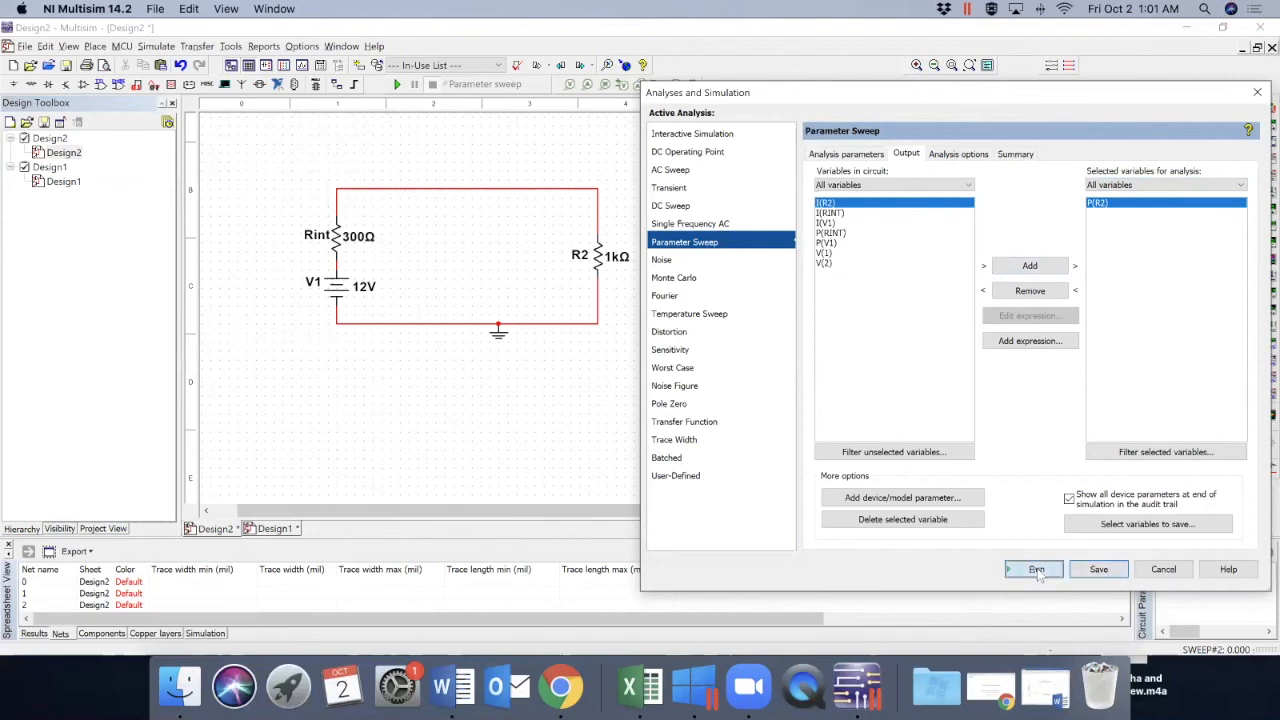
# Run the sweep and select the resulting P(R2) versus resistance plot
pyautogui.click(1036, 568)
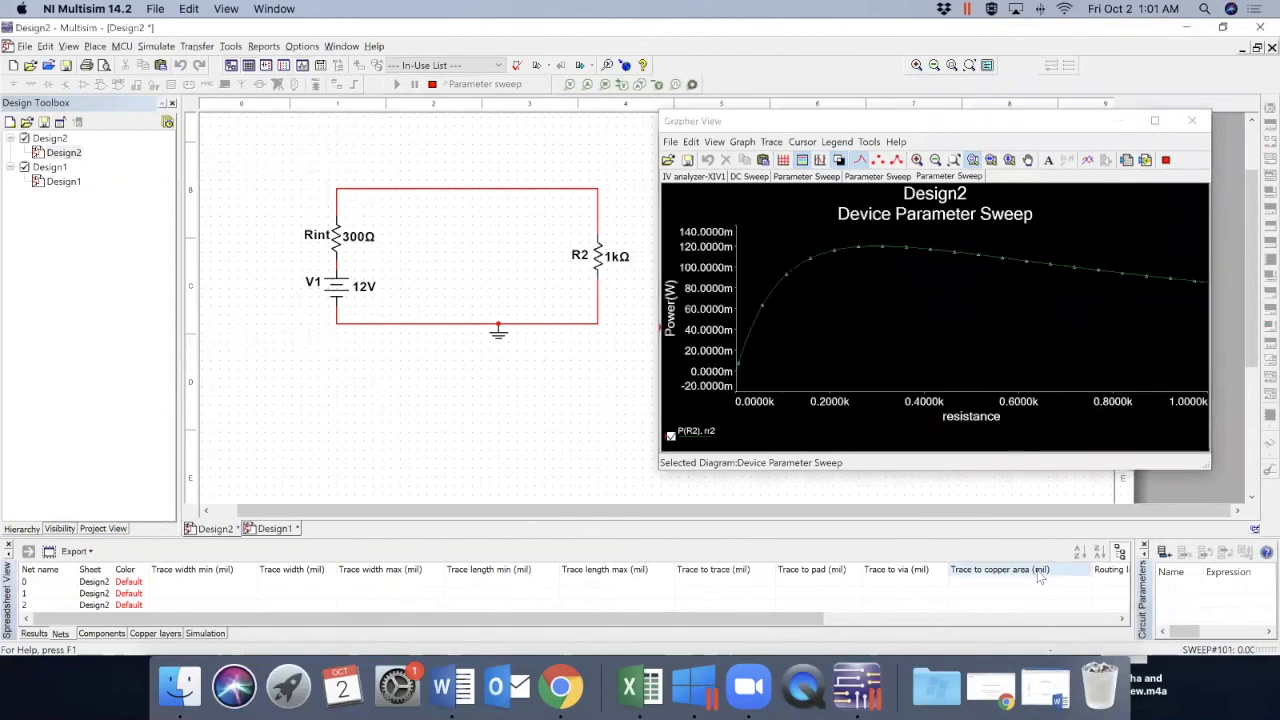
pyautogui.click(784, 380)
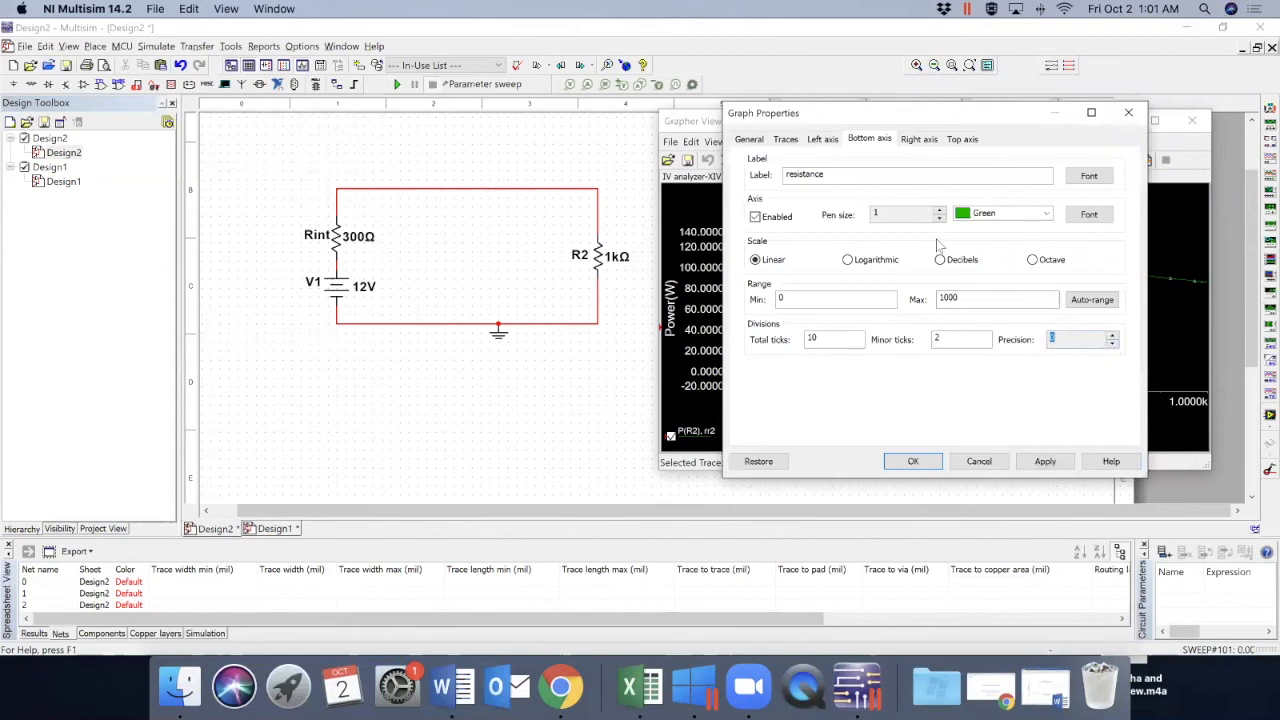
pyautogui.moveTo(892, 282)
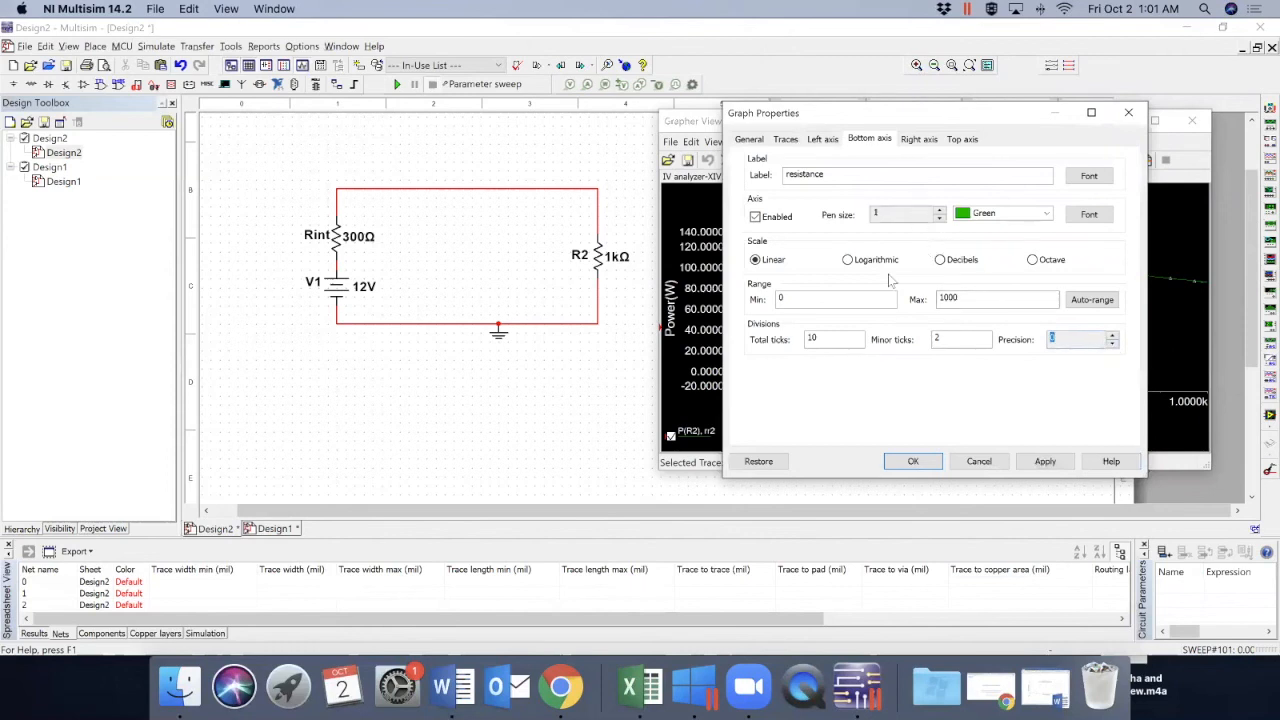
# Adjust the bottom axis, then set the power axis to Min 0, Precision 0, 7 ticks
pyautogui.click(836, 300)
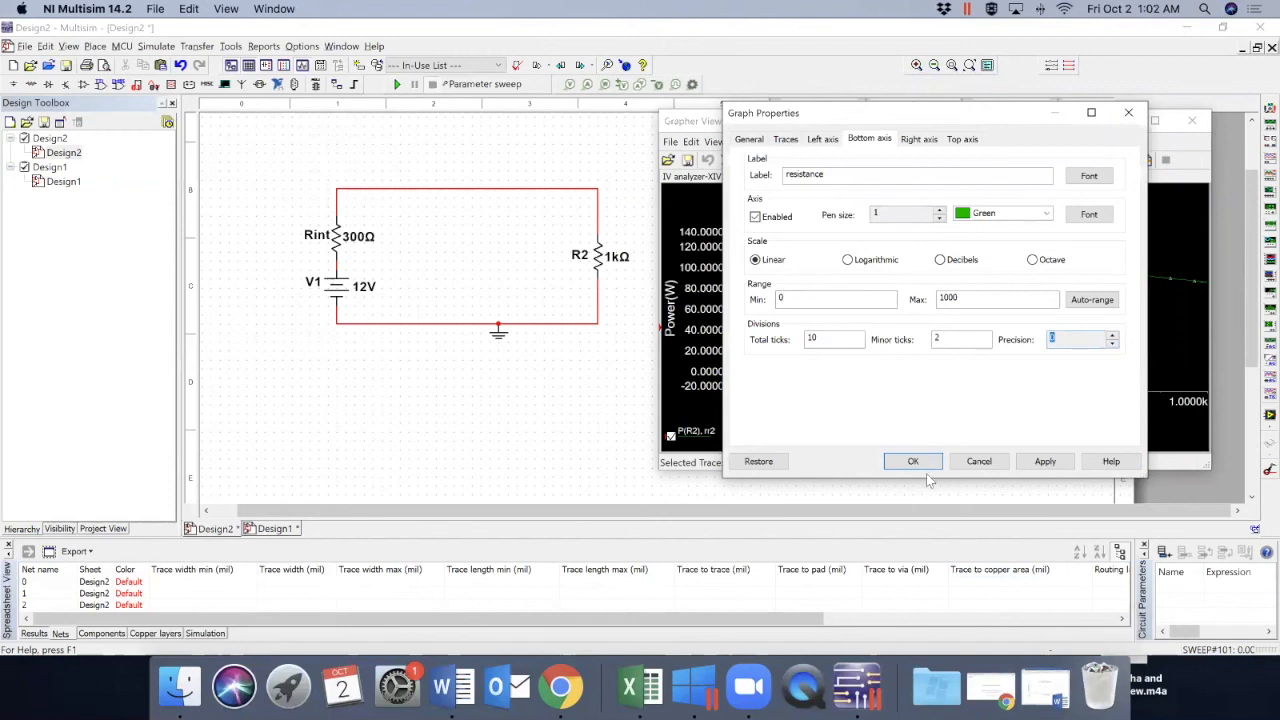
pyautogui.click(912, 460)
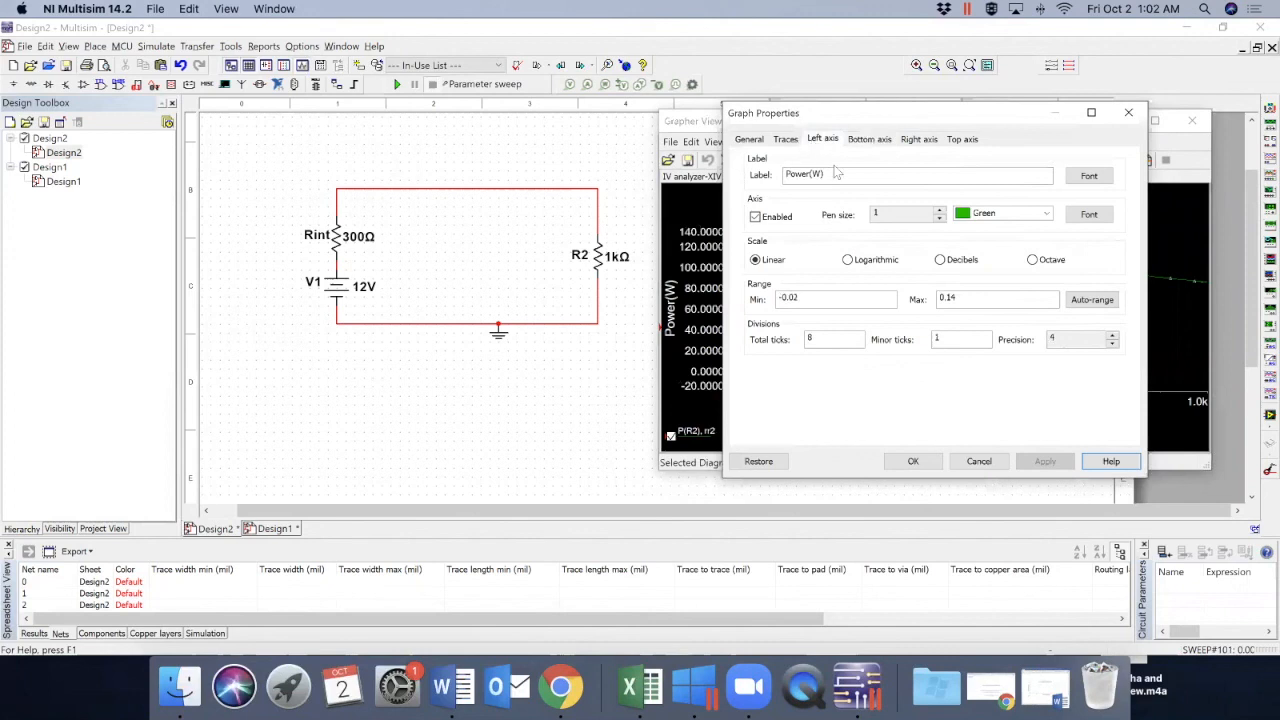
pyautogui.click(1110, 344)
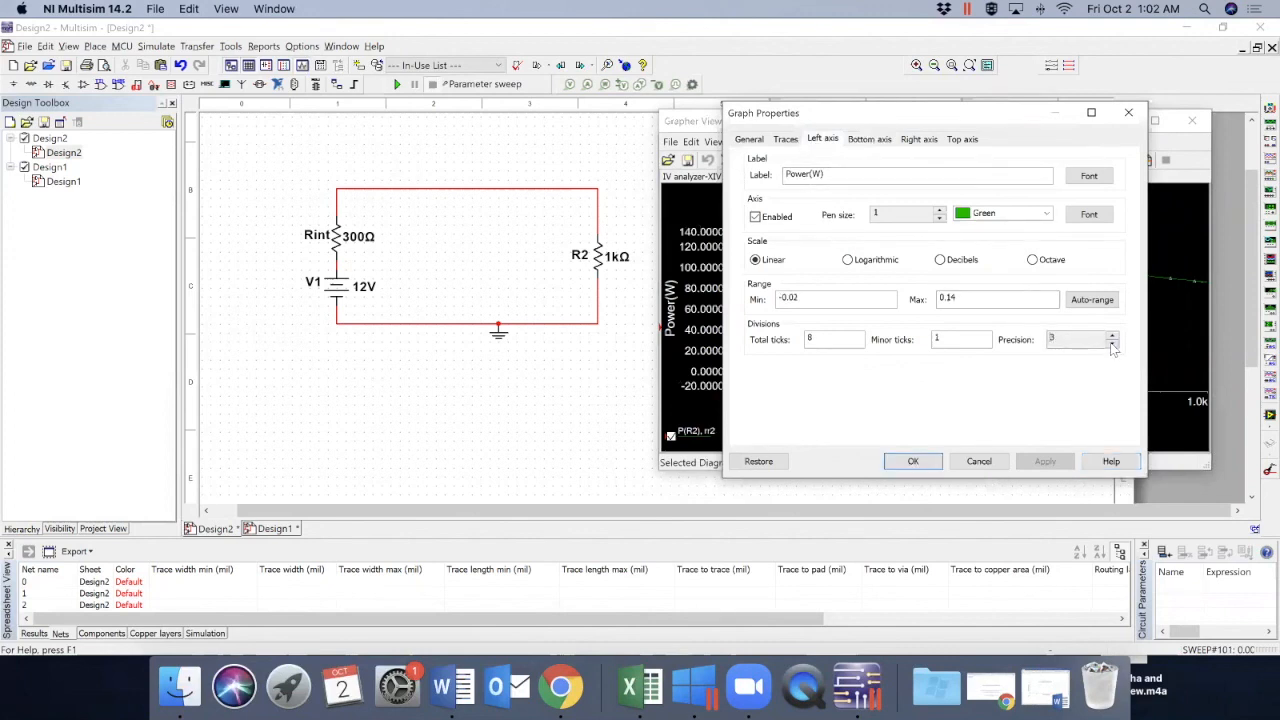
pyautogui.click(1112, 344)
pyautogui.write('0')
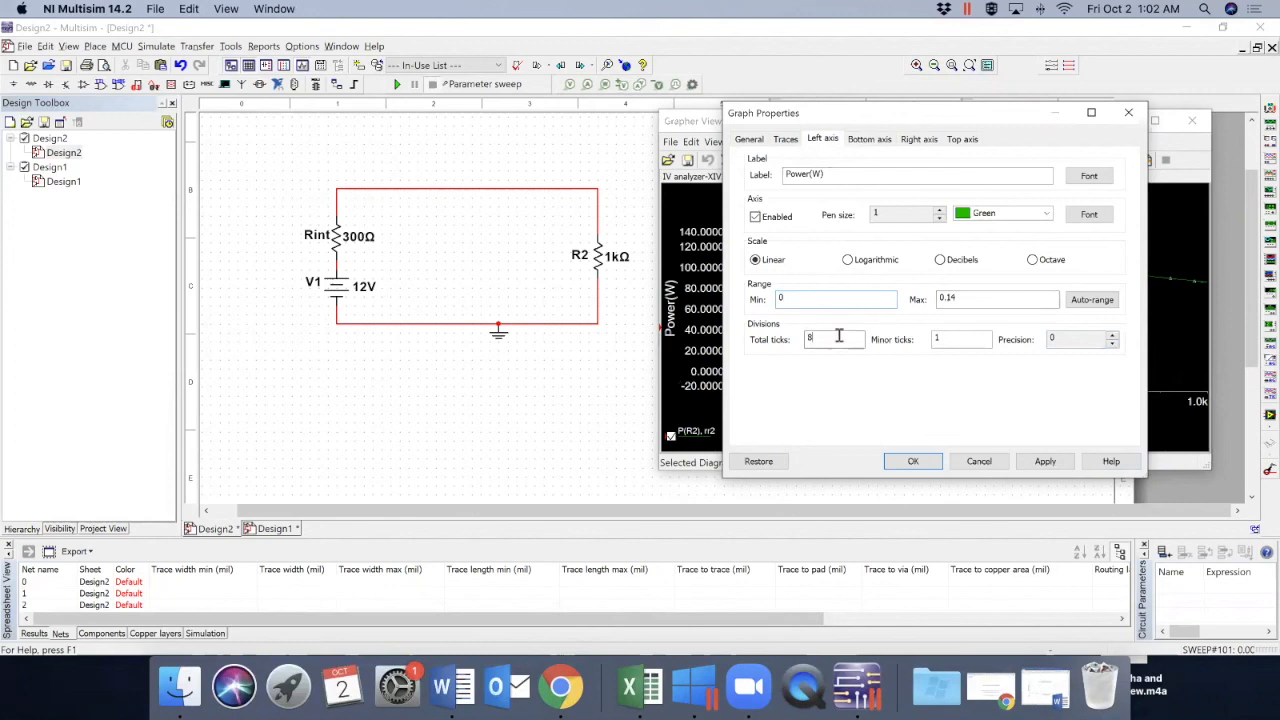
pyautogui.write('7')
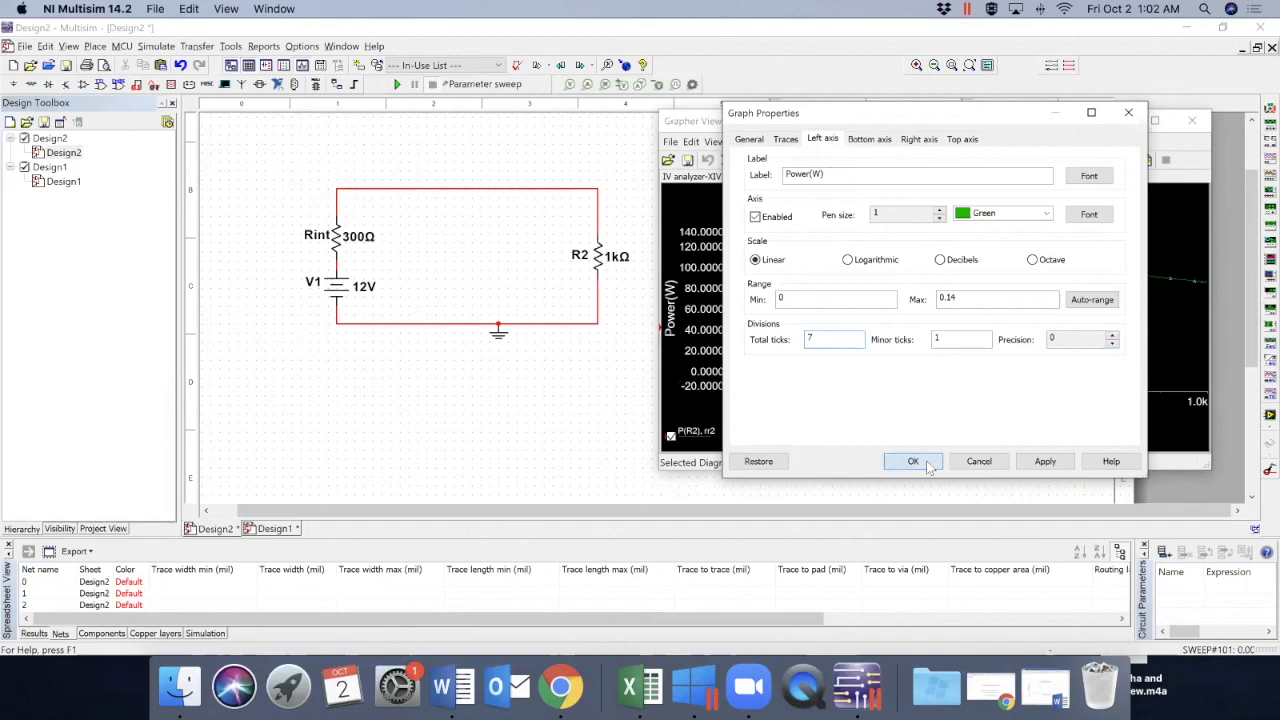
pyautogui.click(912, 460)
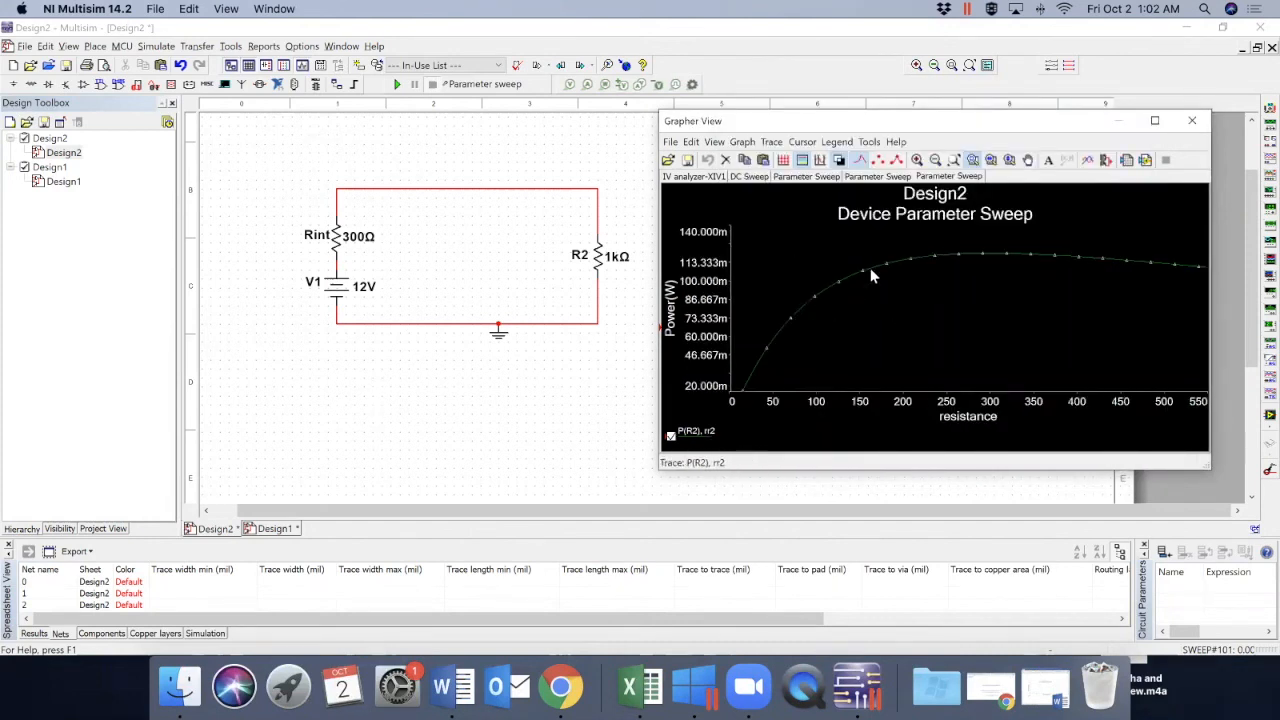
# Inspect the P(R2) trace's peak near 300 Ω, then close Grapher View
pyautogui.click(972, 262)
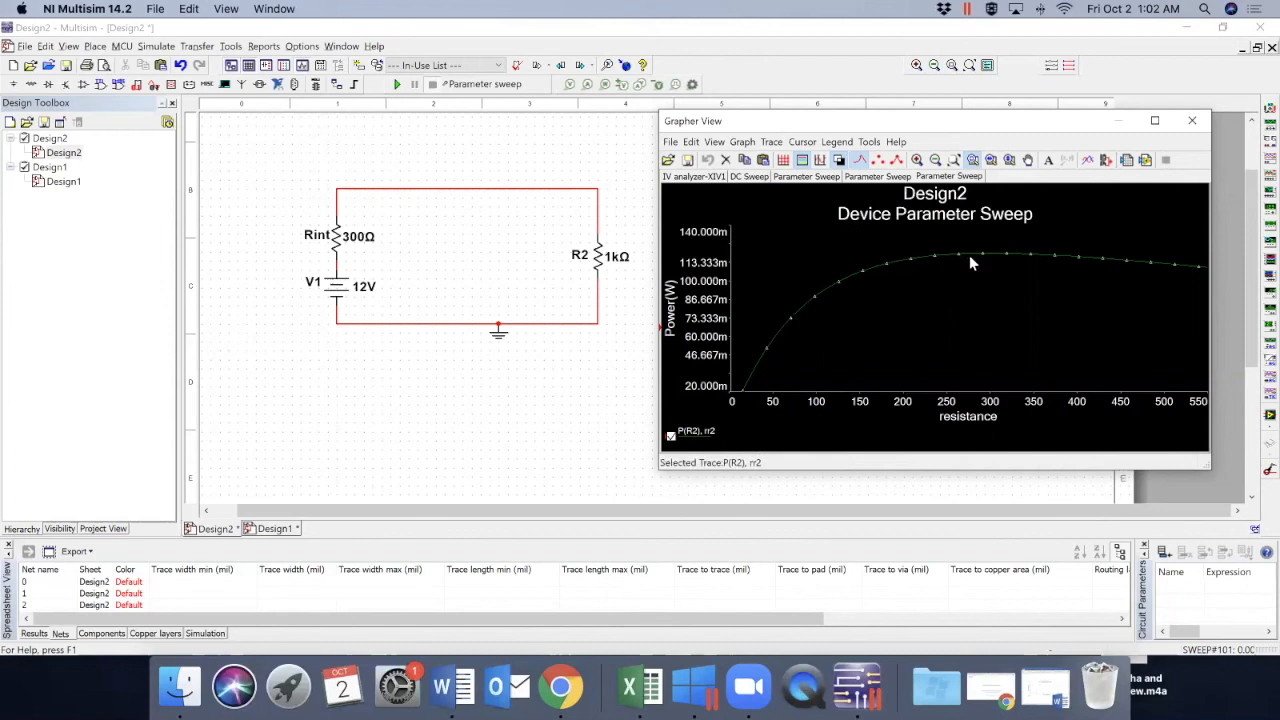
pyautogui.moveTo(756, 364)
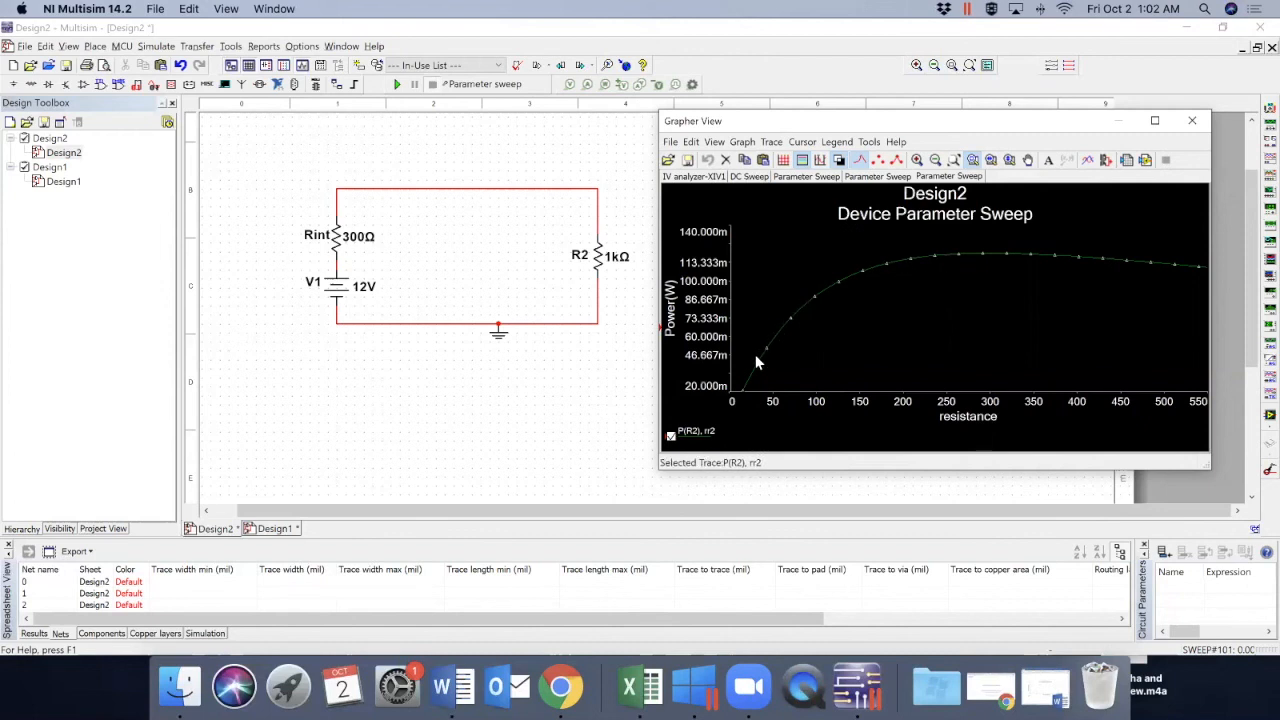
pyautogui.moveTo(958, 264)
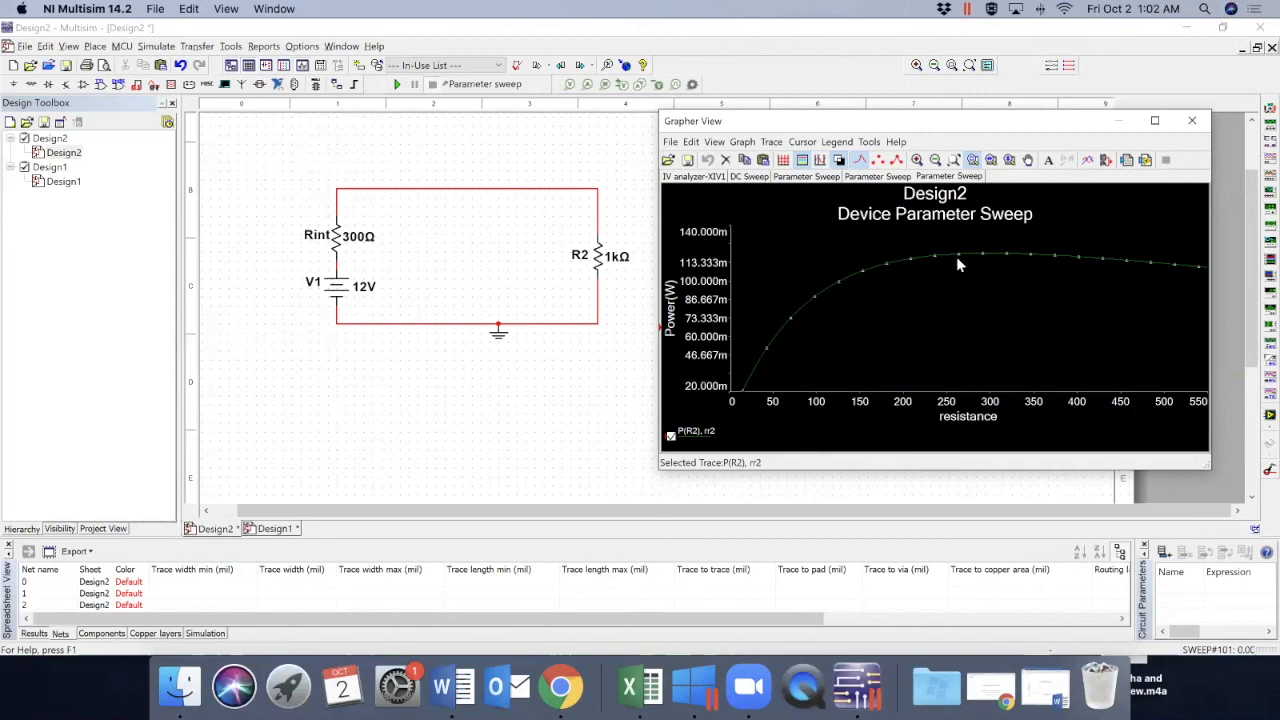
pyautogui.moveTo(1012, 262)
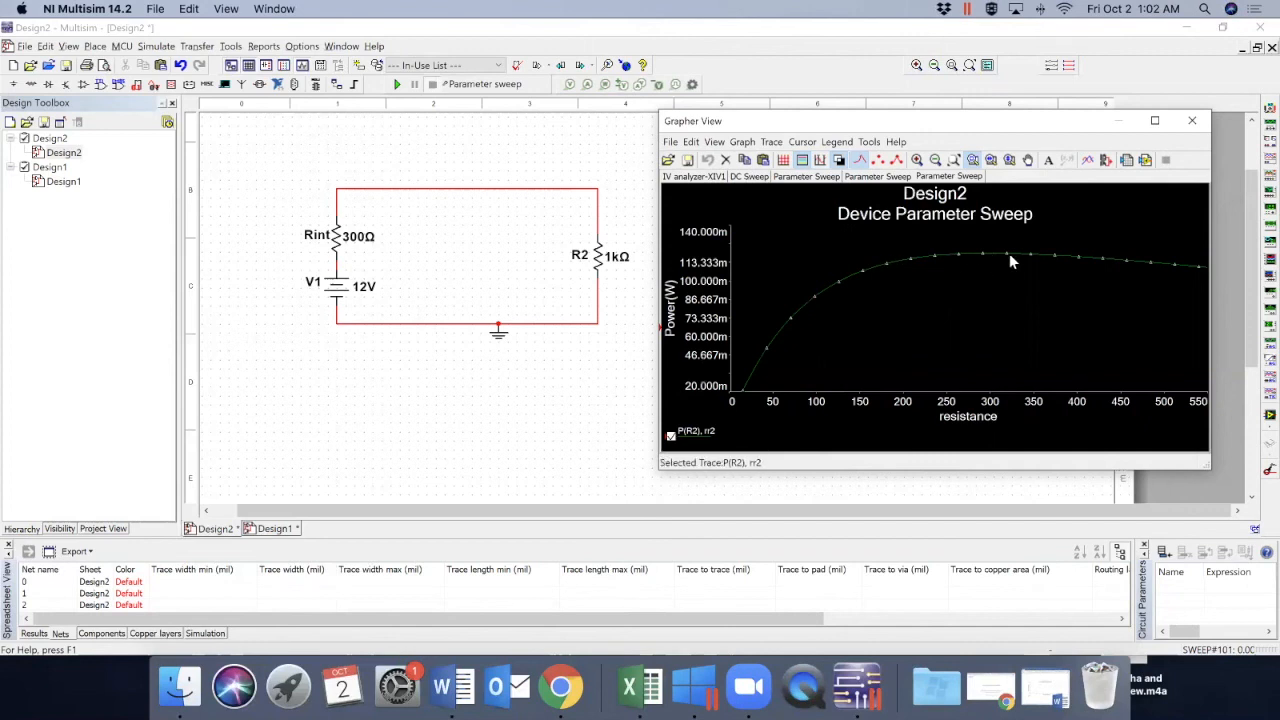
pyautogui.moveTo(962, 252)
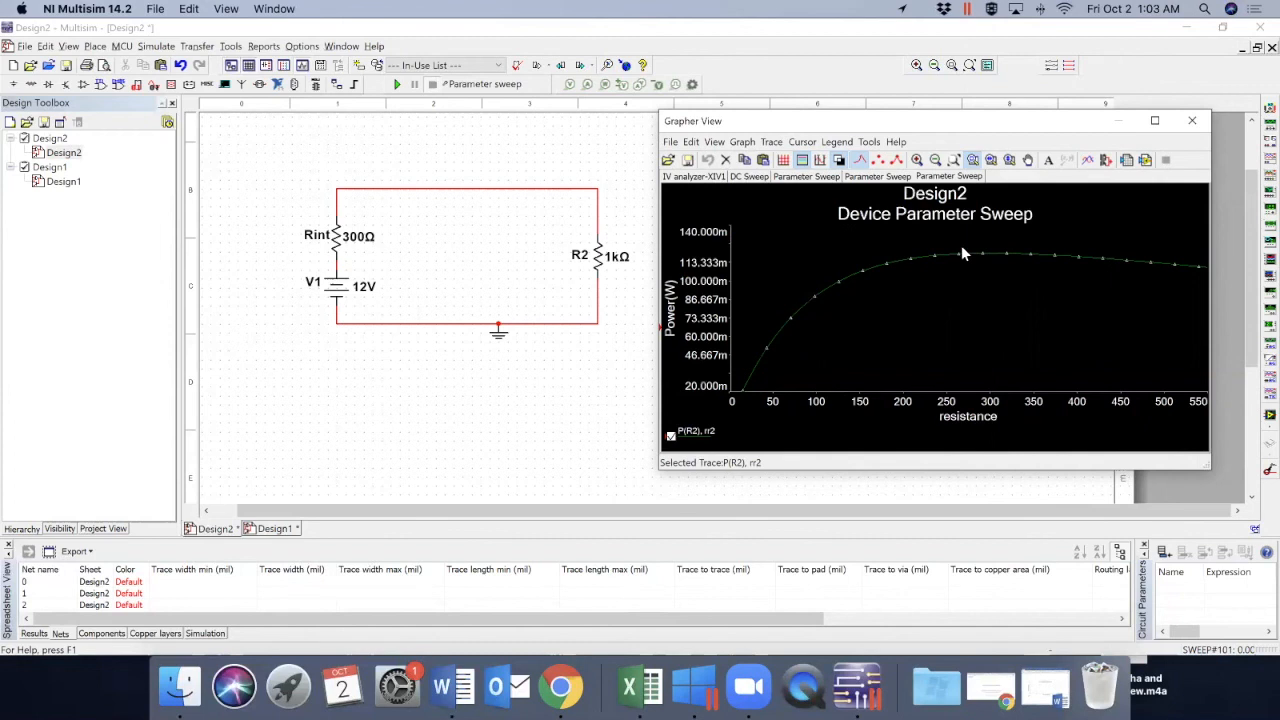
pyautogui.click(1192, 120)
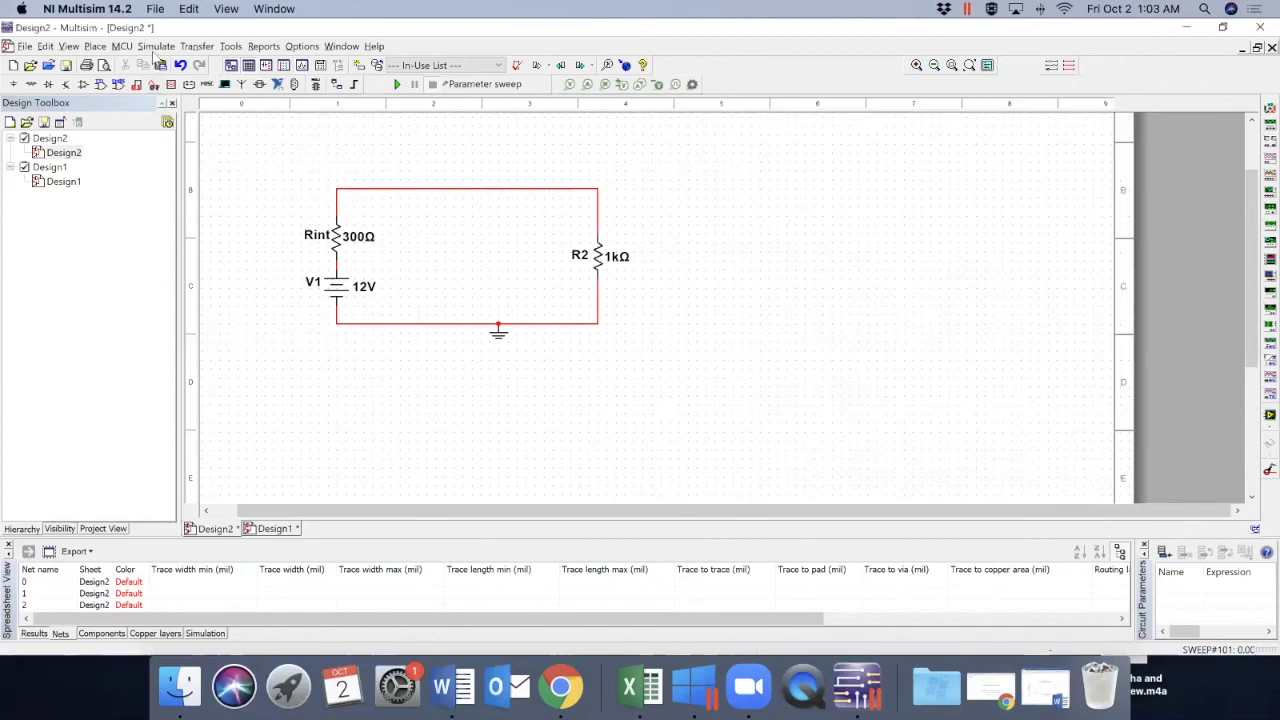
pyautogui.click(156, 46)
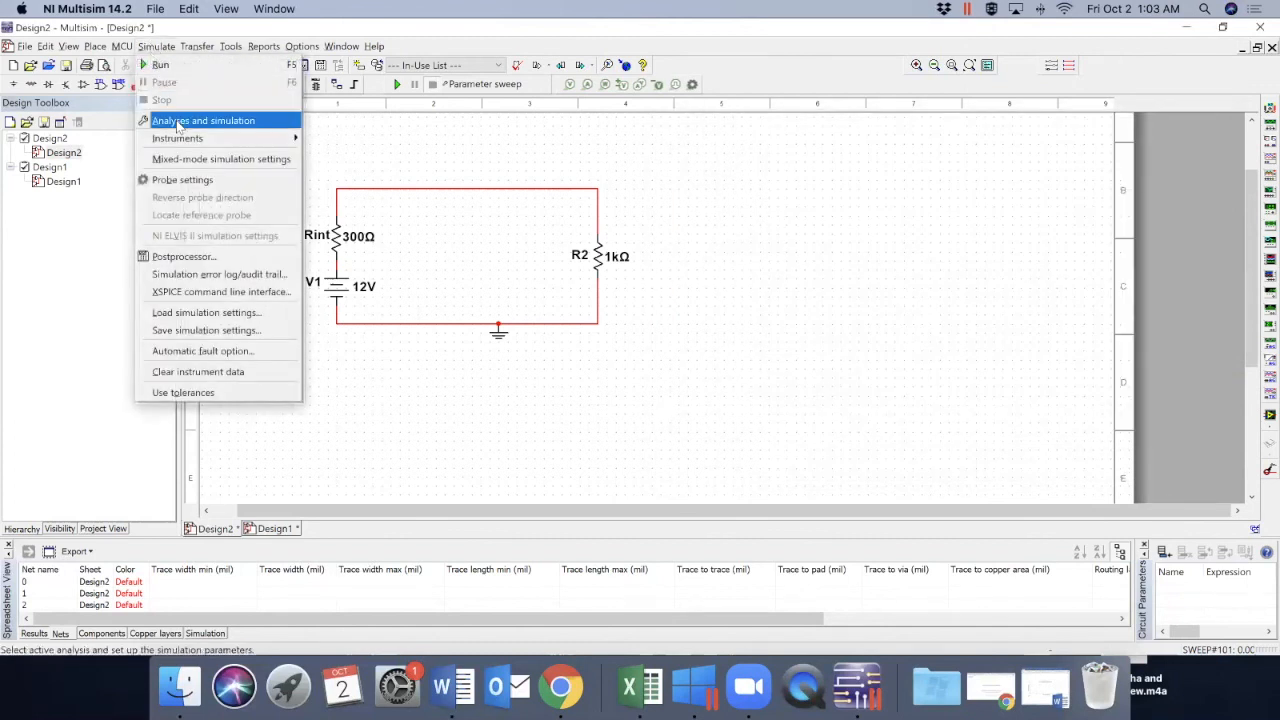
pyautogui.click(204, 120)
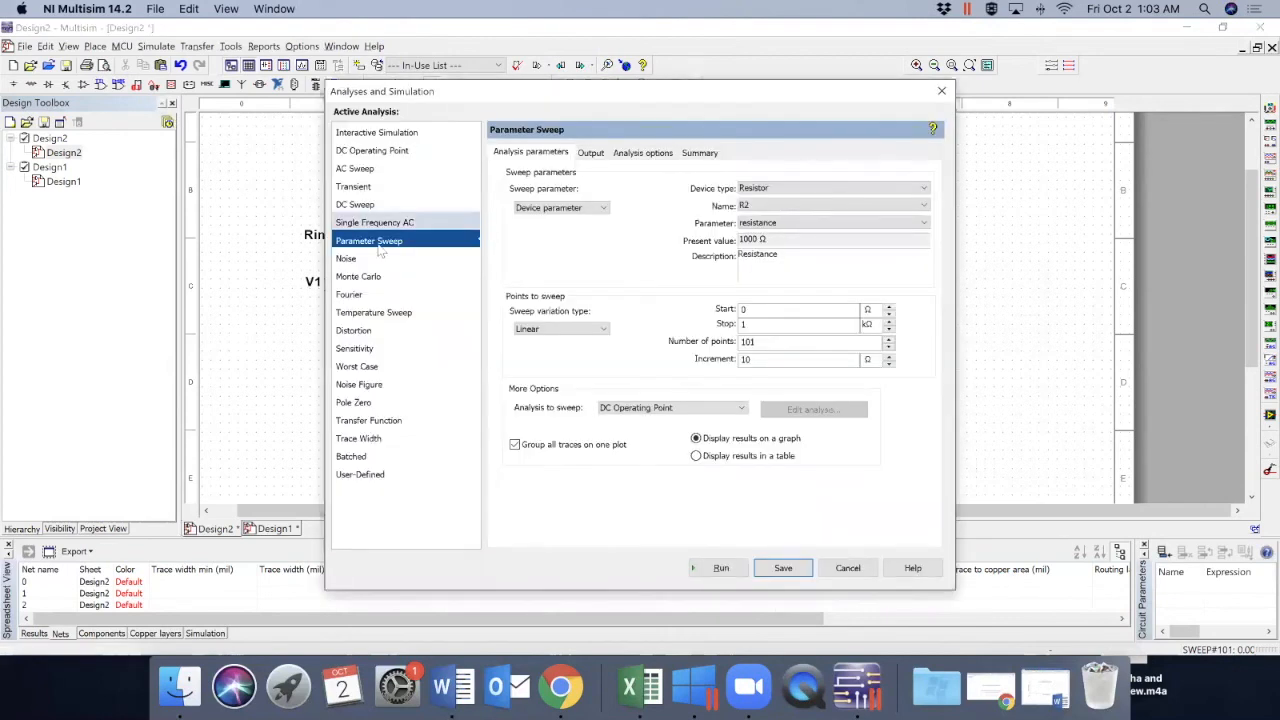
pyautogui.moveTo(358, 312)
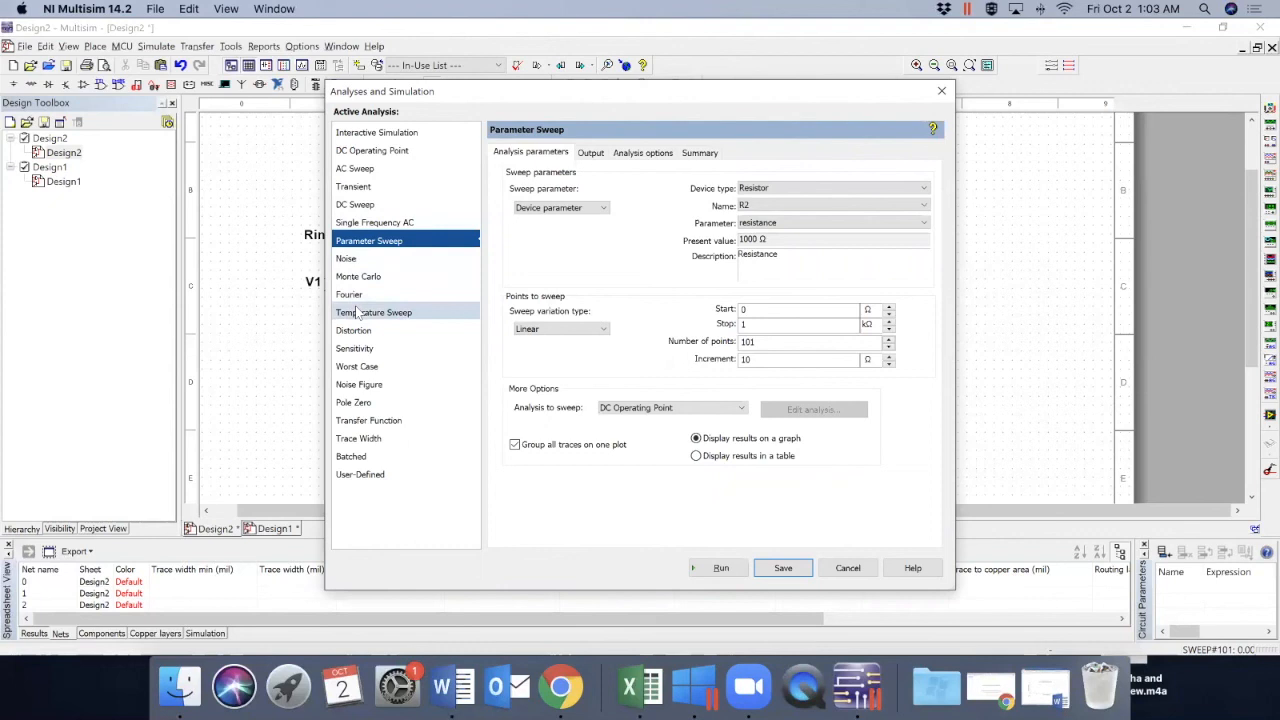
pyautogui.click(720, 568)
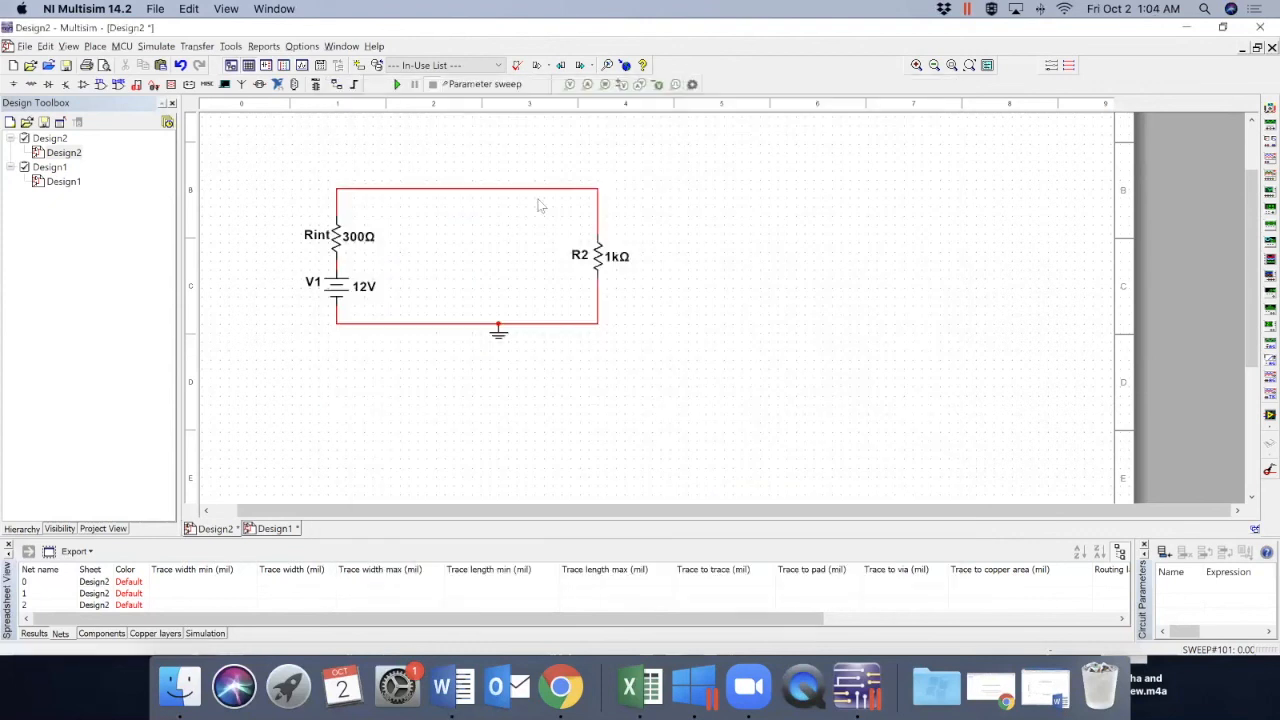
pyautogui.moveTo(388, 304)
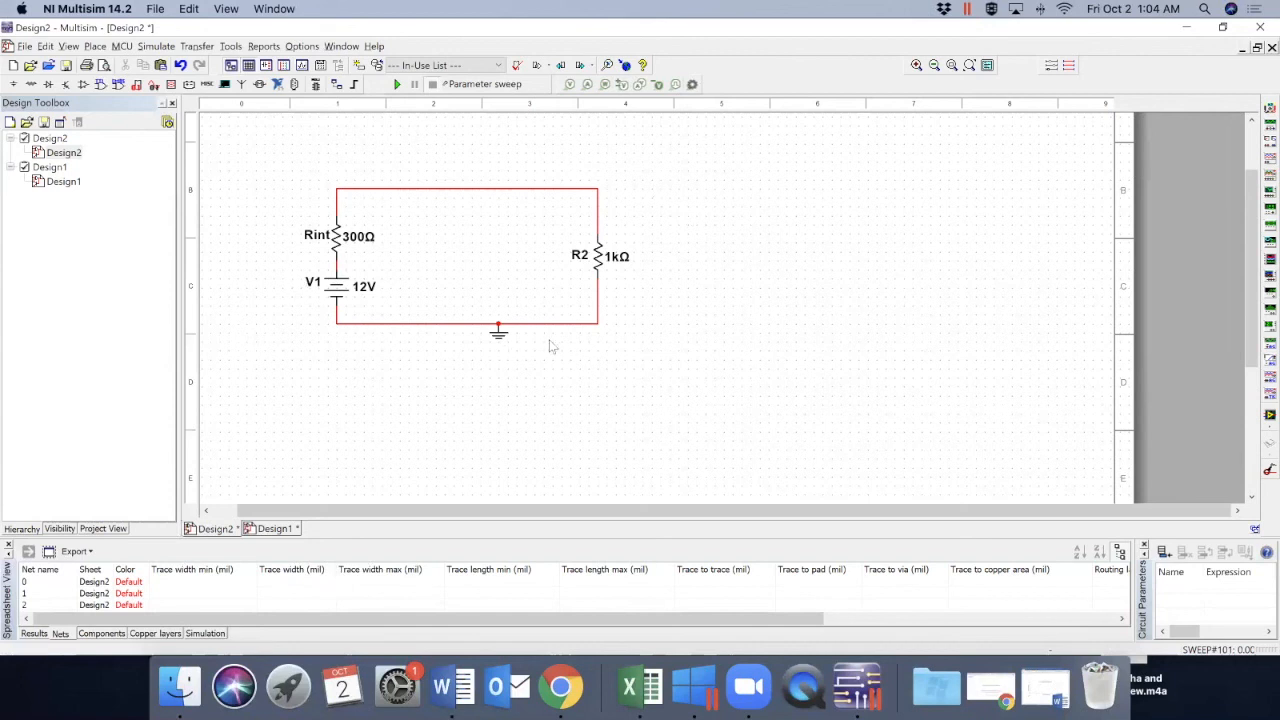
pyautogui.moveTo(528, 284)
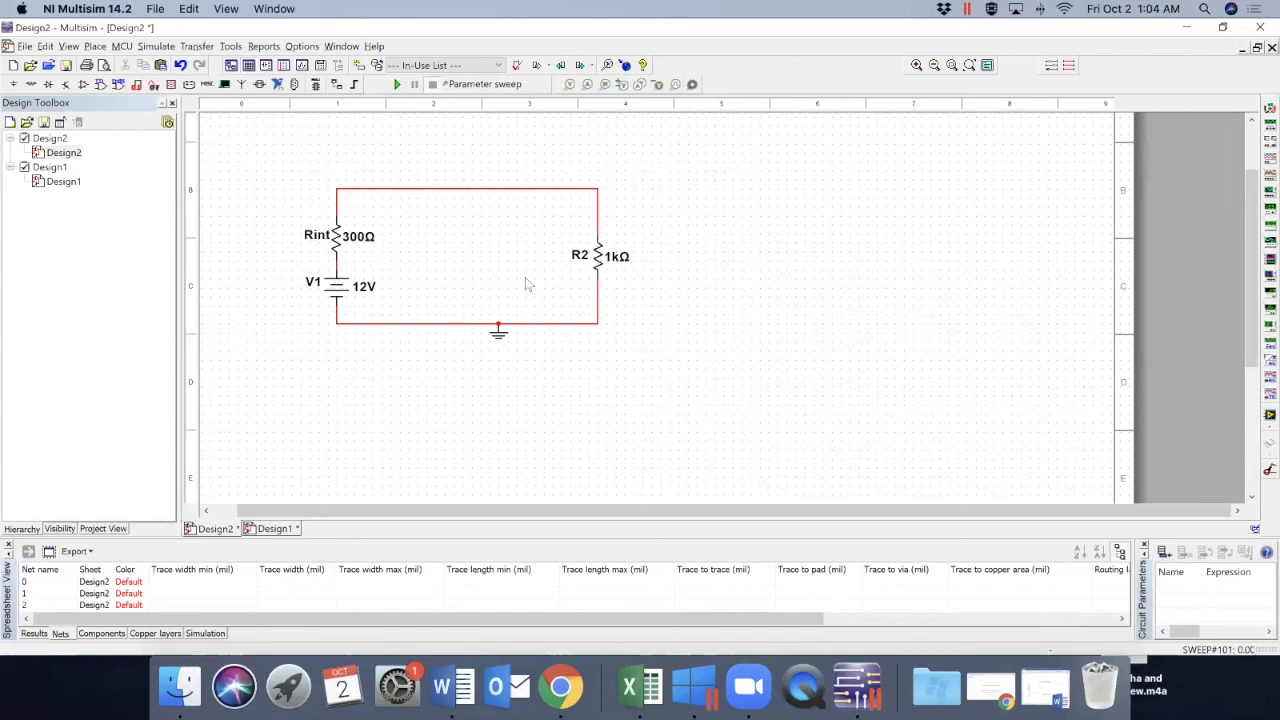
pyautogui.moveTo(332, 198)
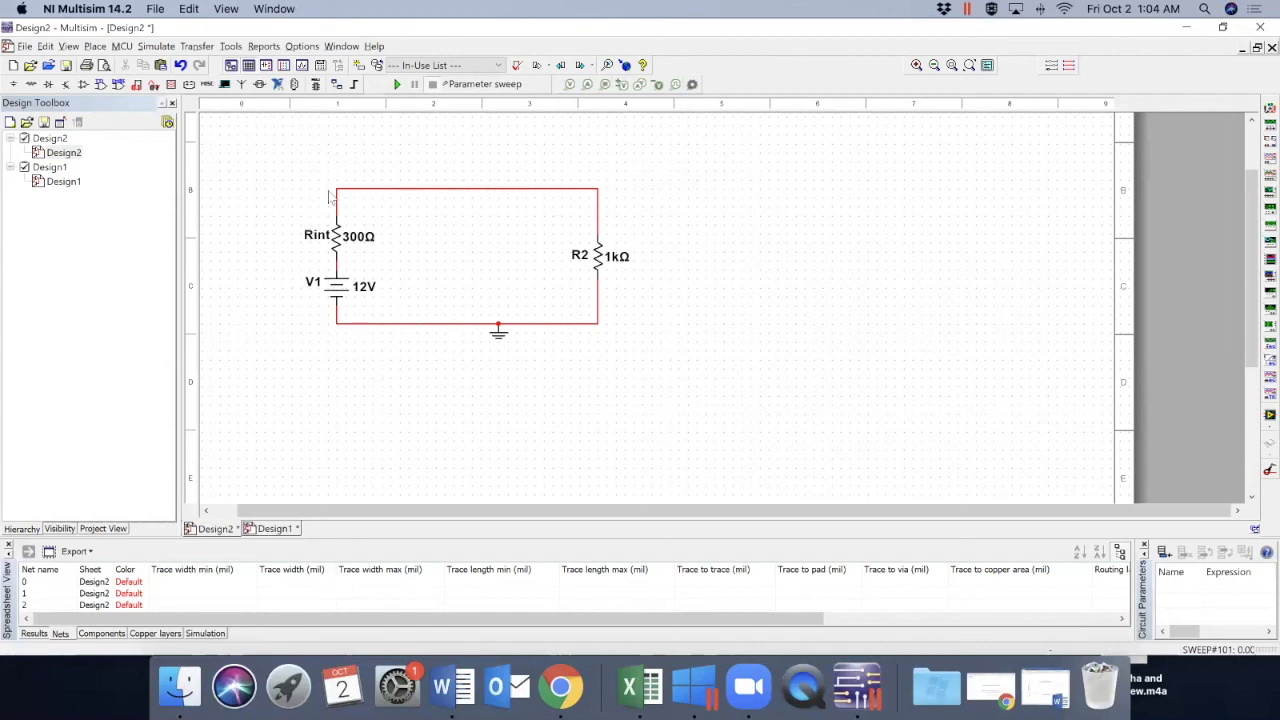
pyautogui.moveTo(424, 202)
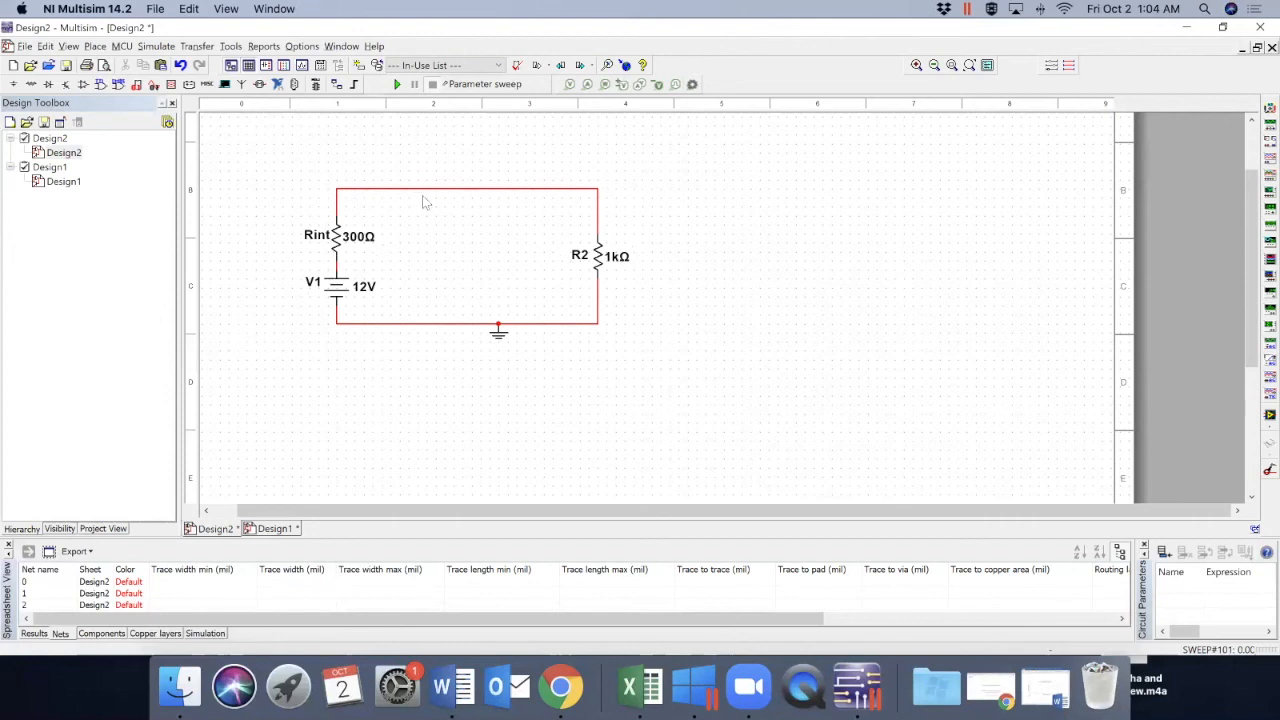
pyautogui.moveTo(616, 216)
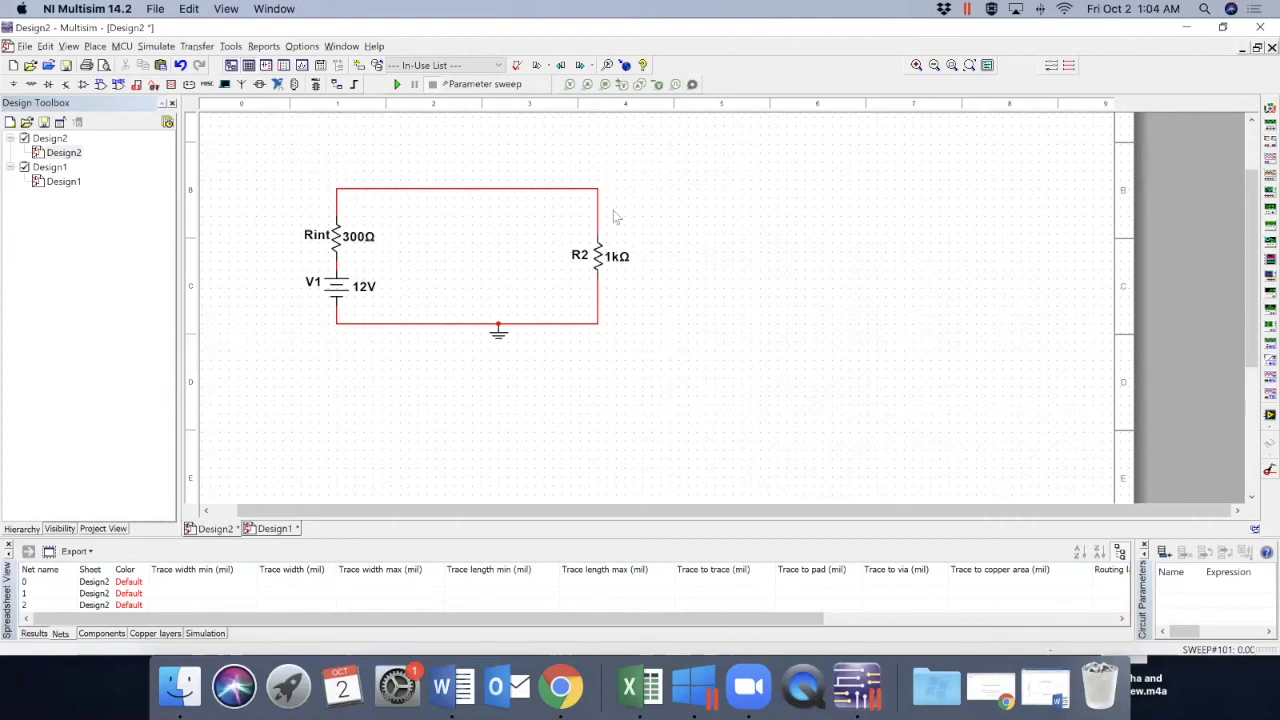